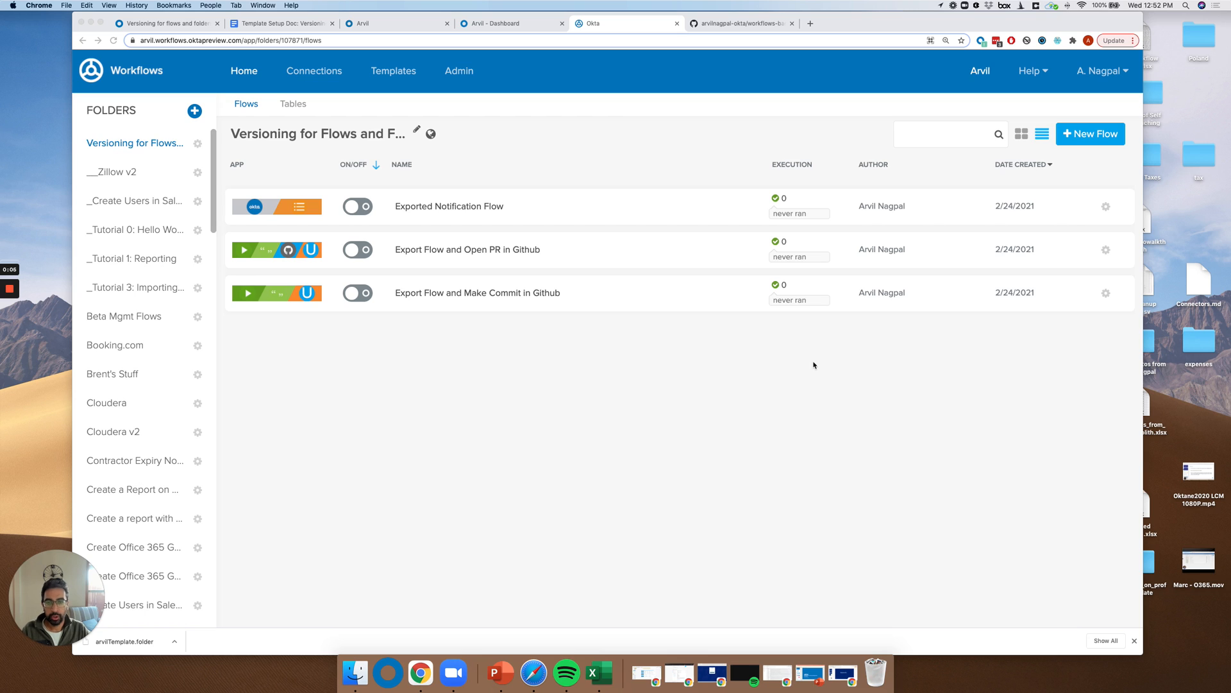
mouse_move(713, 429)
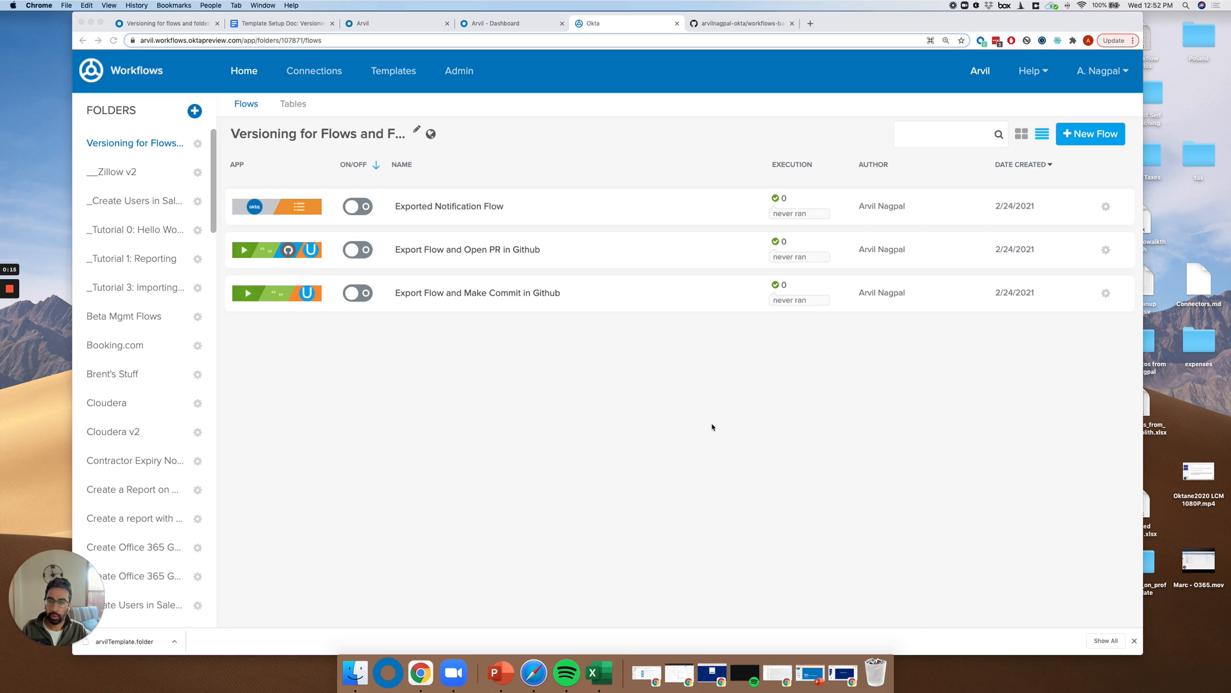
mouse_move(735, 402)
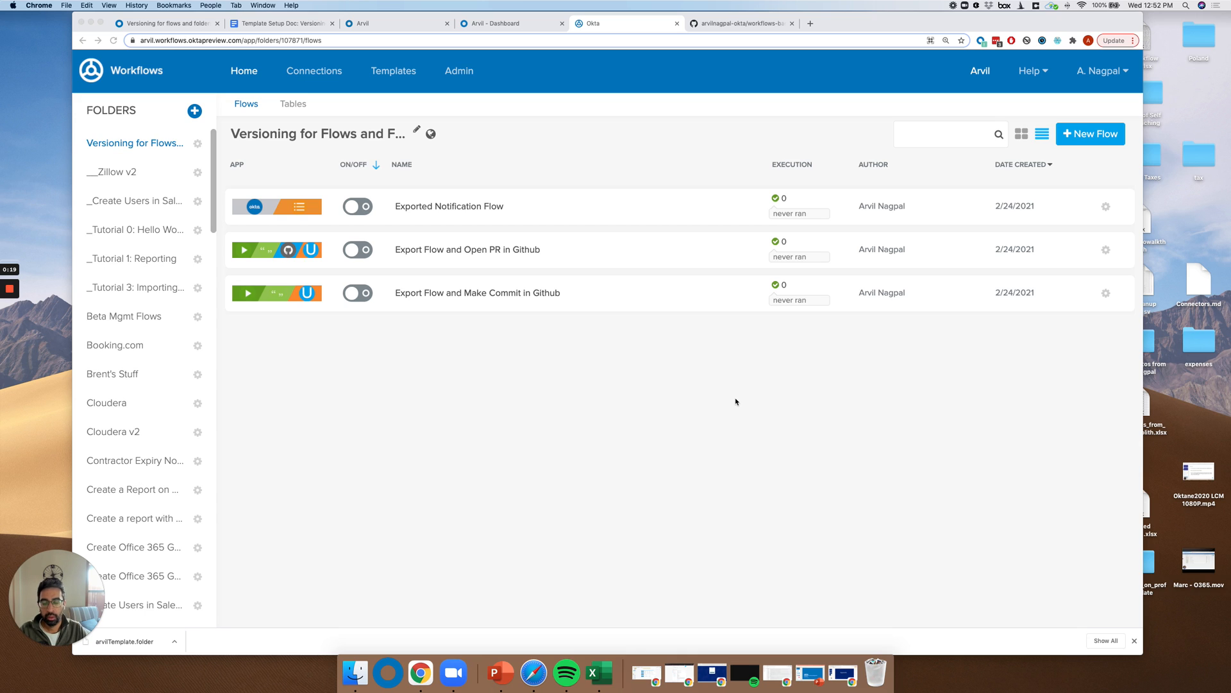
mouse_move(731, 402)
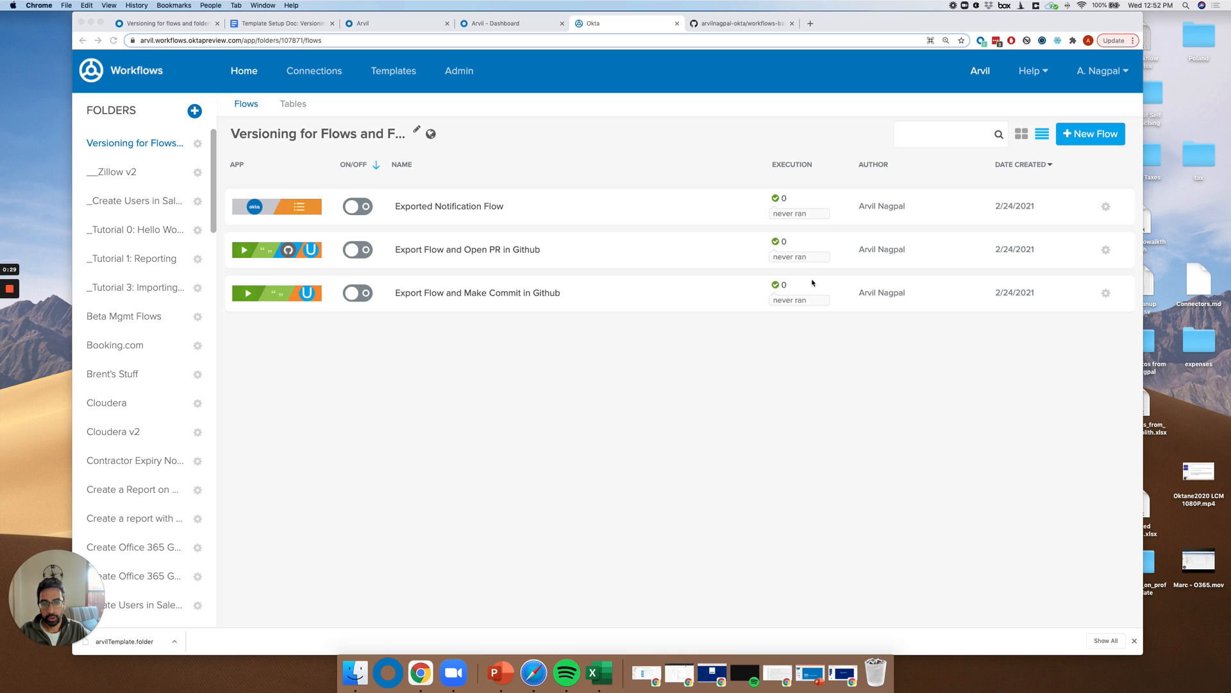
mouse_move(708, 450)
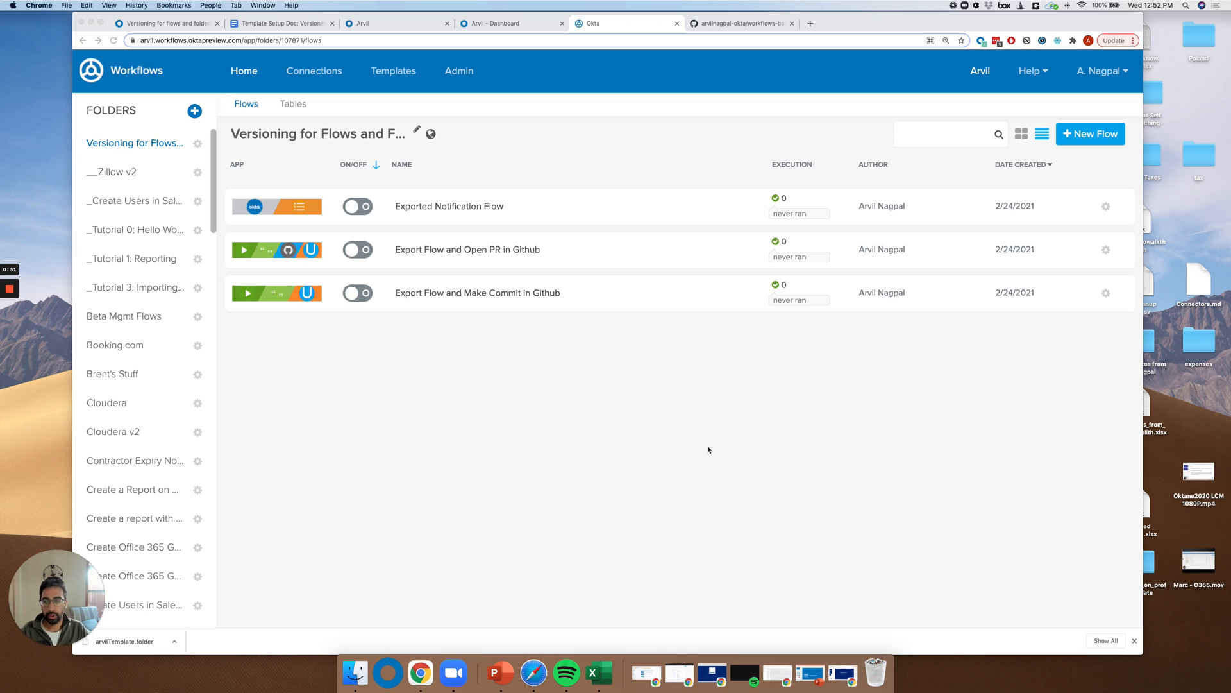
mouse_move(752, 440)
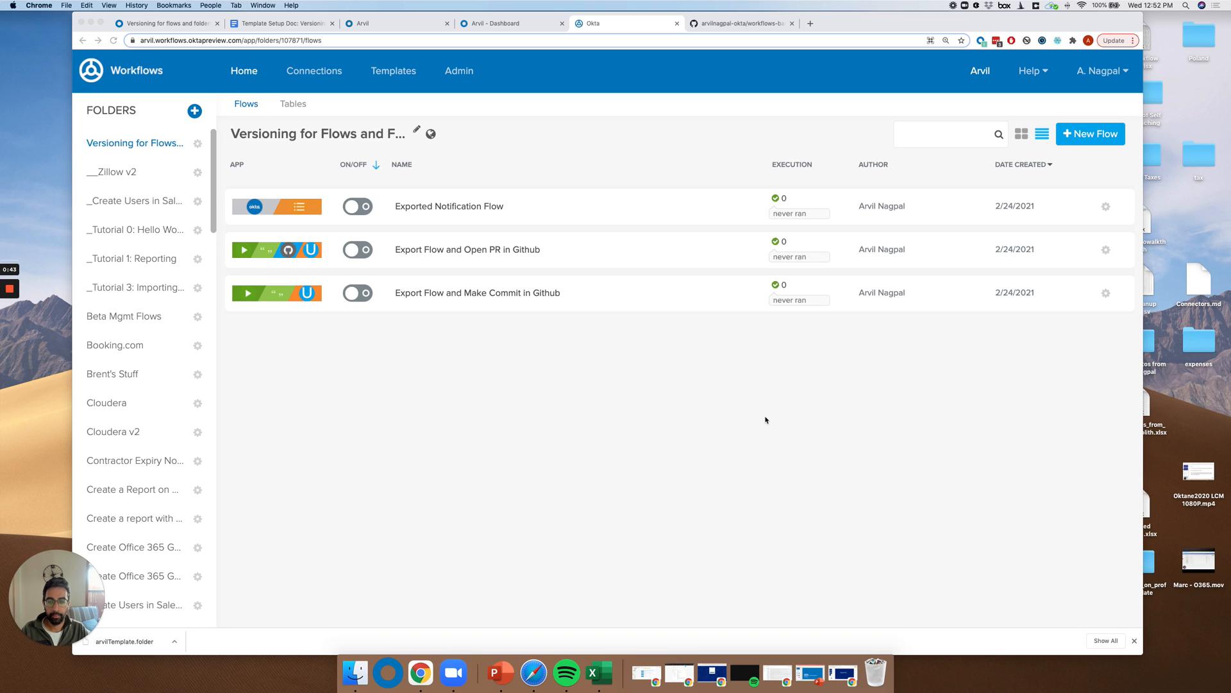
mouse_move(400, 154)
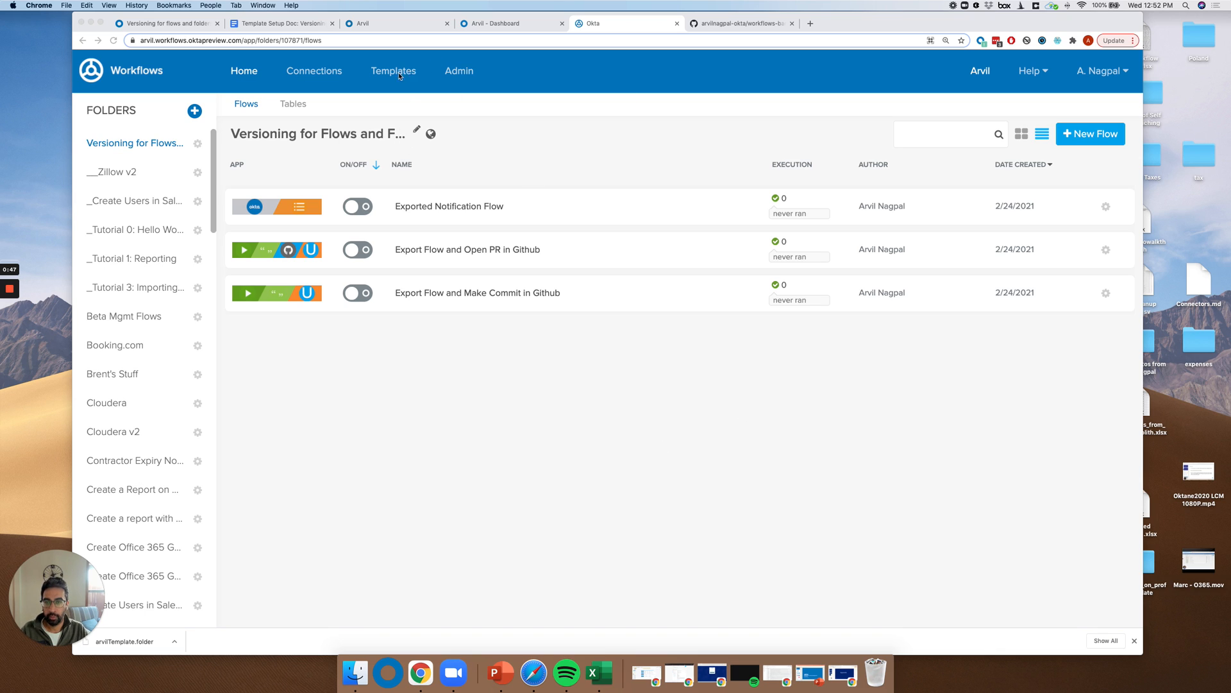
mouse_move(417, 273)
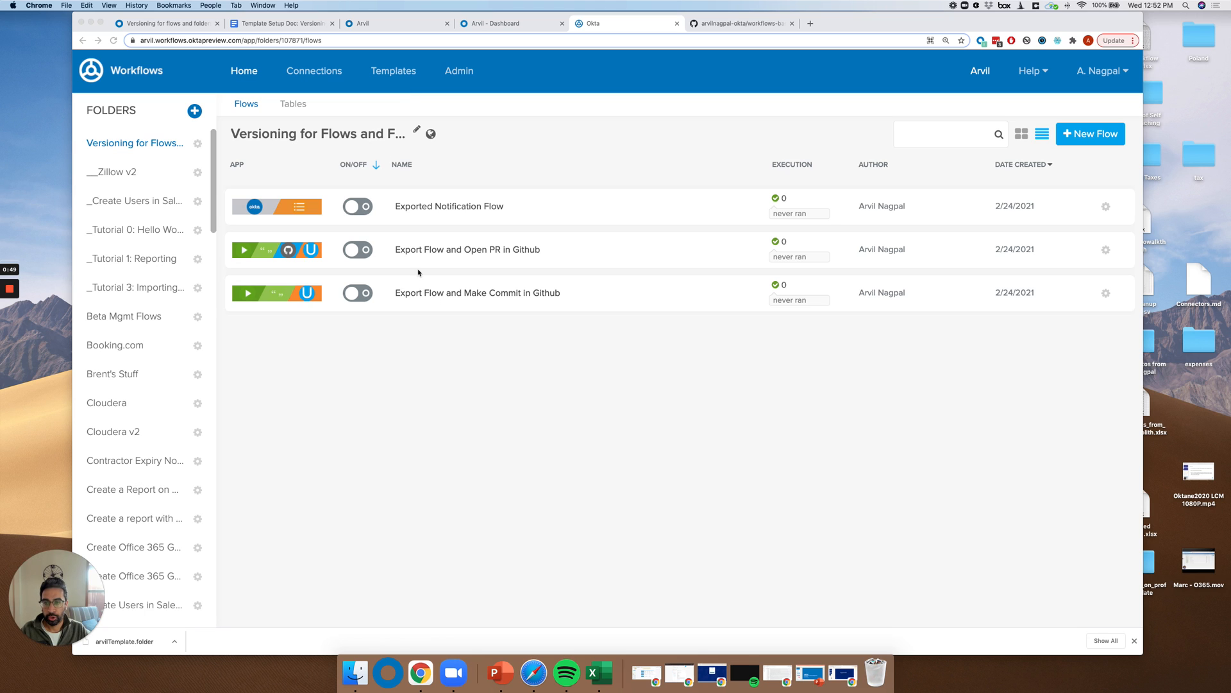
mouse_move(493, 354)
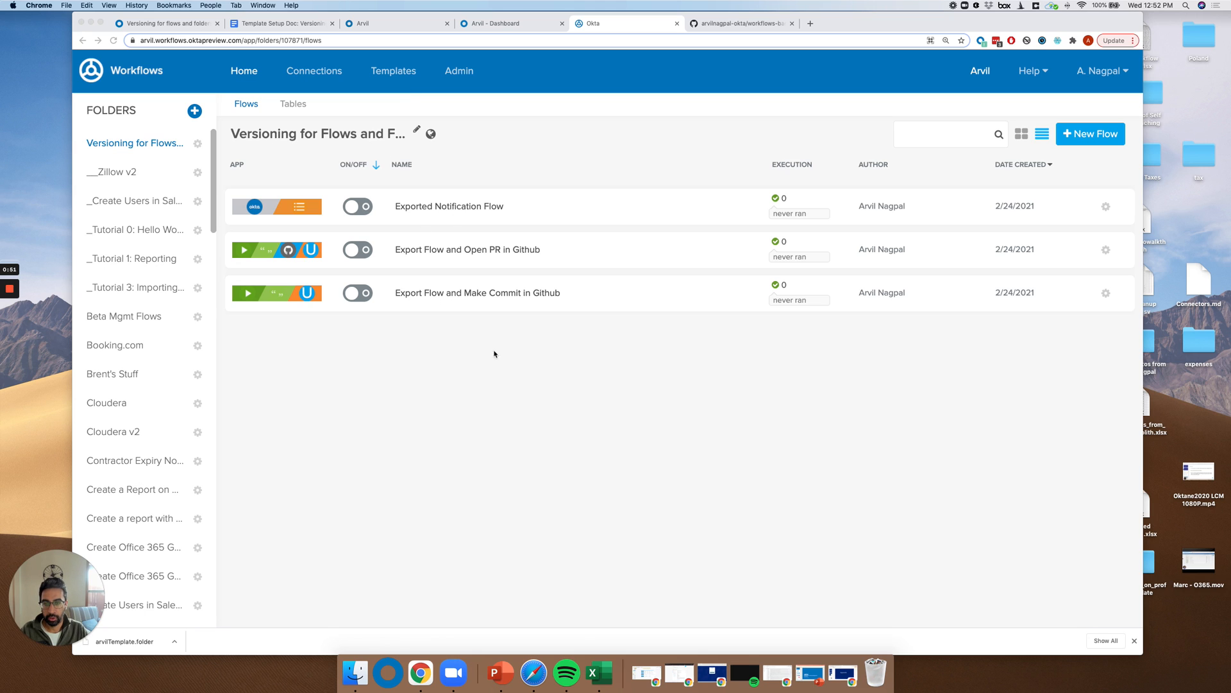
mouse_move(428, 217)
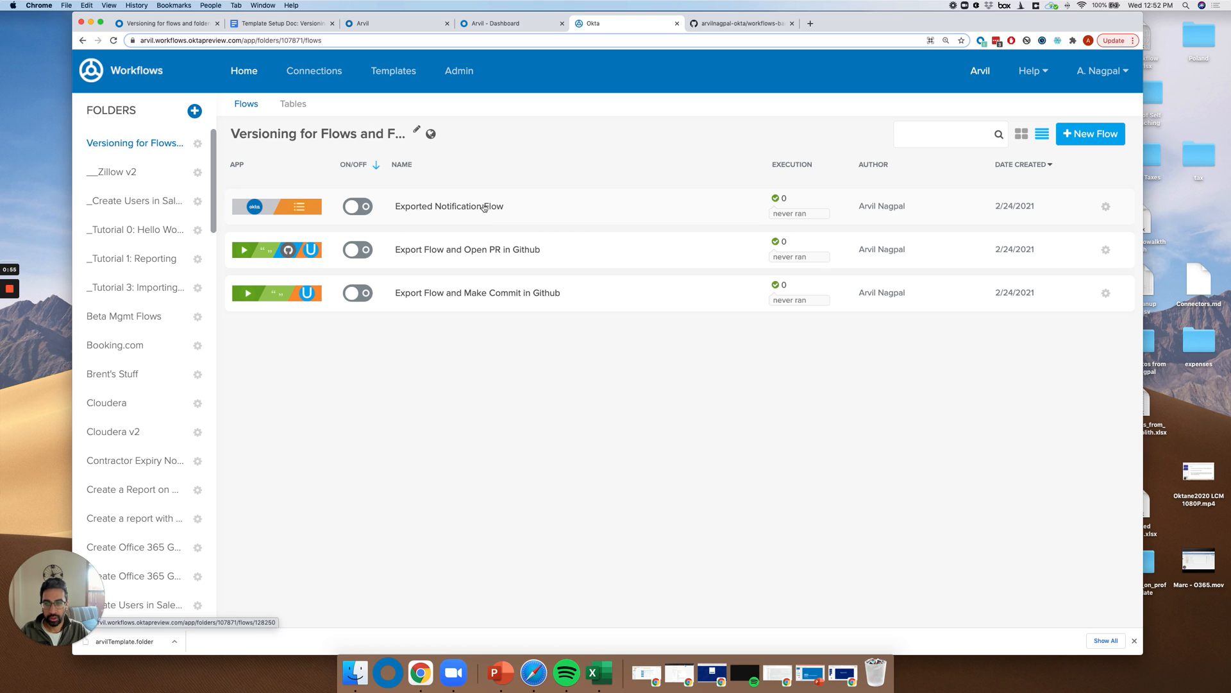
- Show the GitHub workflows-backups repository with its README and exported flow file
click(448, 206)
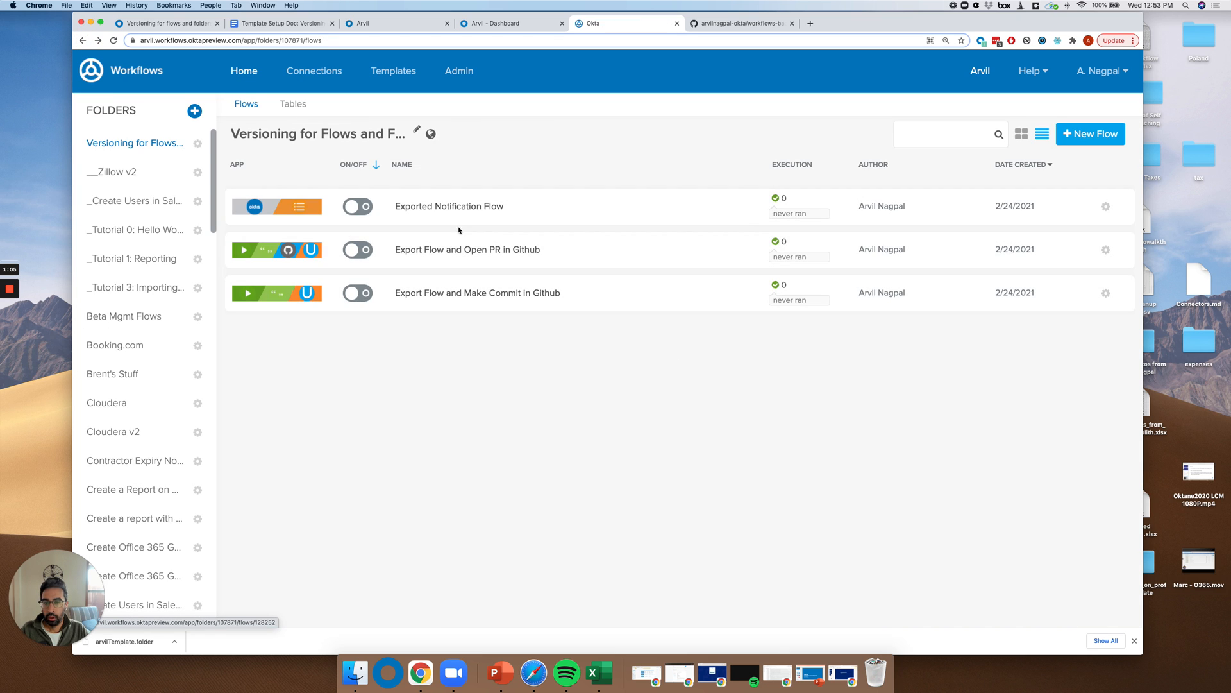
mouse_move(594, 297)
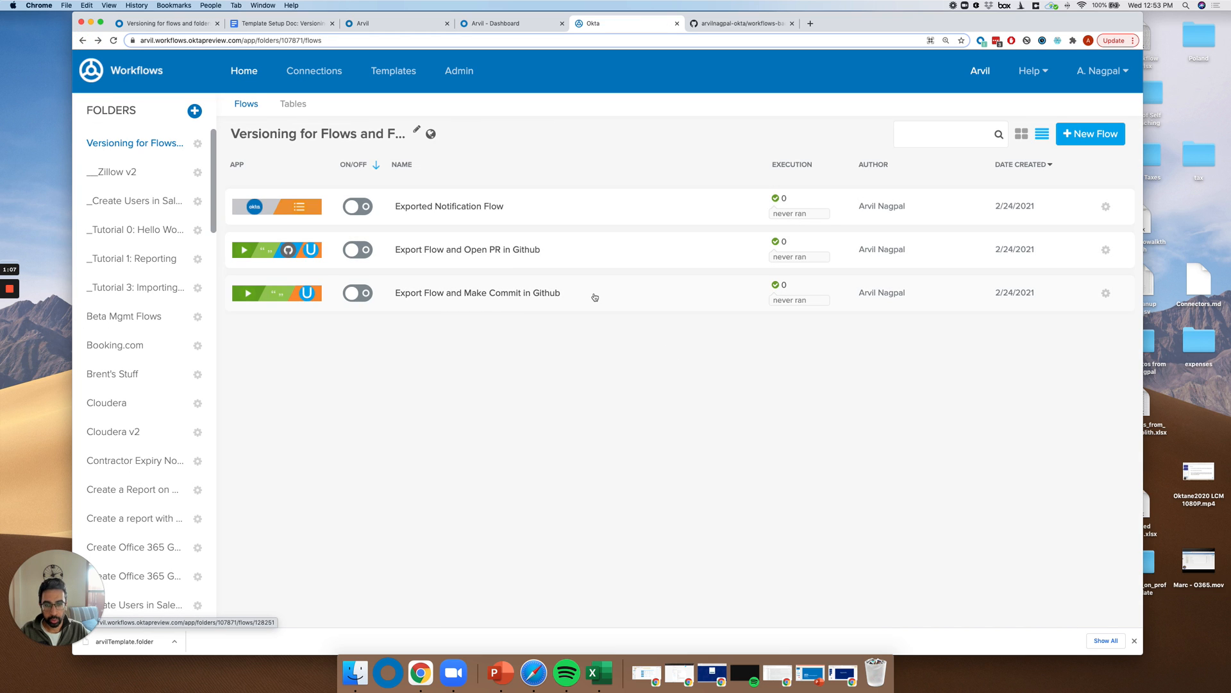
mouse_move(405, 301)
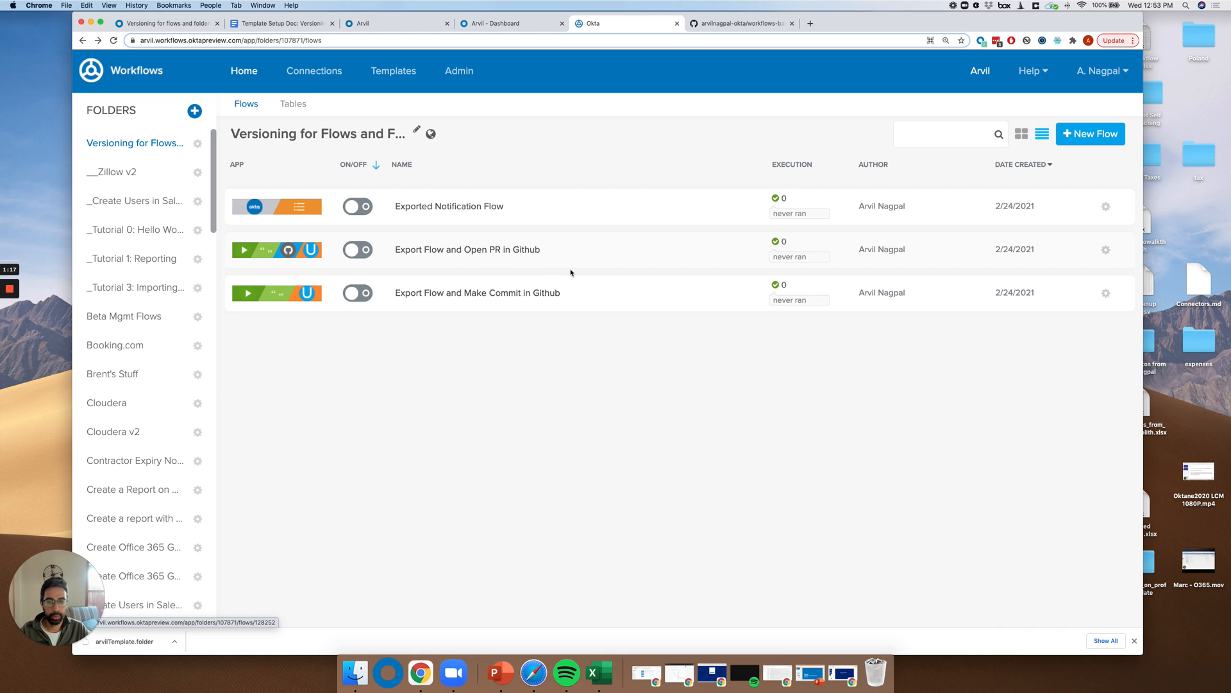
mouse_move(469, 268)
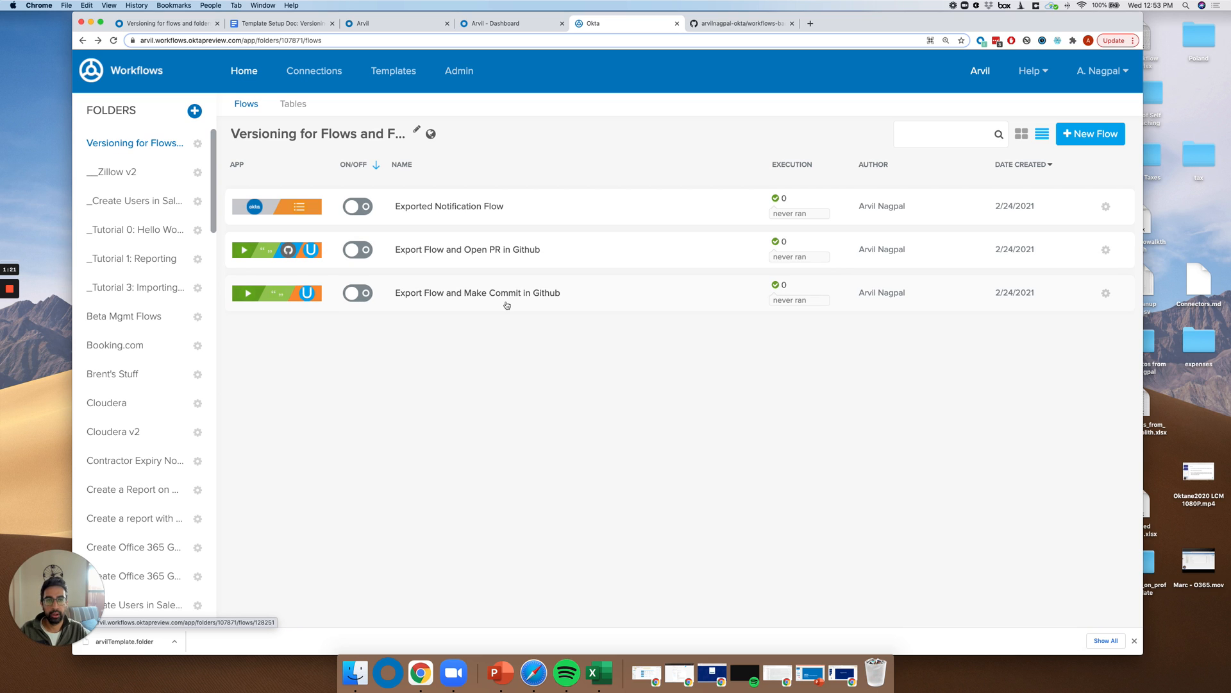
mouse_move(552, 314)
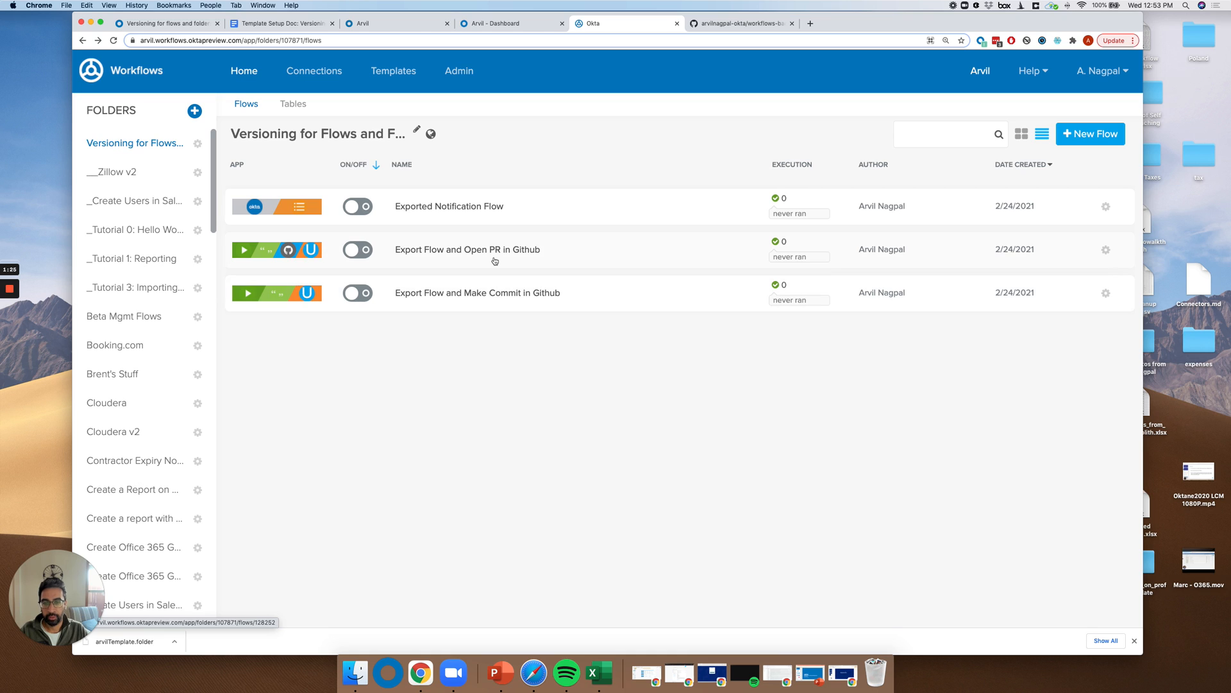
mouse_move(508, 297)
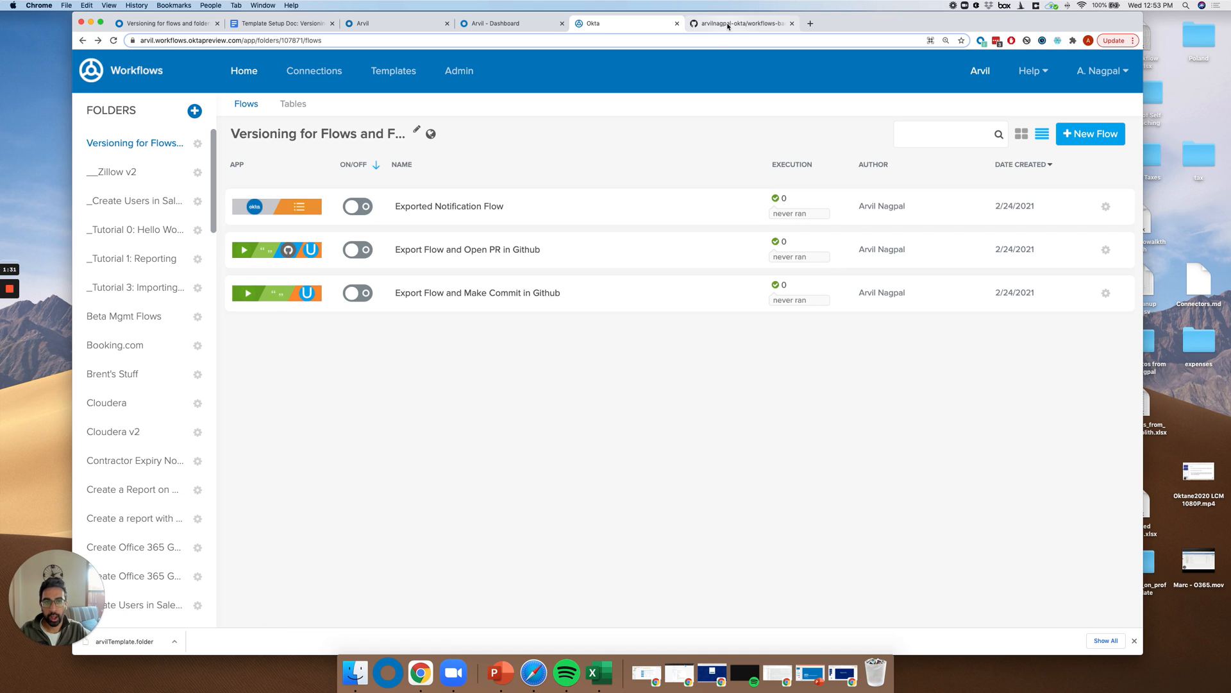
click(738, 23)
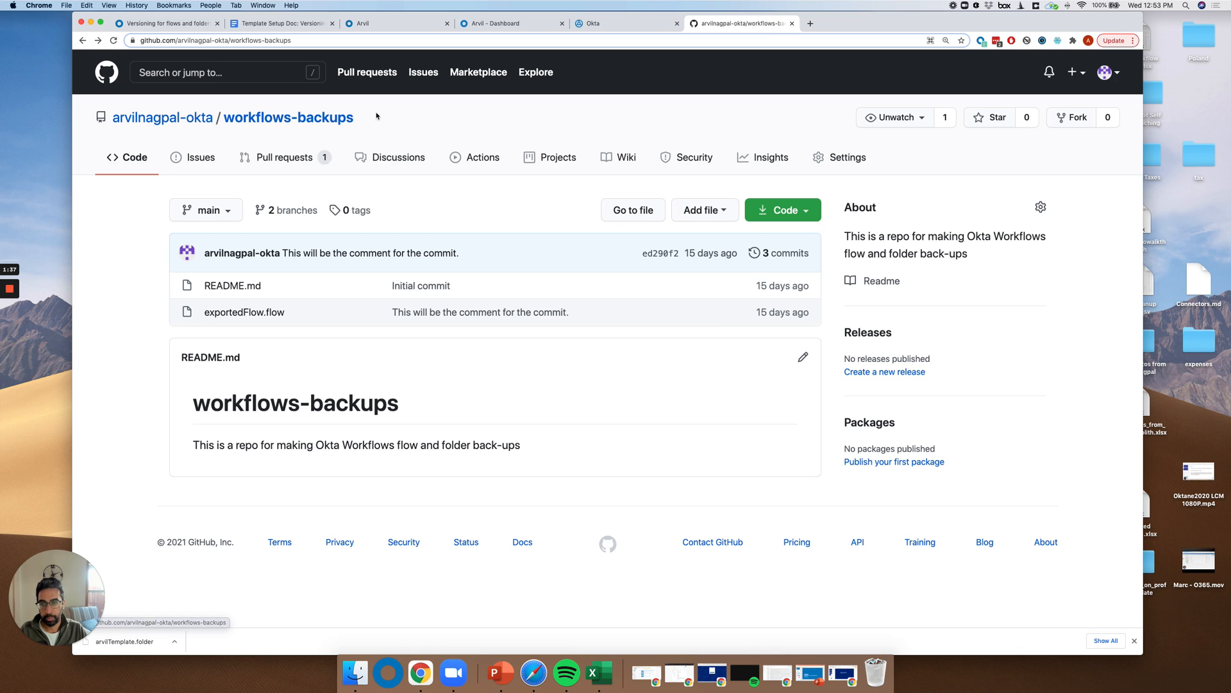
mouse_move(419, 101)
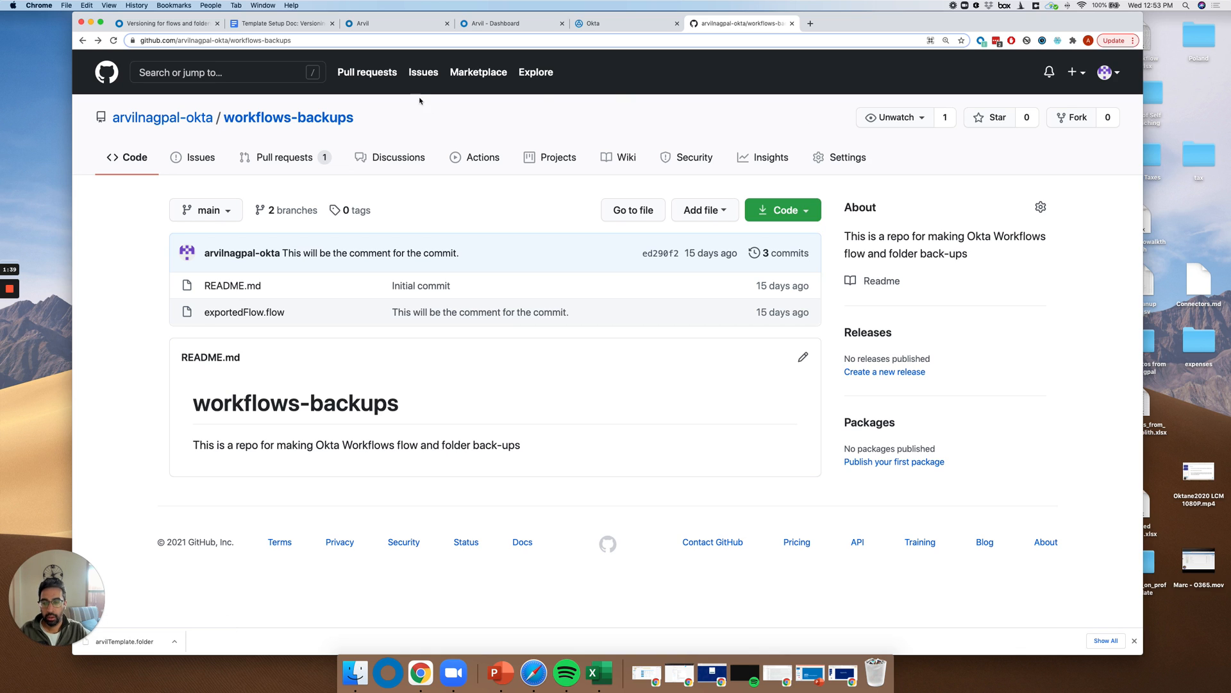
mouse_move(827, 329)
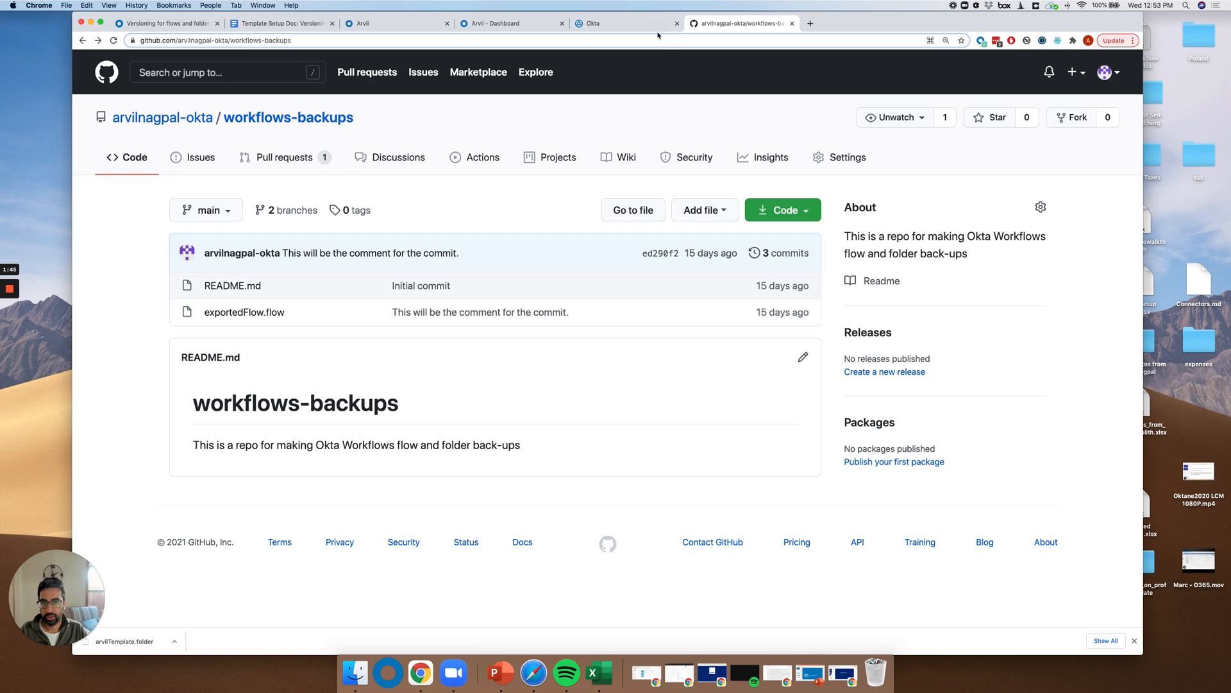
mouse_move(620, 24)
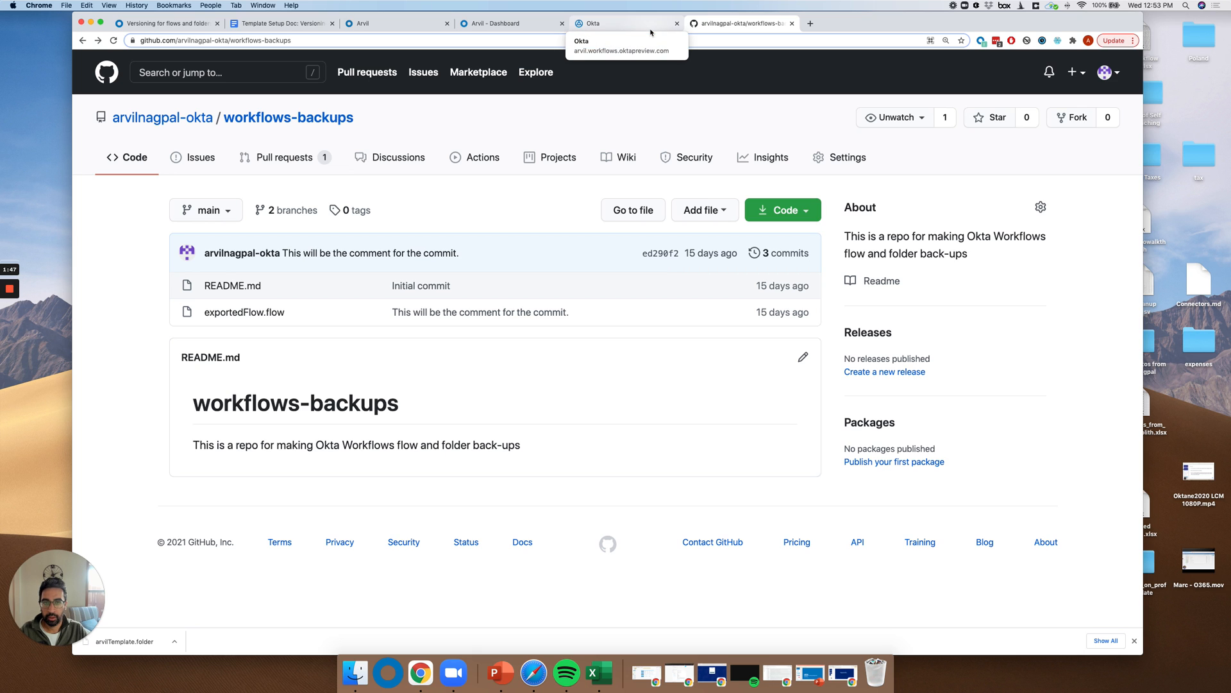
- Return to the Okta flow list and open 'Export Flow and Make Commit in Github'
click(621, 23)
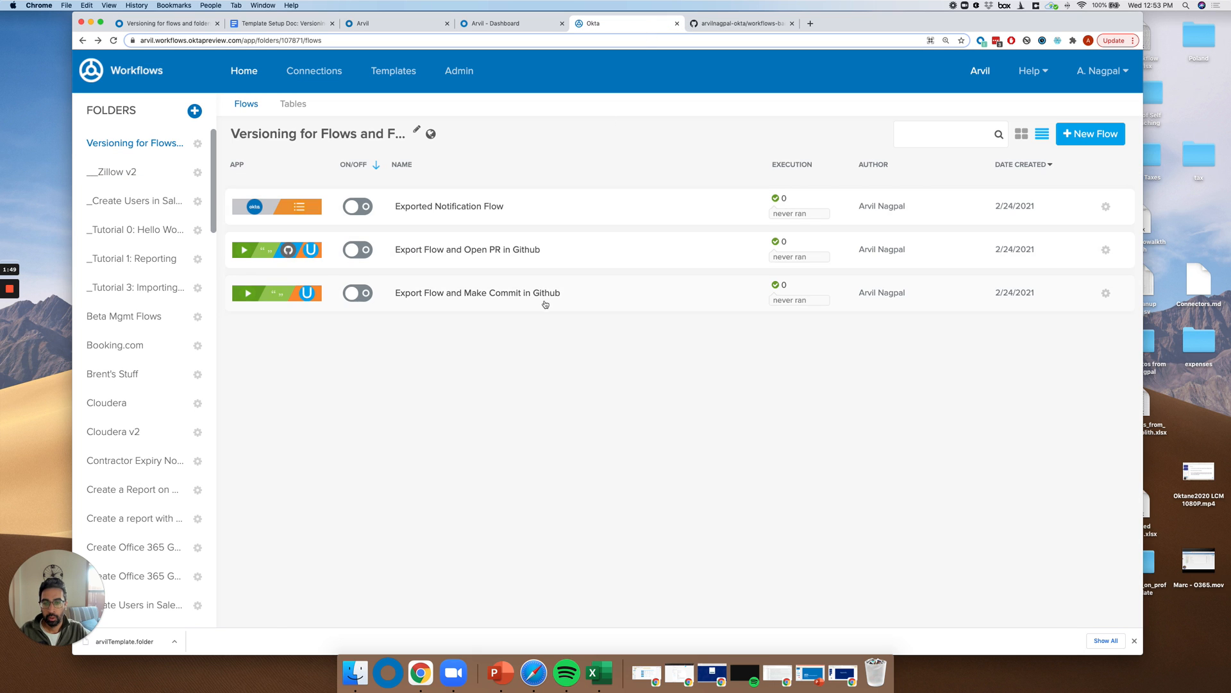
click(476, 292)
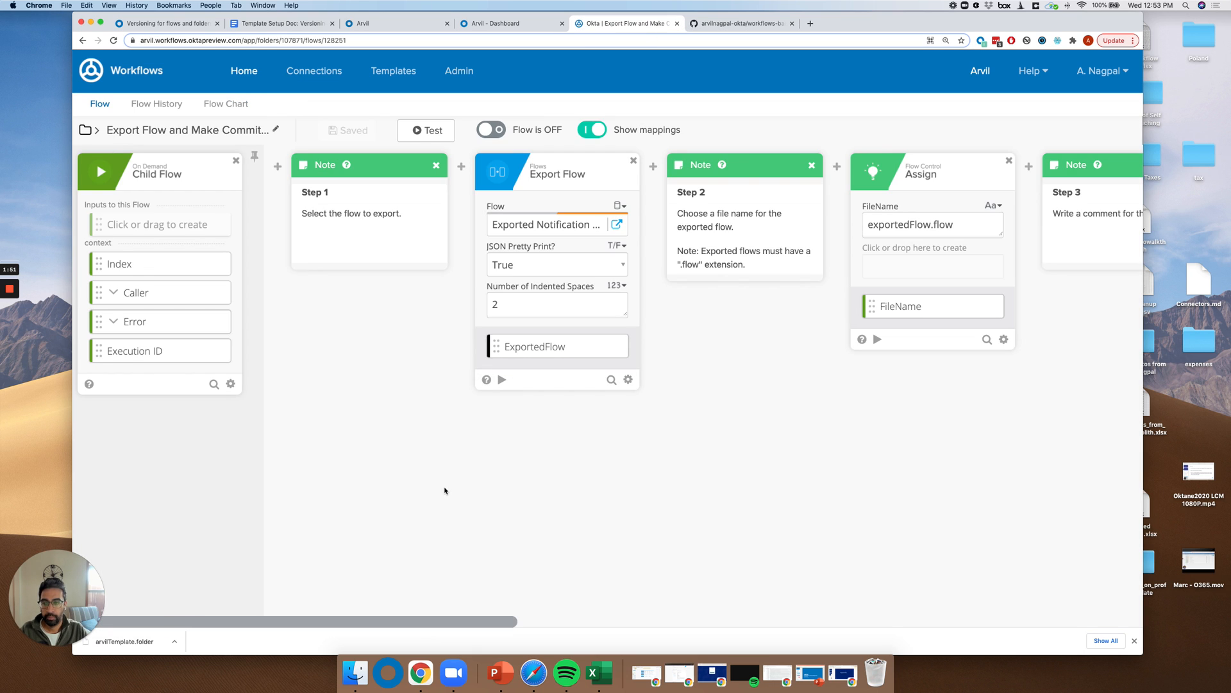
mouse_move(226, 450)
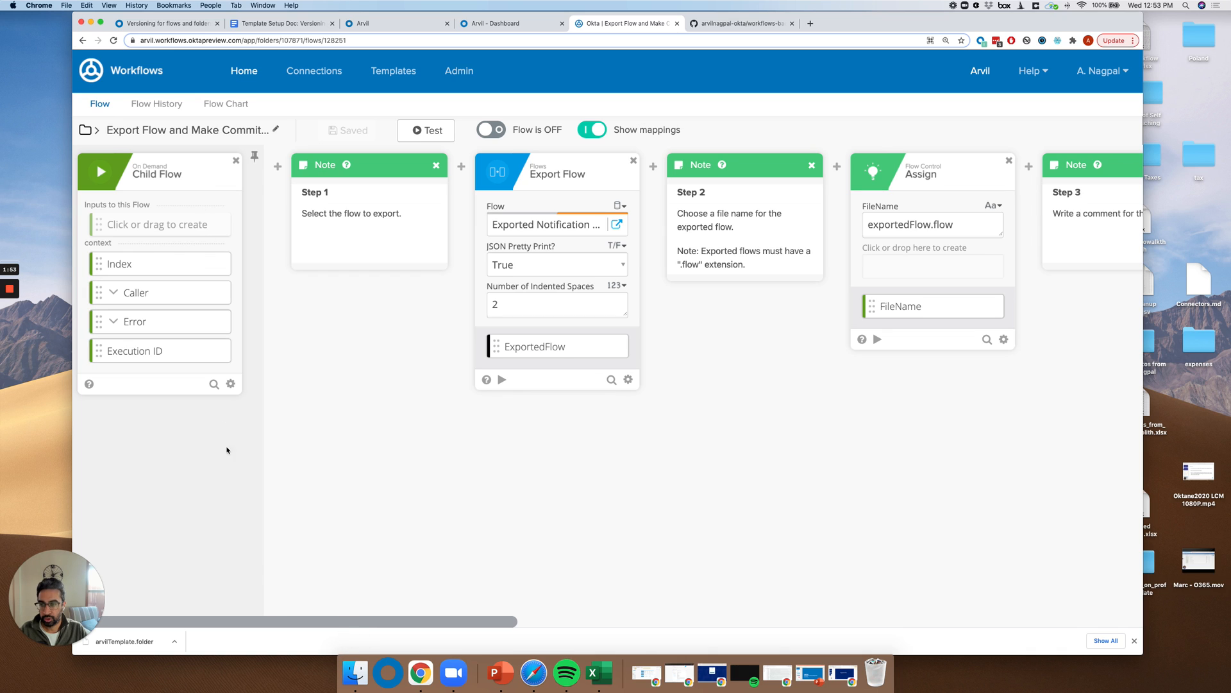
mouse_move(260, 552)
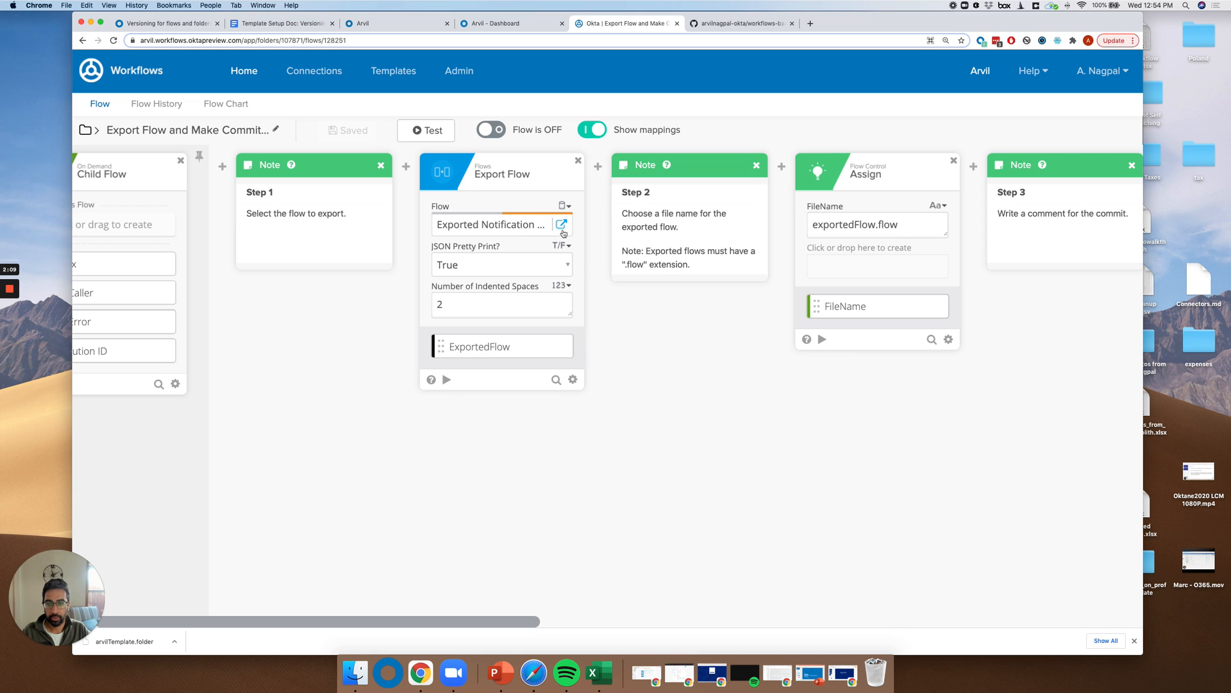
- Inspect the Exported Notification Flow in a new tab, then return to the commit flow
click(560, 225)
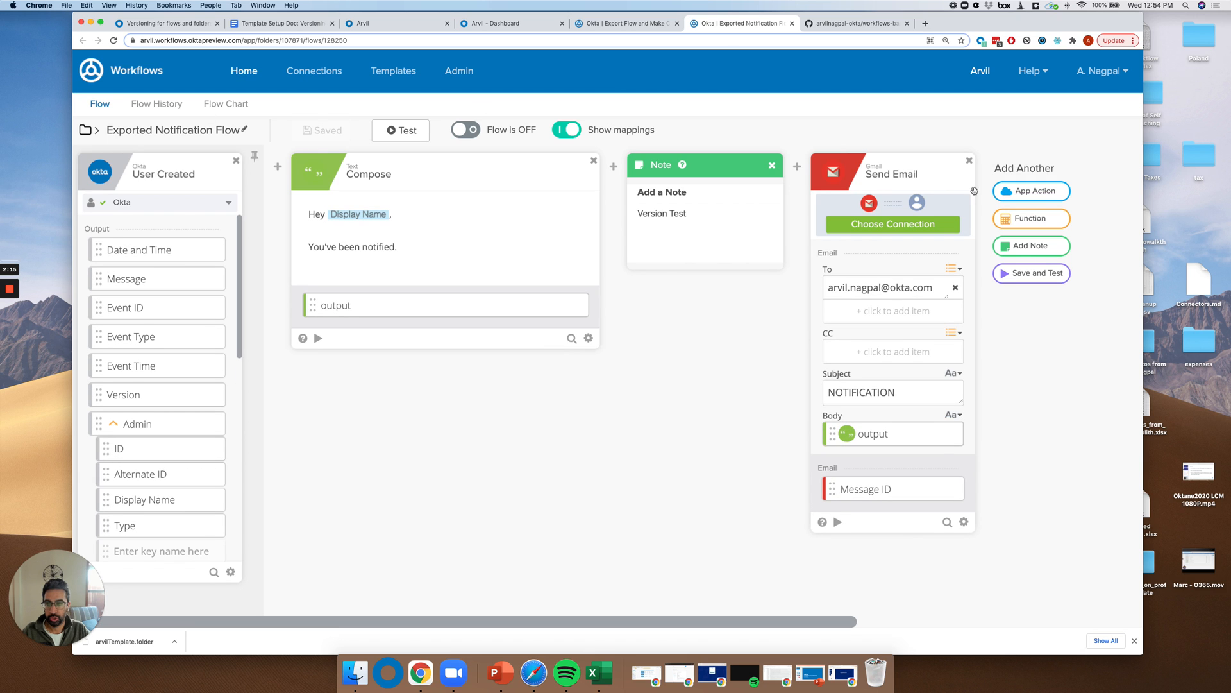
click(625, 23)
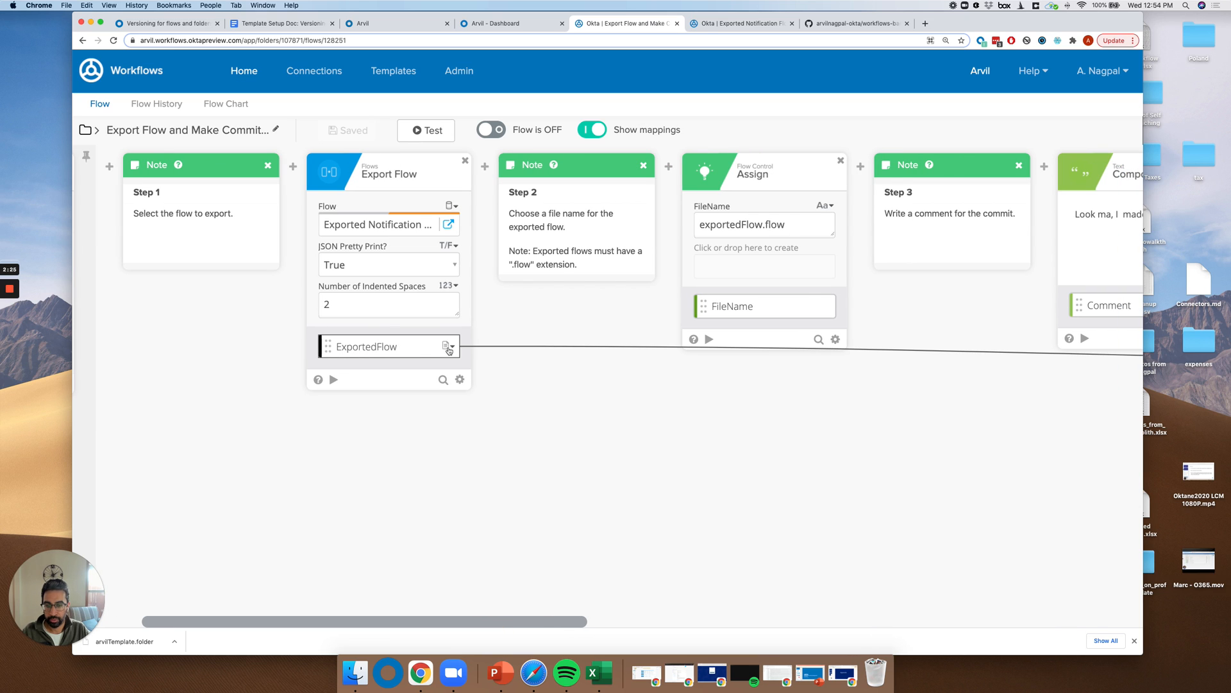
- Inspect the If Error Create File Content fallback, then return to Try and the flow start
click(448, 347)
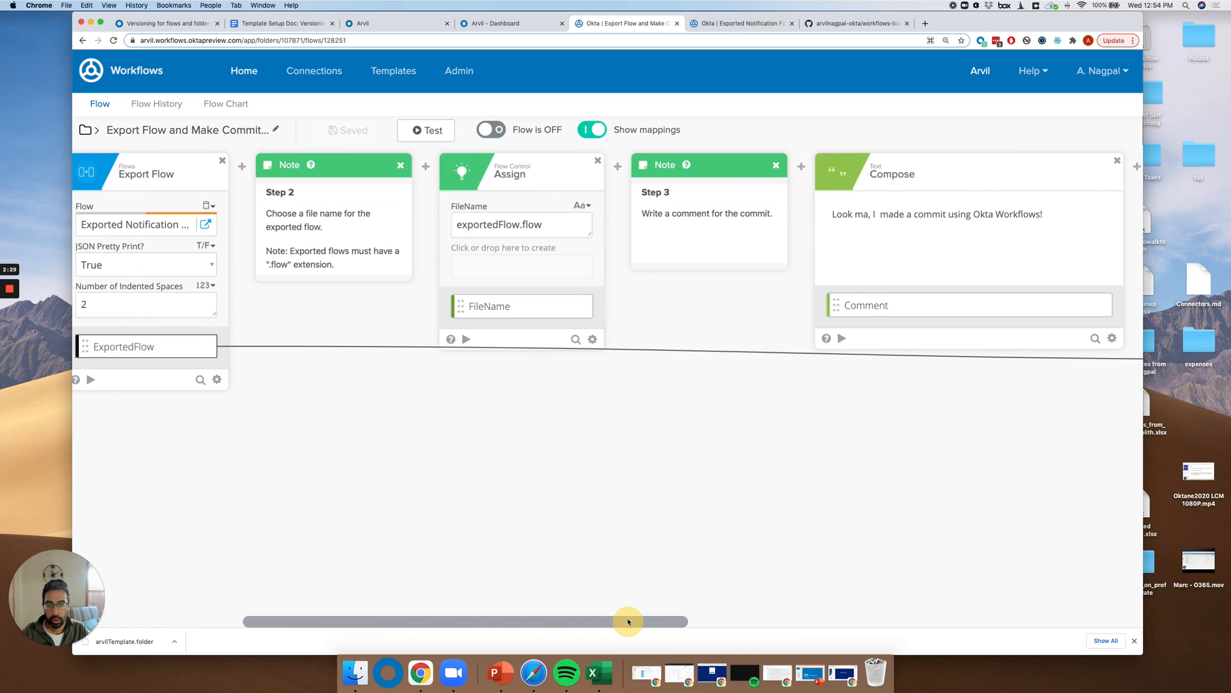
click(552, 226)
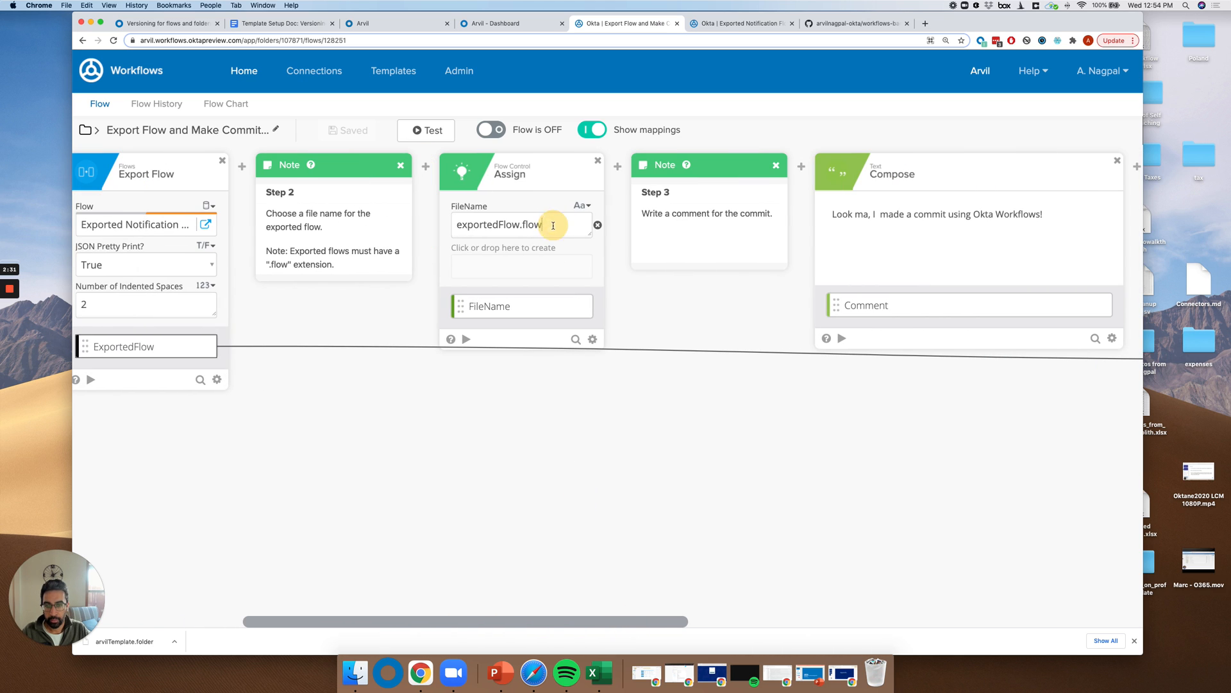
drag(467, 622, 695, 622)
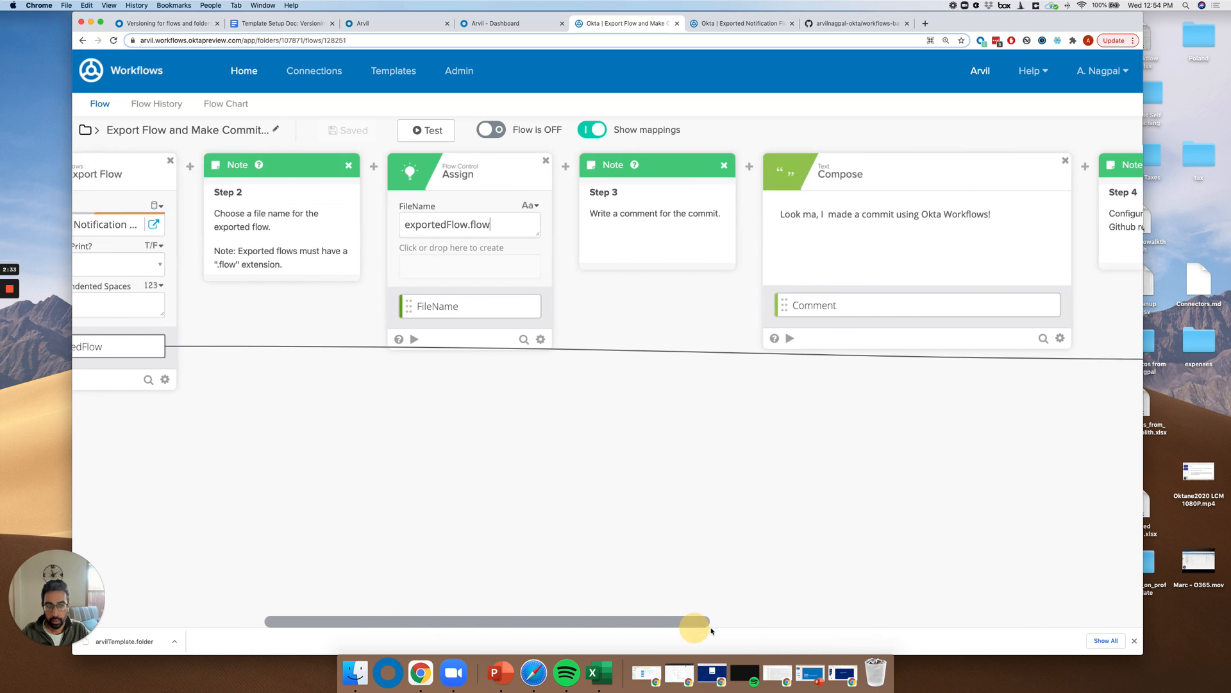
drag(695, 621, 424, 621)
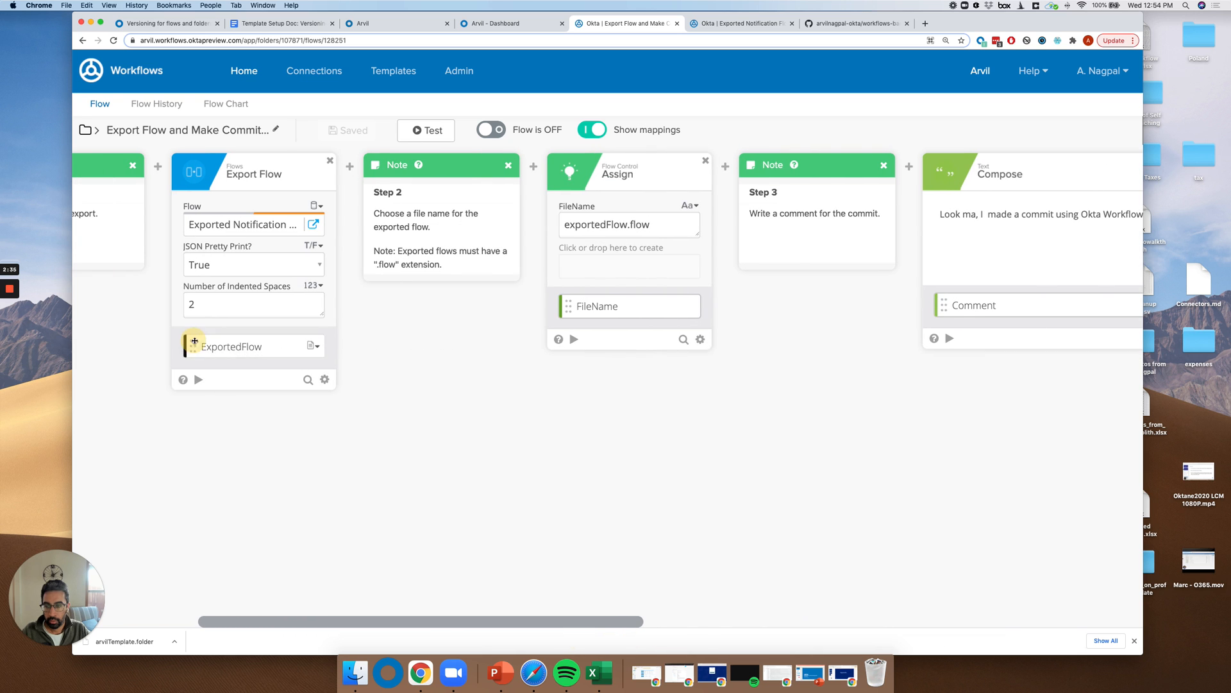
drag(420, 622, 651, 626)
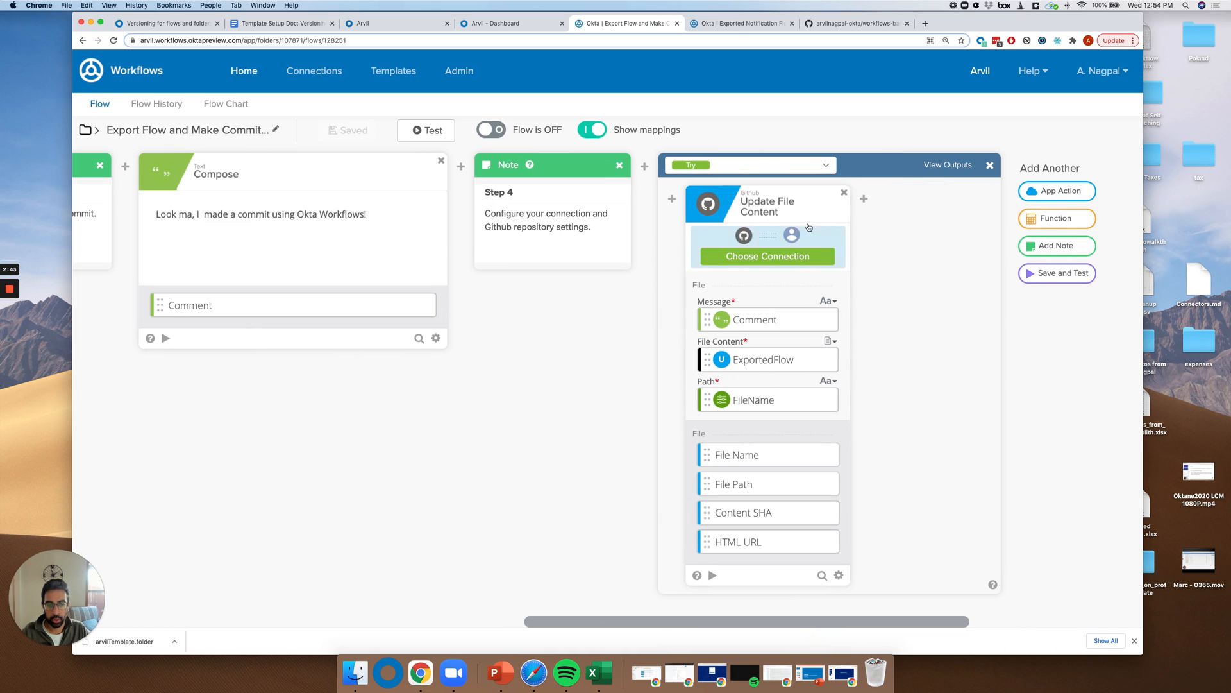
mouse_move(801, 212)
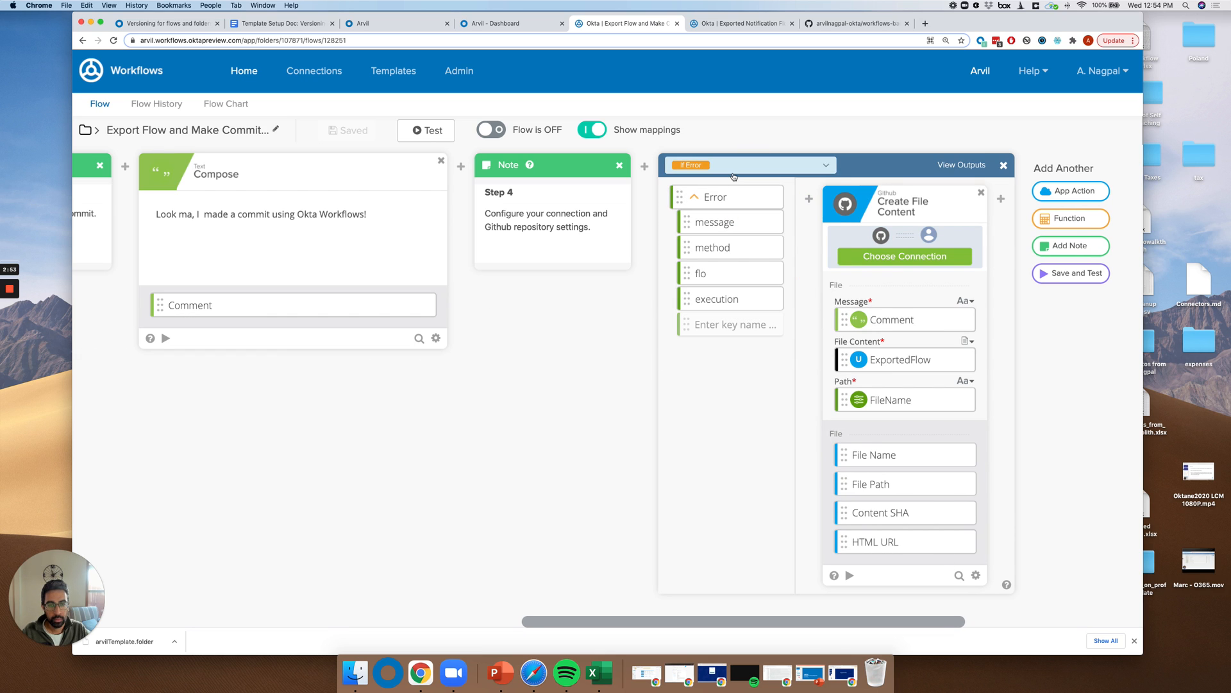
click(748, 164)
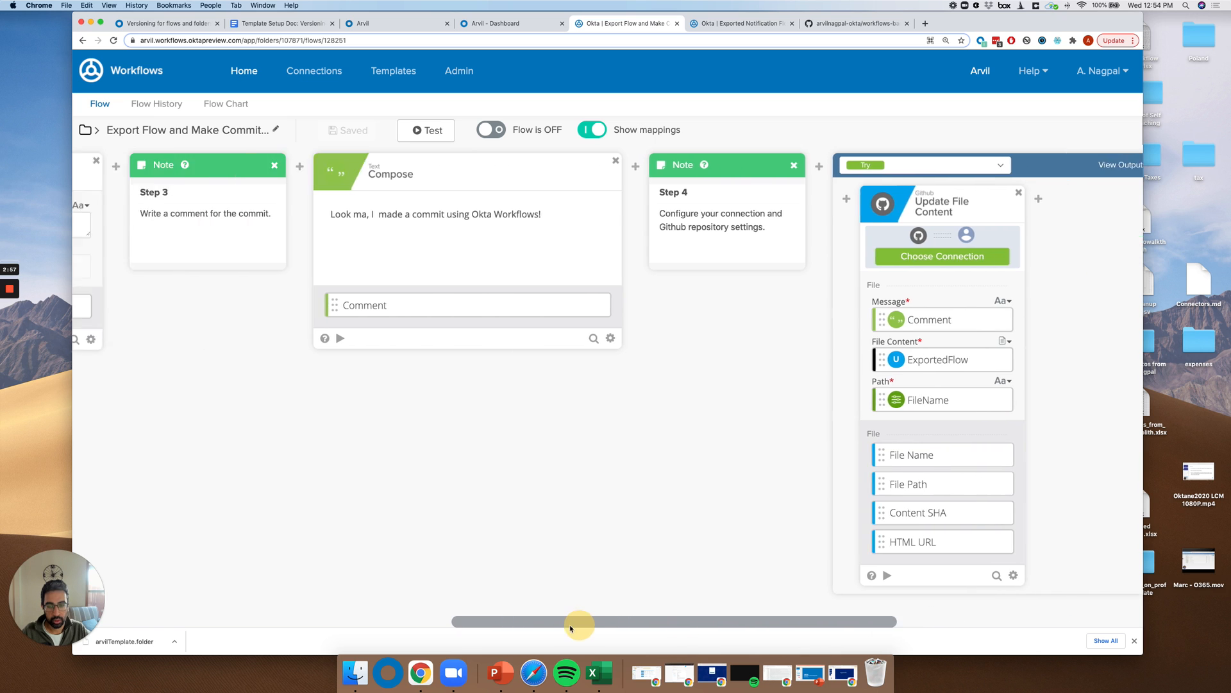
drag(577, 621, 362, 631)
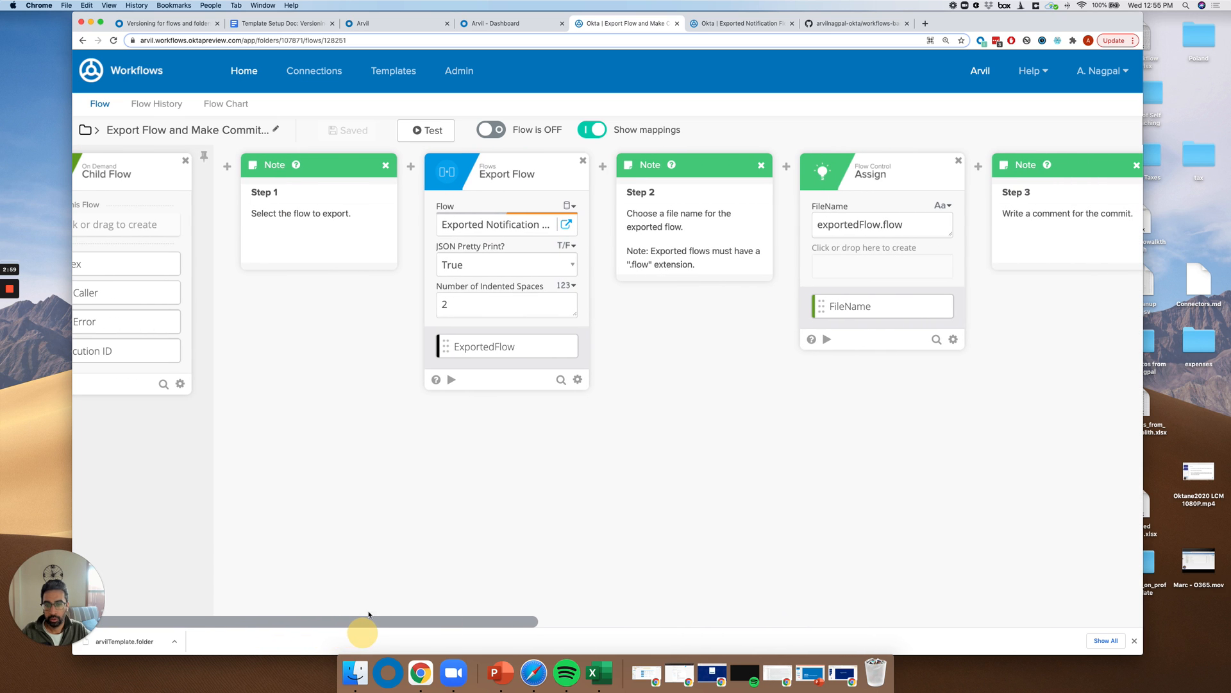
click(567, 205)
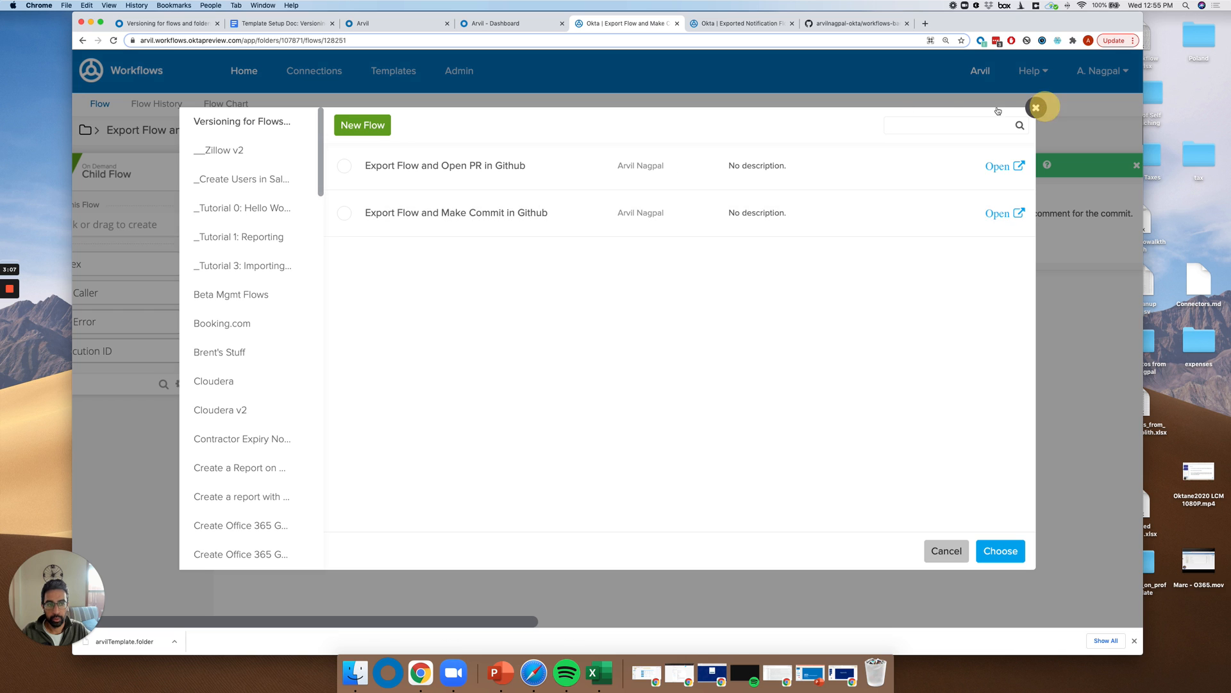
click(945, 551)
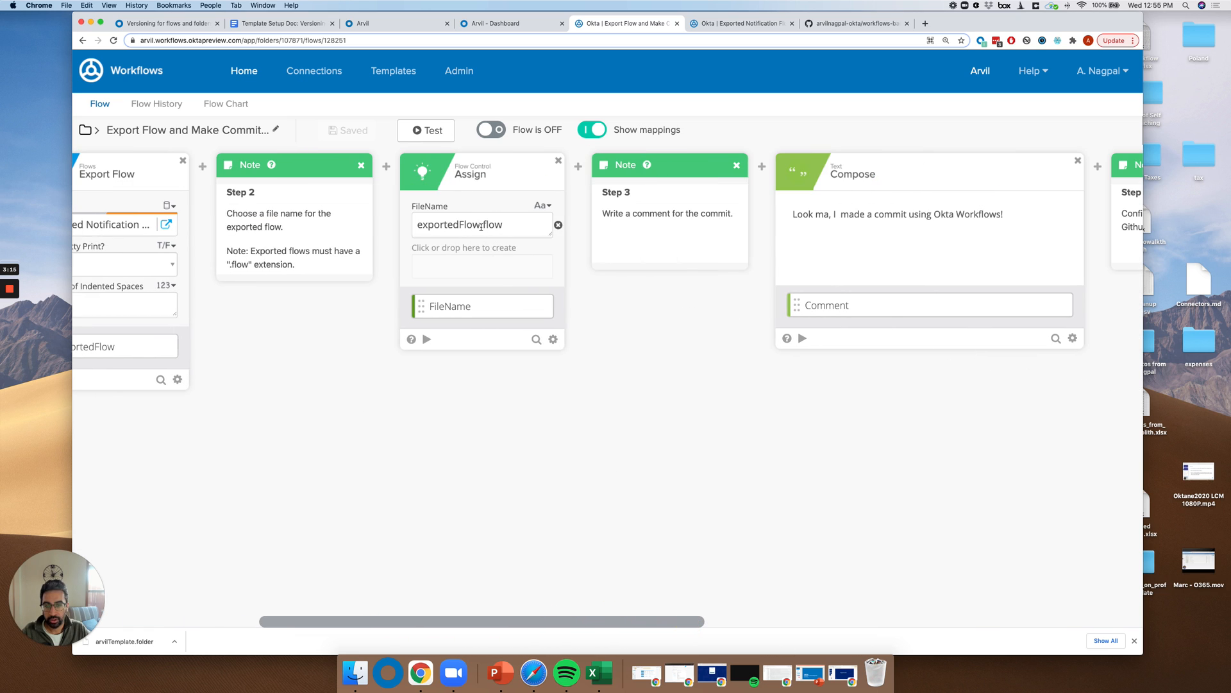
- Change the FileName from exportedFlow.flow to NotificationFlow.flow and pan to Update File Content
double_click(448, 224)
text(E)
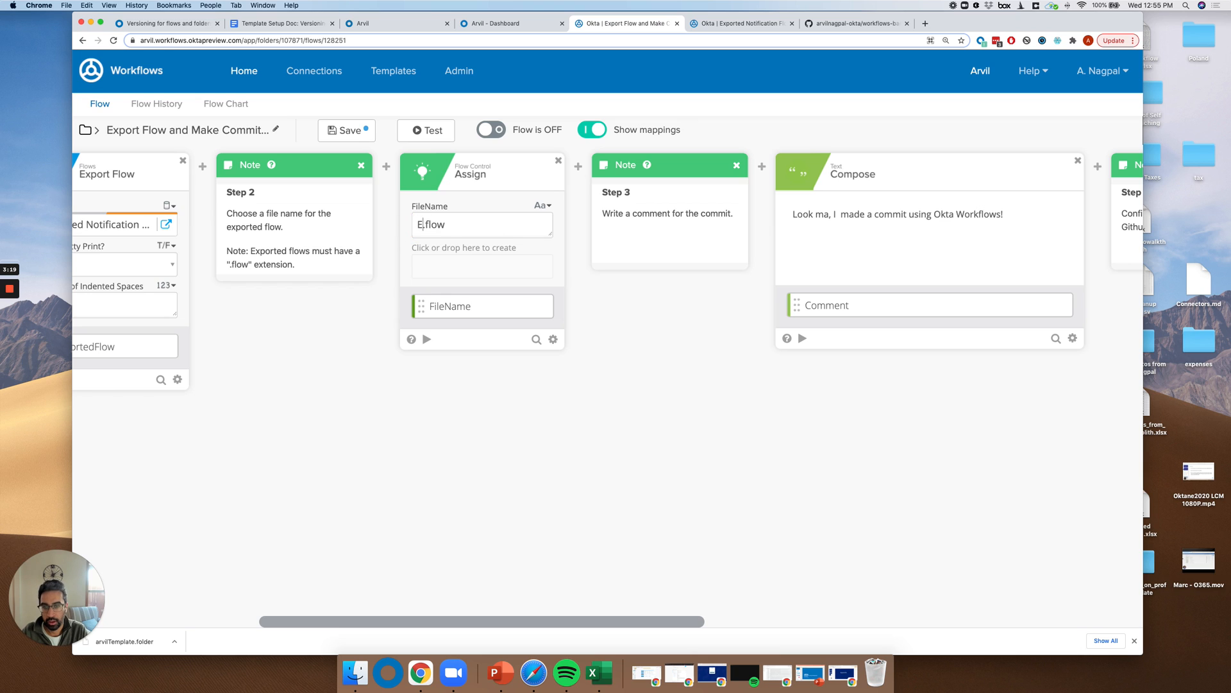
text(NotificationFlow)
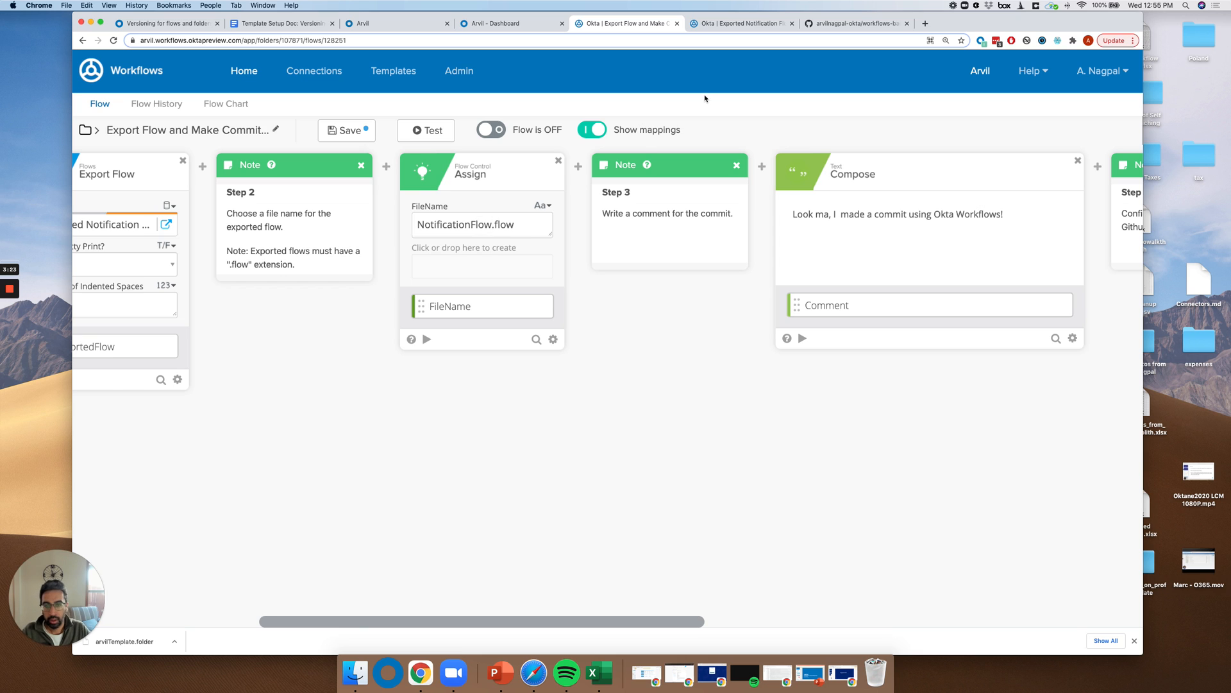
double_click(492, 225)
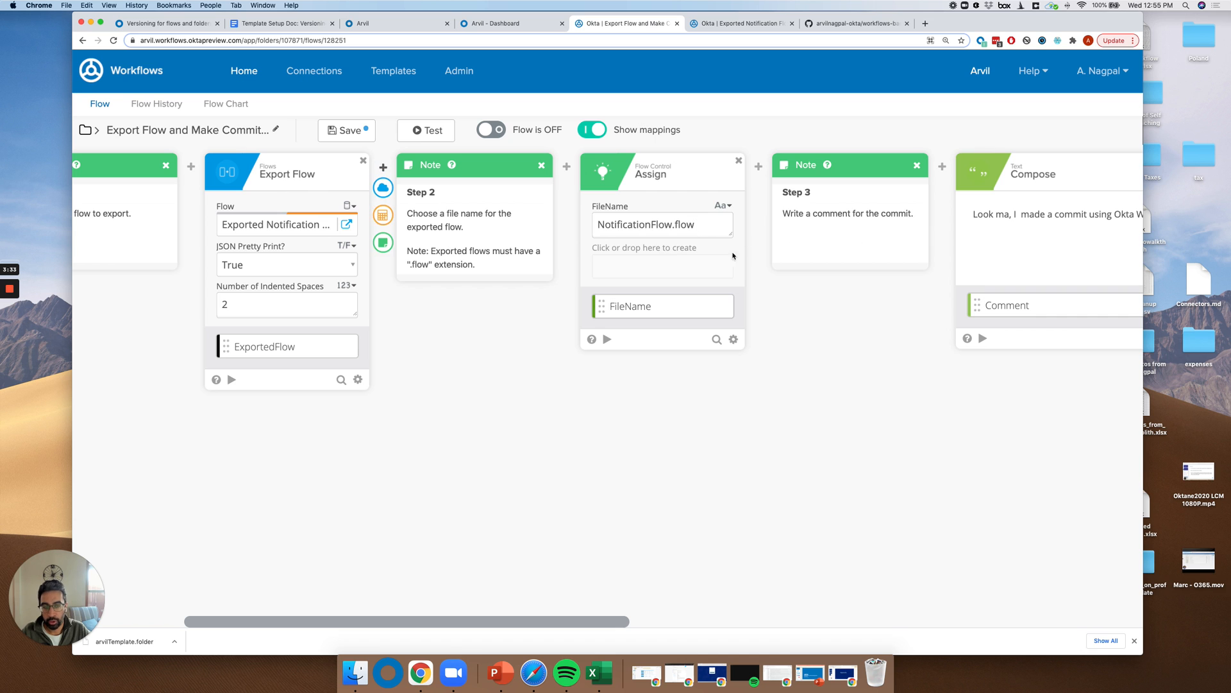
drag(408, 622, 626, 622)
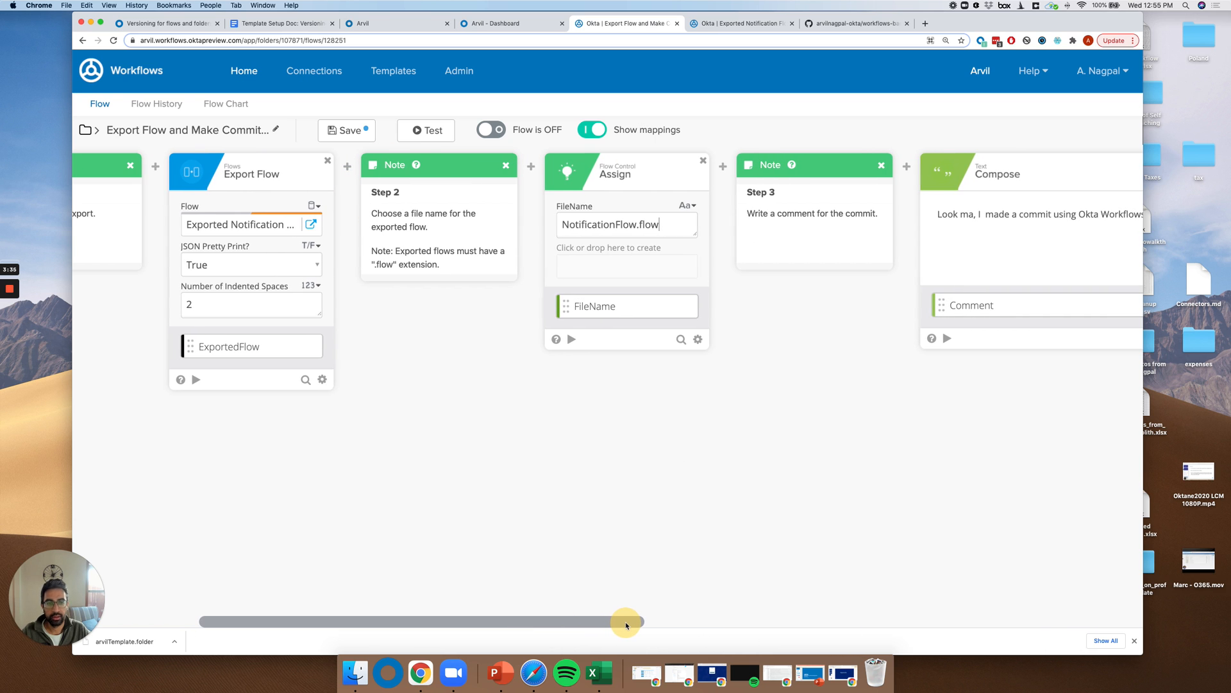
drag(626, 622, 774, 622)
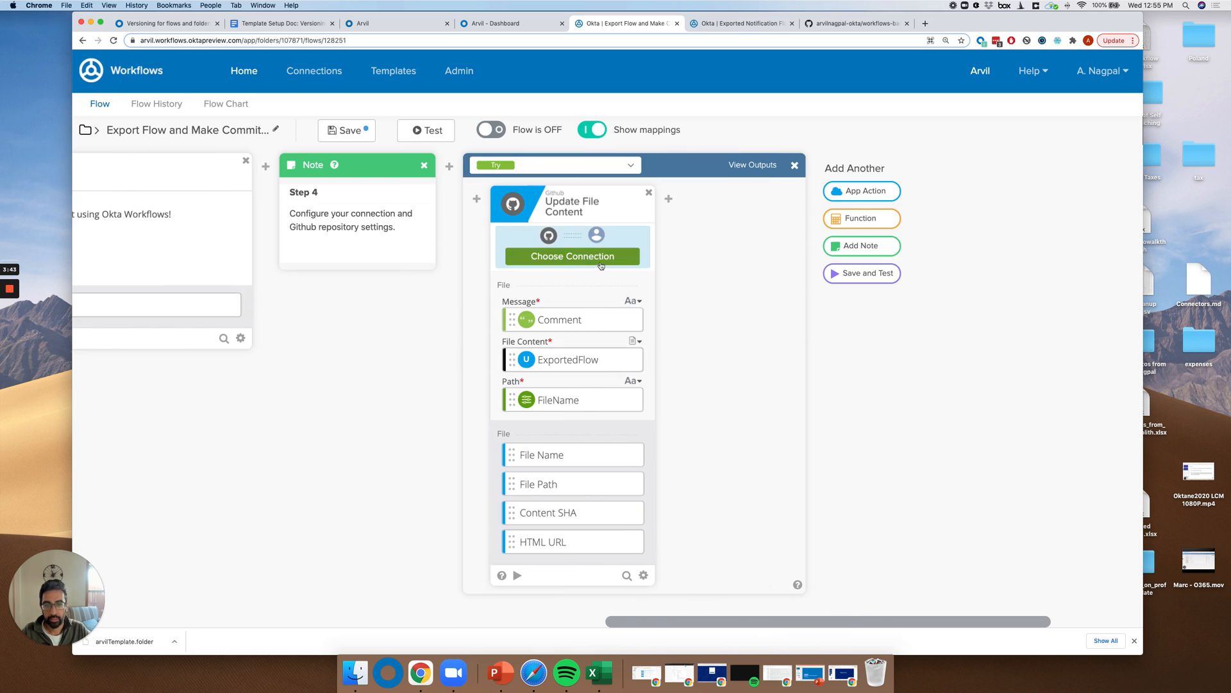
- Create and authorize the 'Arvil's Github' connection for the Update File Content step
click(571, 256)
text(ArvilGithub)
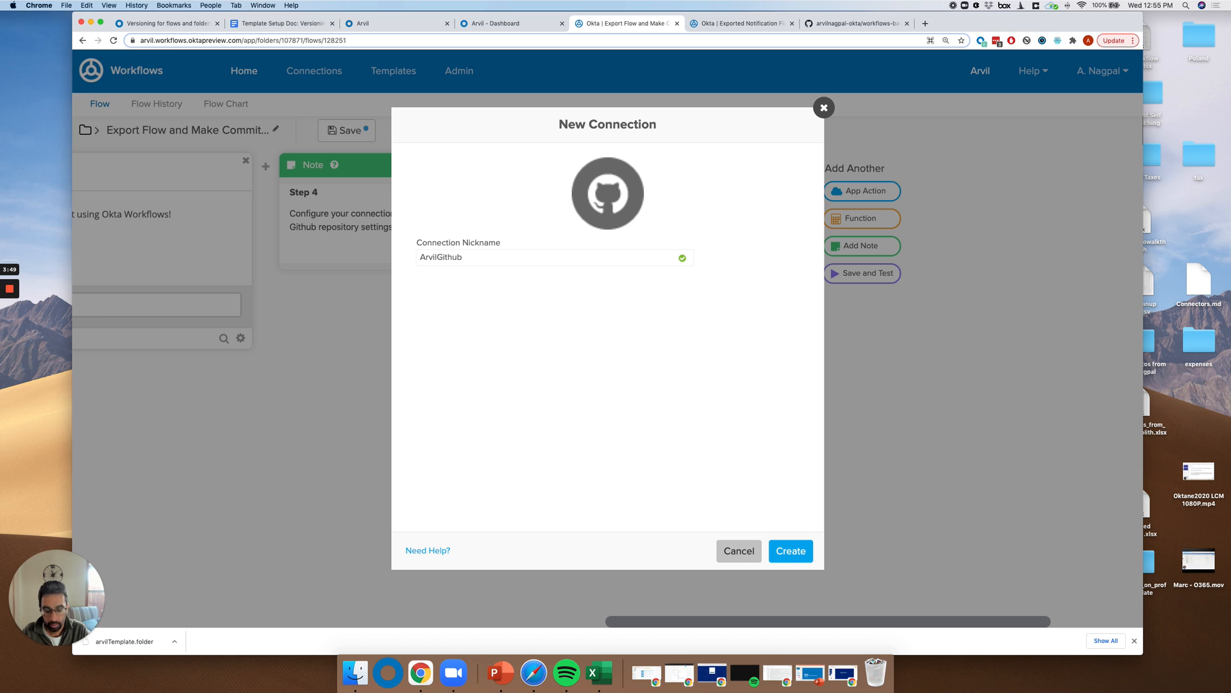
click(790, 550)
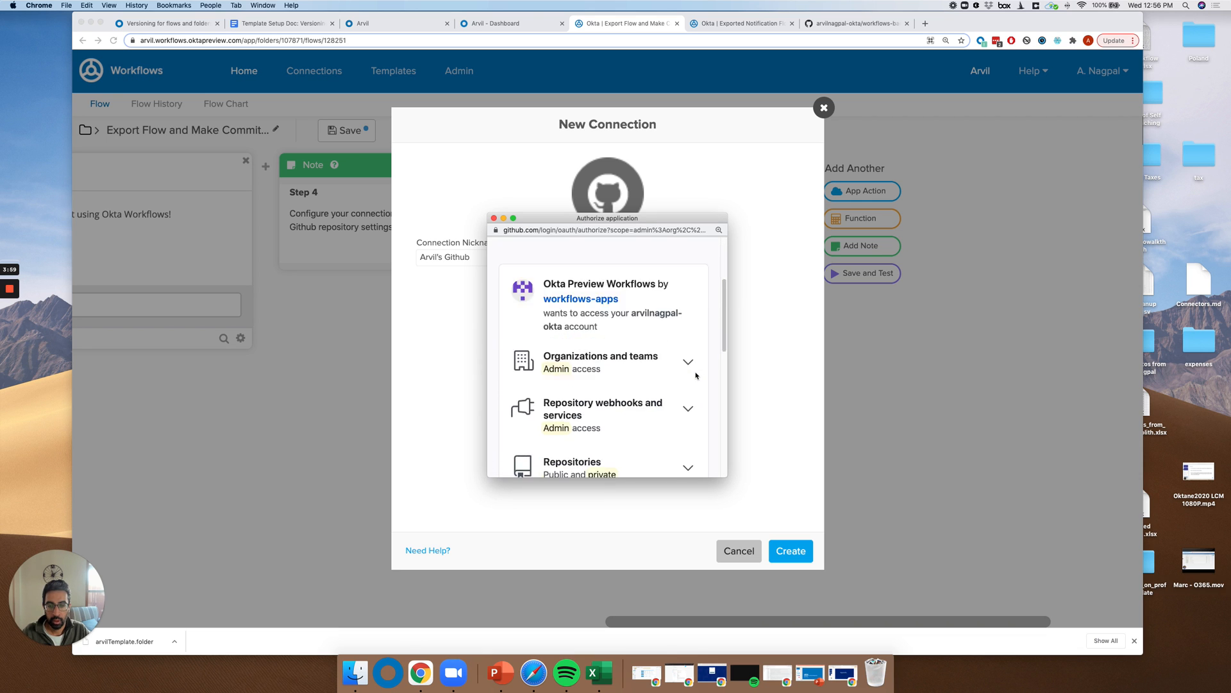
scroll(down, 3)
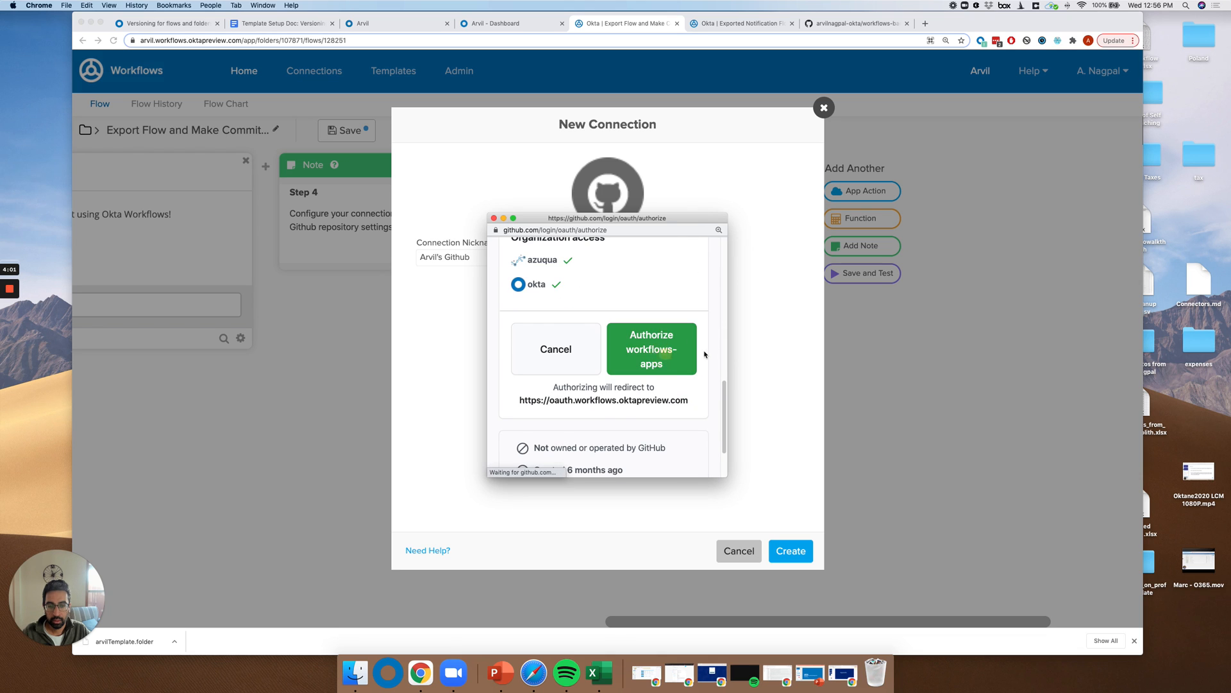
click(651, 349)
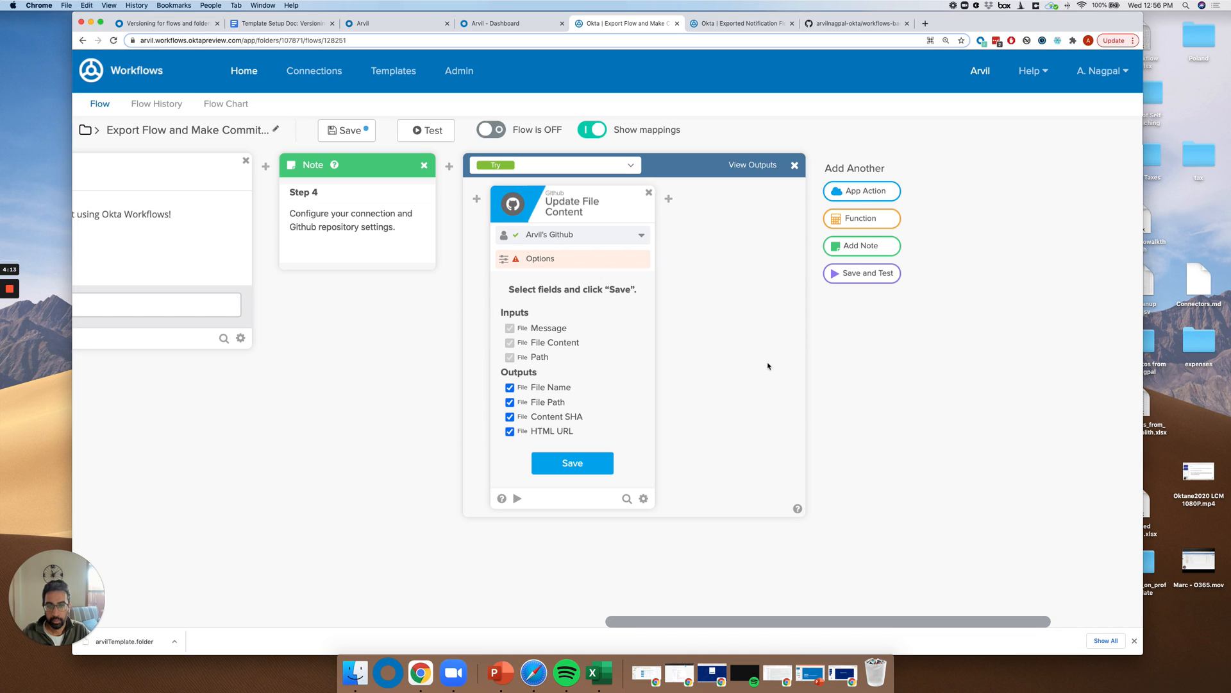
- Set Update File Content to Not In Org and workflows-backups, then save its fields
click(539, 258)
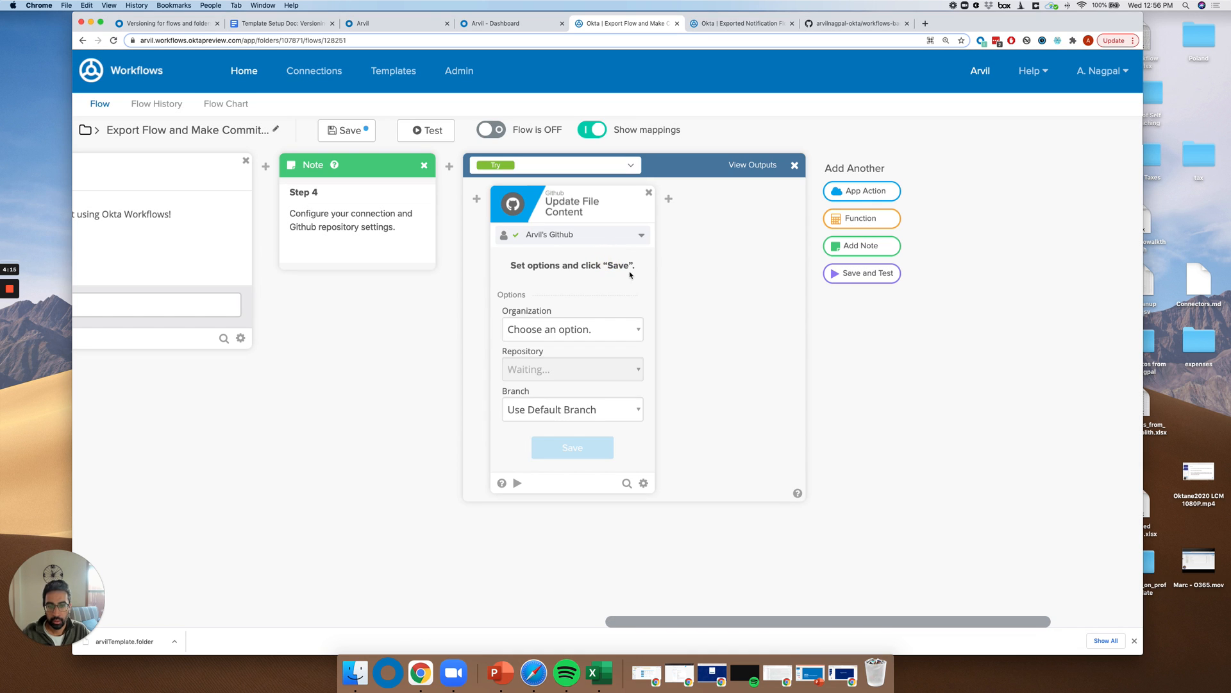
click(572, 329)
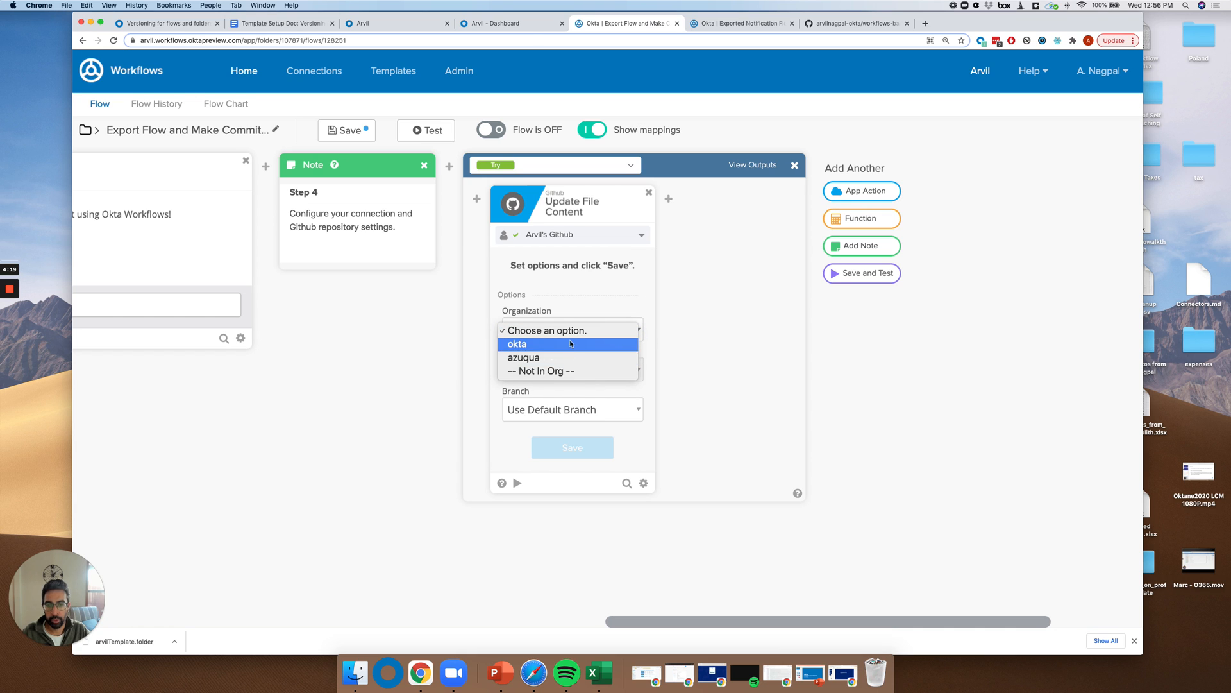
click(541, 371)
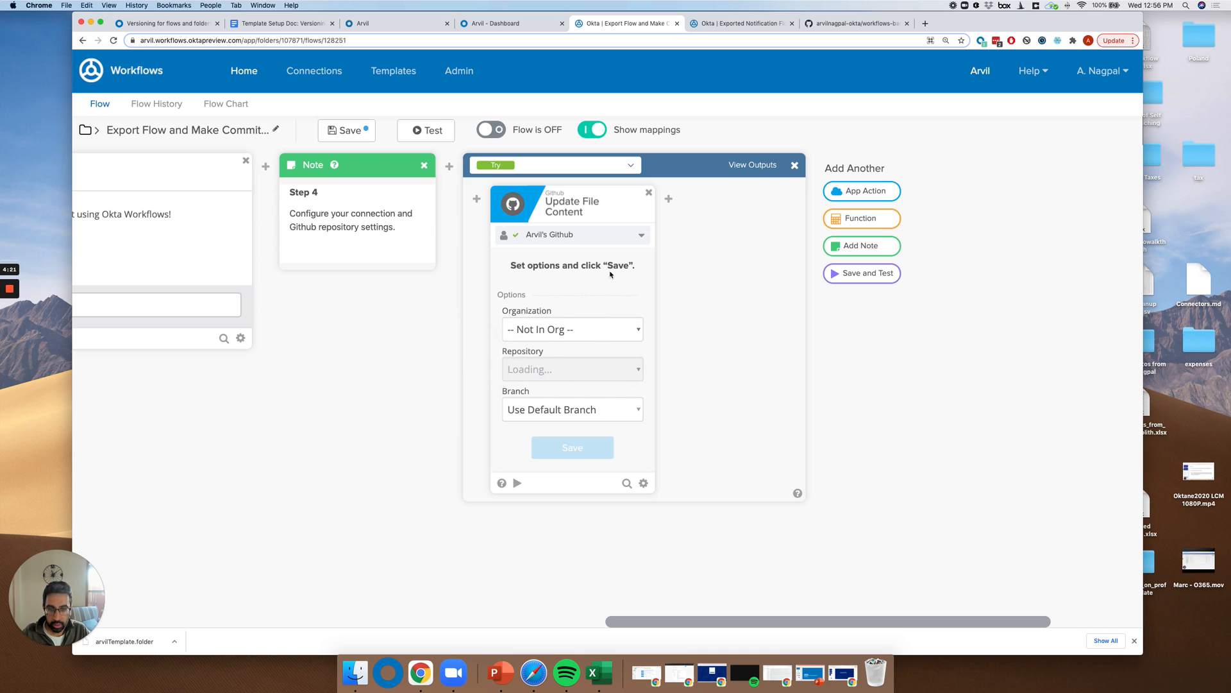
mouse_move(647, 294)
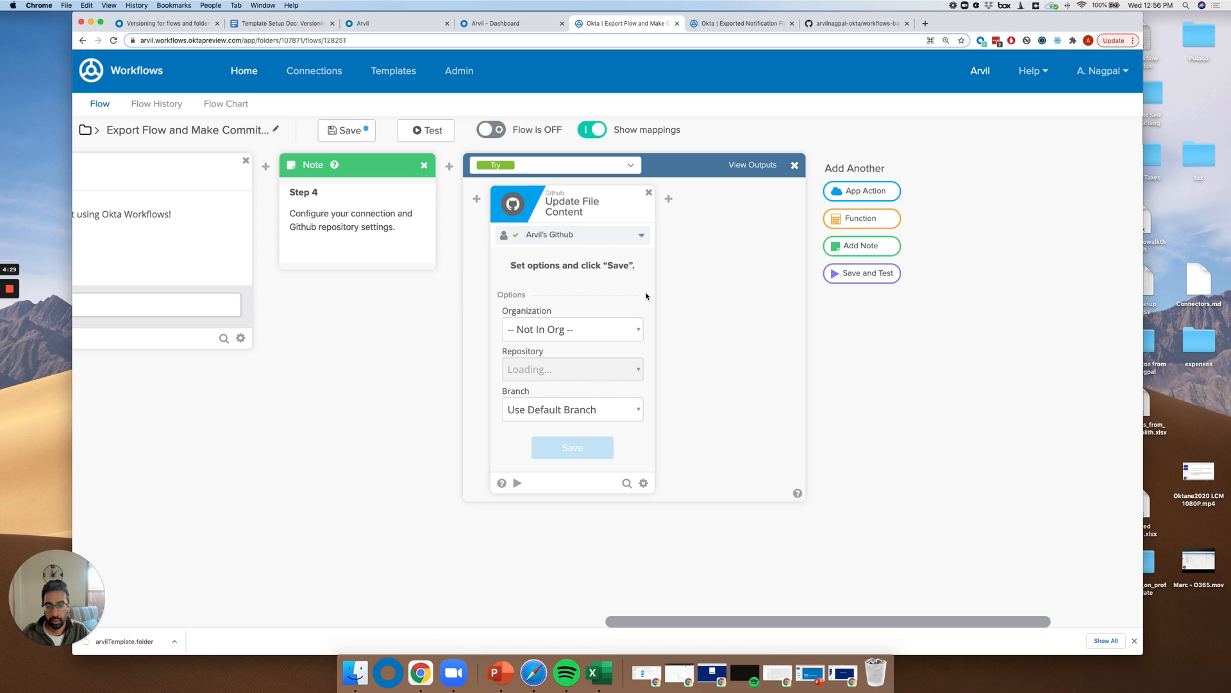
mouse_move(650, 307)
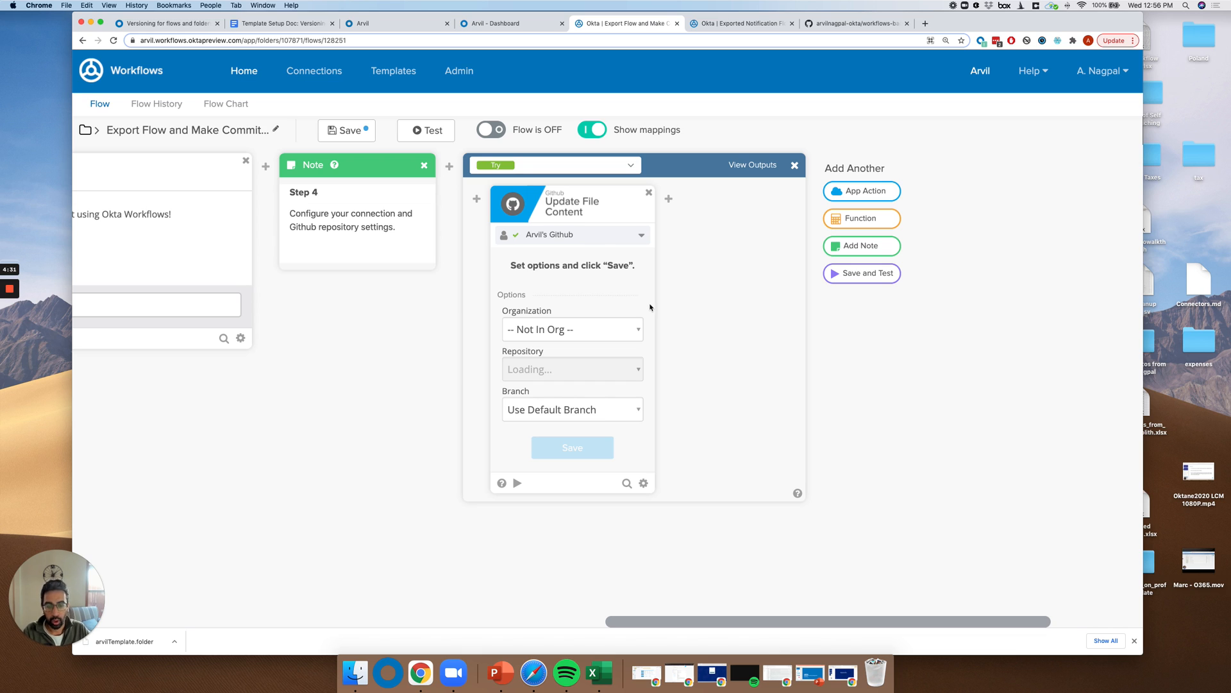
mouse_move(563, 358)
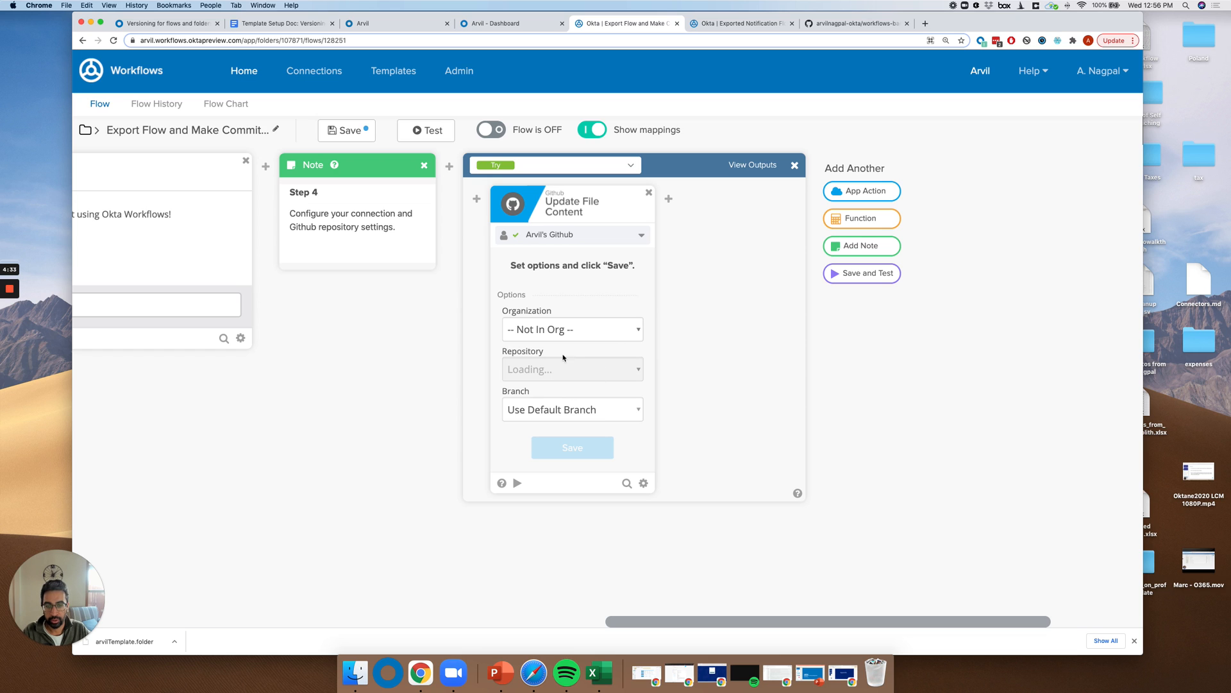
mouse_move(650, 349)
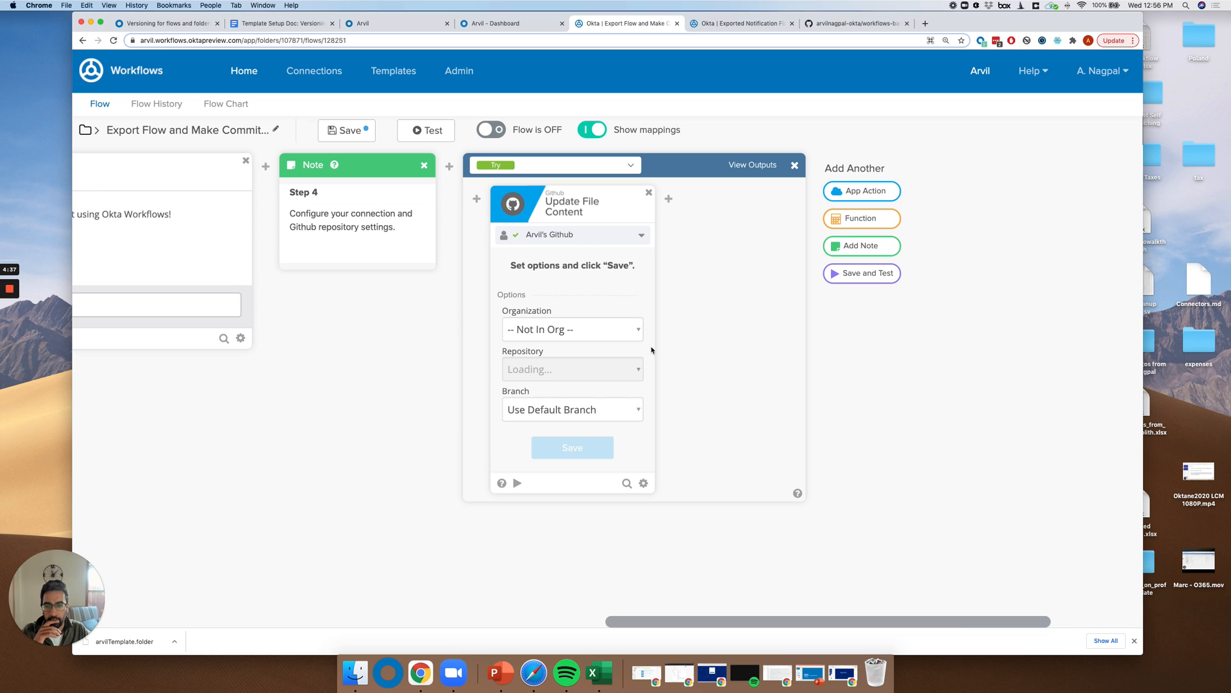
mouse_move(642, 355)
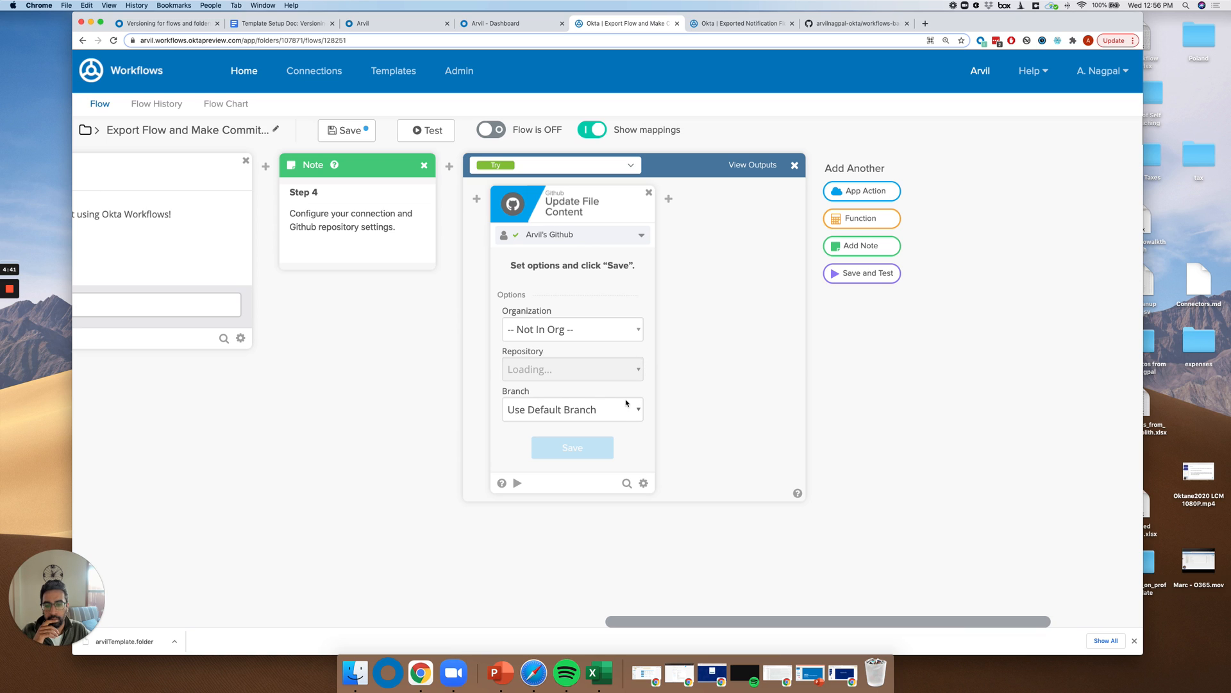
mouse_move(643, 370)
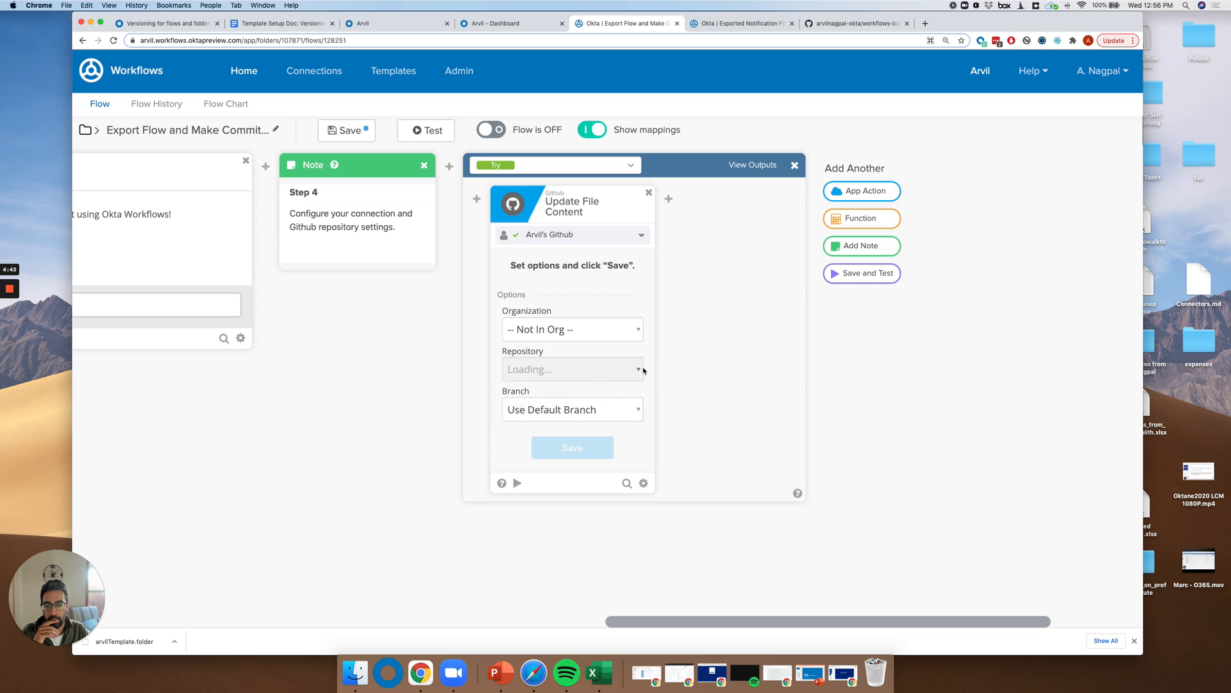
mouse_move(647, 368)
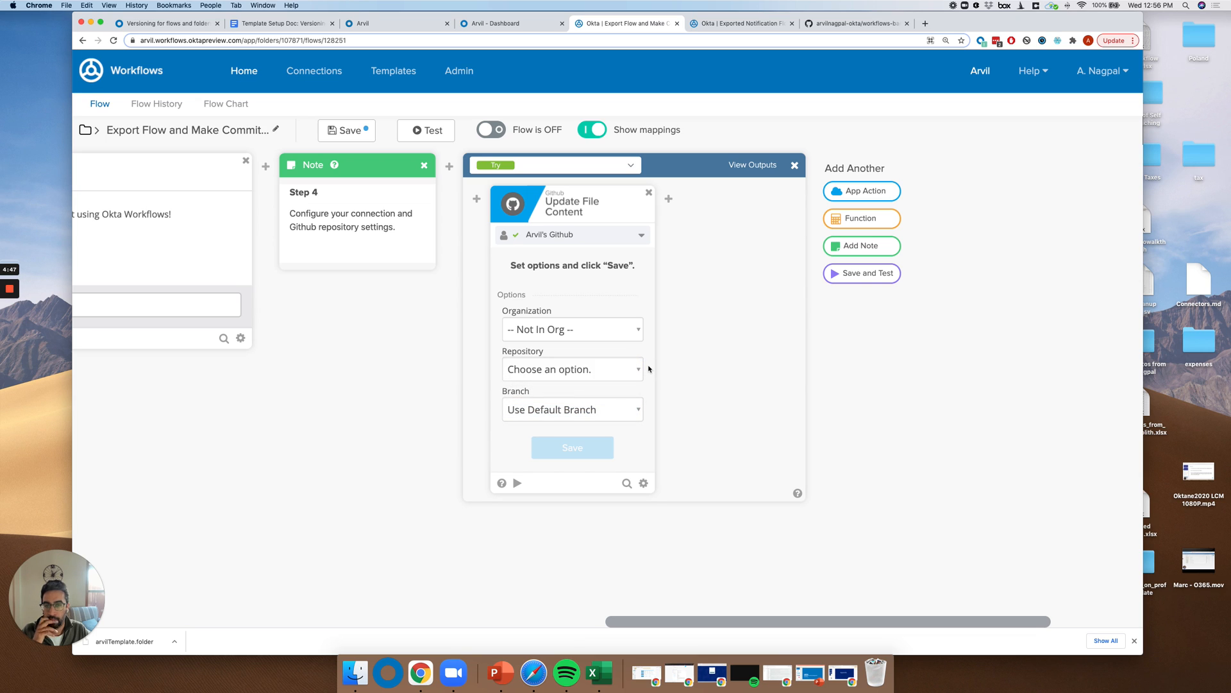
click(571, 369)
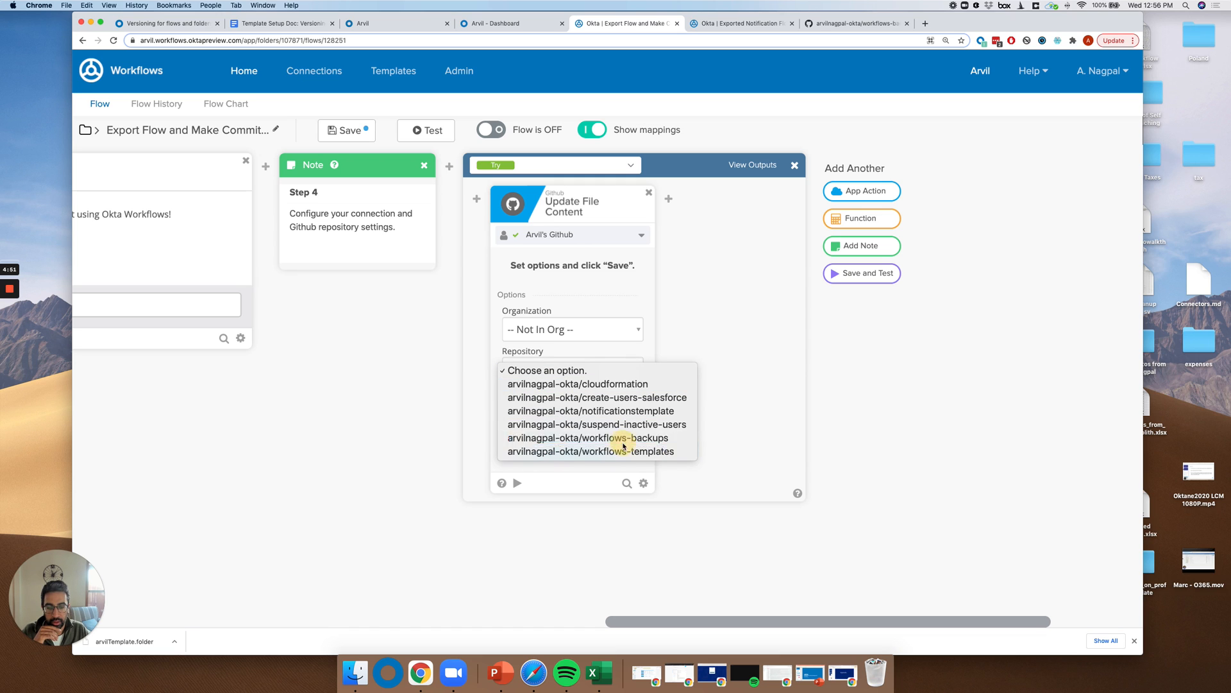
click(588, 437)
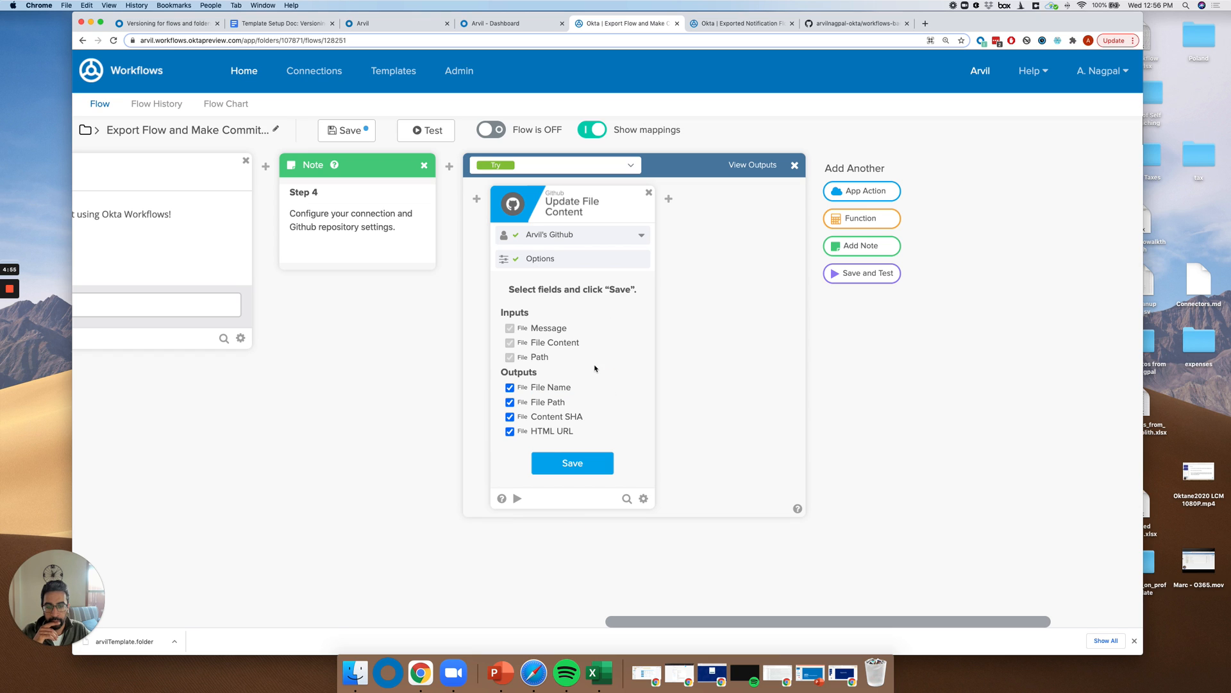
click(571, 462)
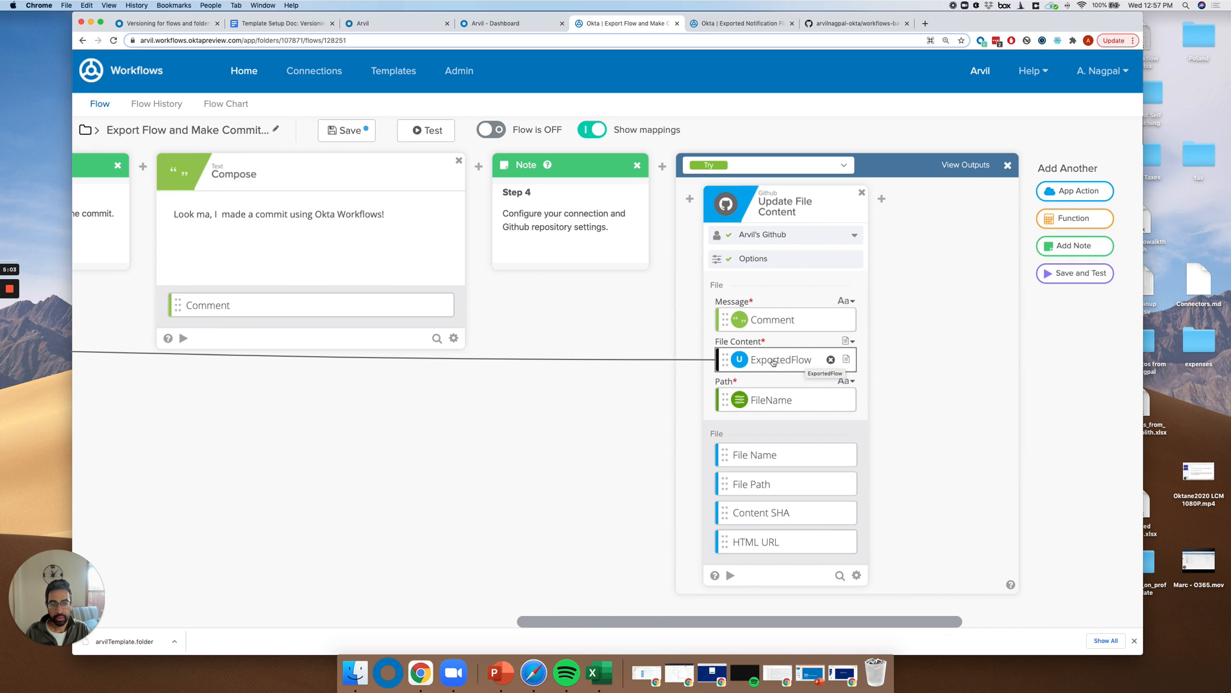
mouse_move(765, 644)
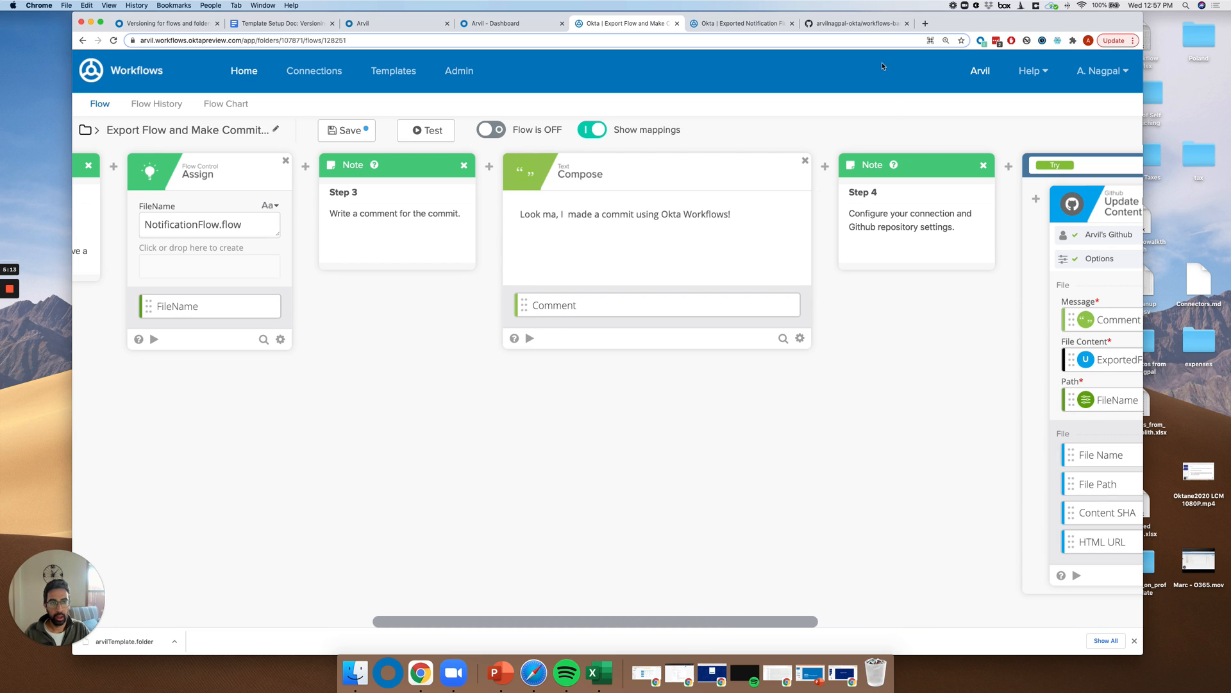
- Enter a foldername/ prefix and NotificationFlow.flow in the Assign card's FileName
click(853, 23)
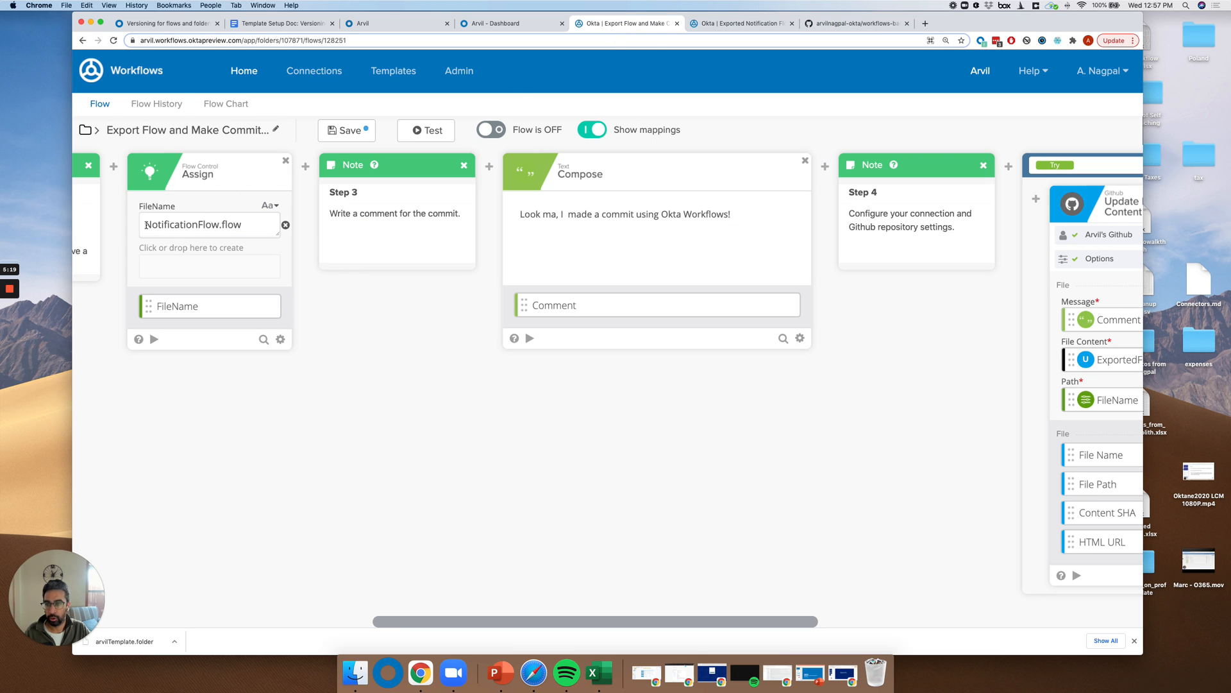
text(foldername/)
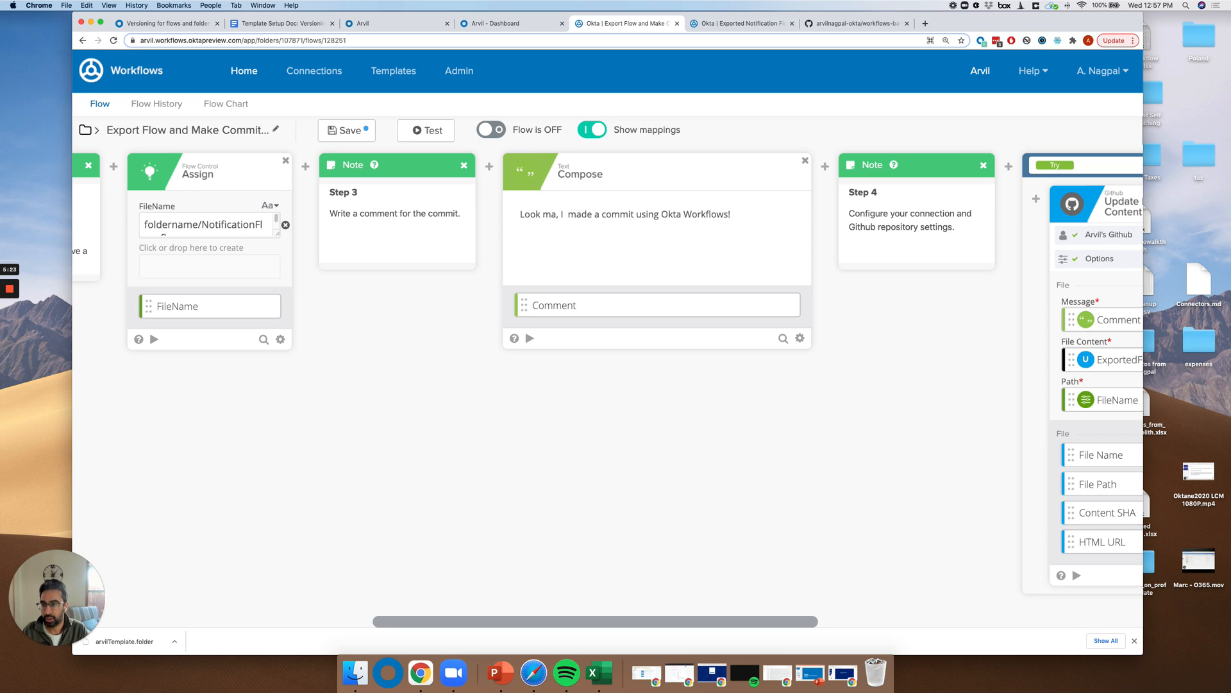
text(NotificationFlow.flow)
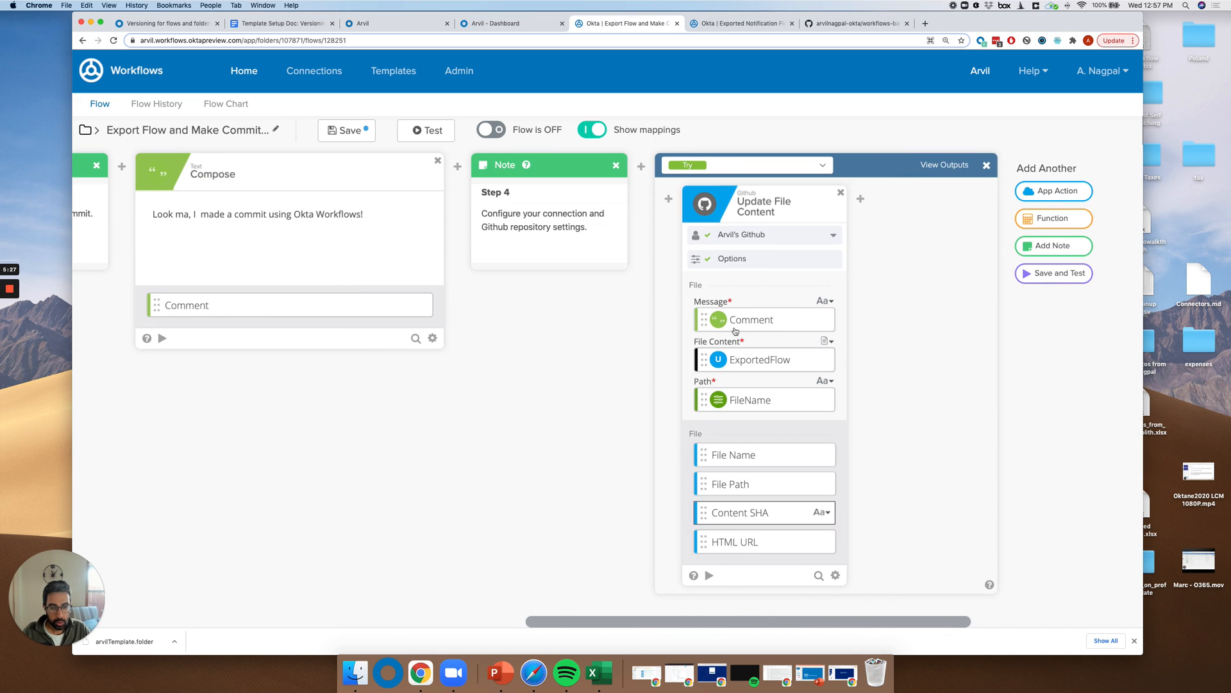
- In the If Error branch, set Create File Content to Not In Org and workflows-backups
click(746, 165)
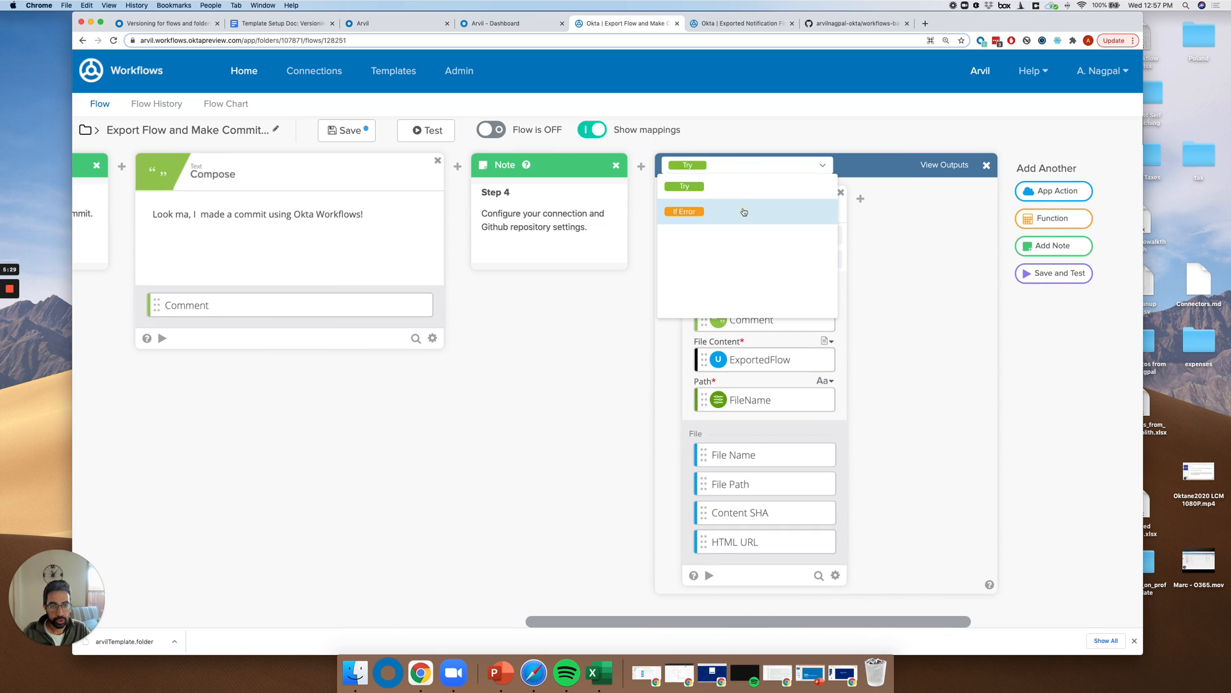
click(683, 211)
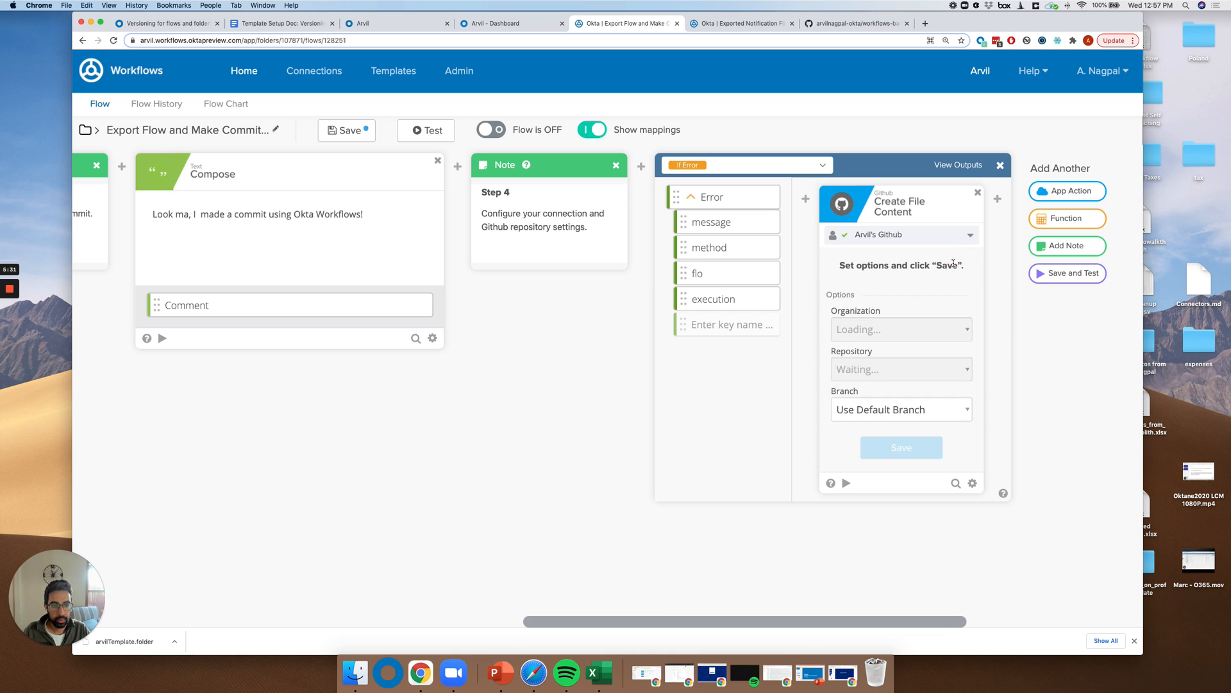
click(900, 329)
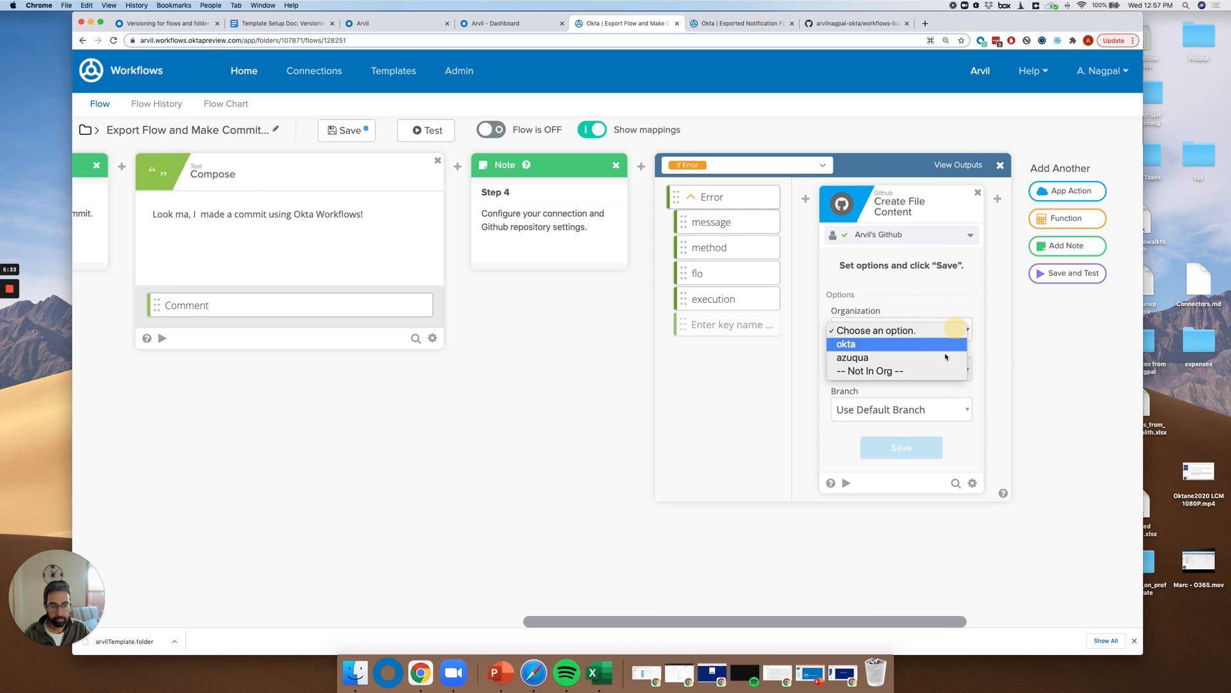
click(868, 371)
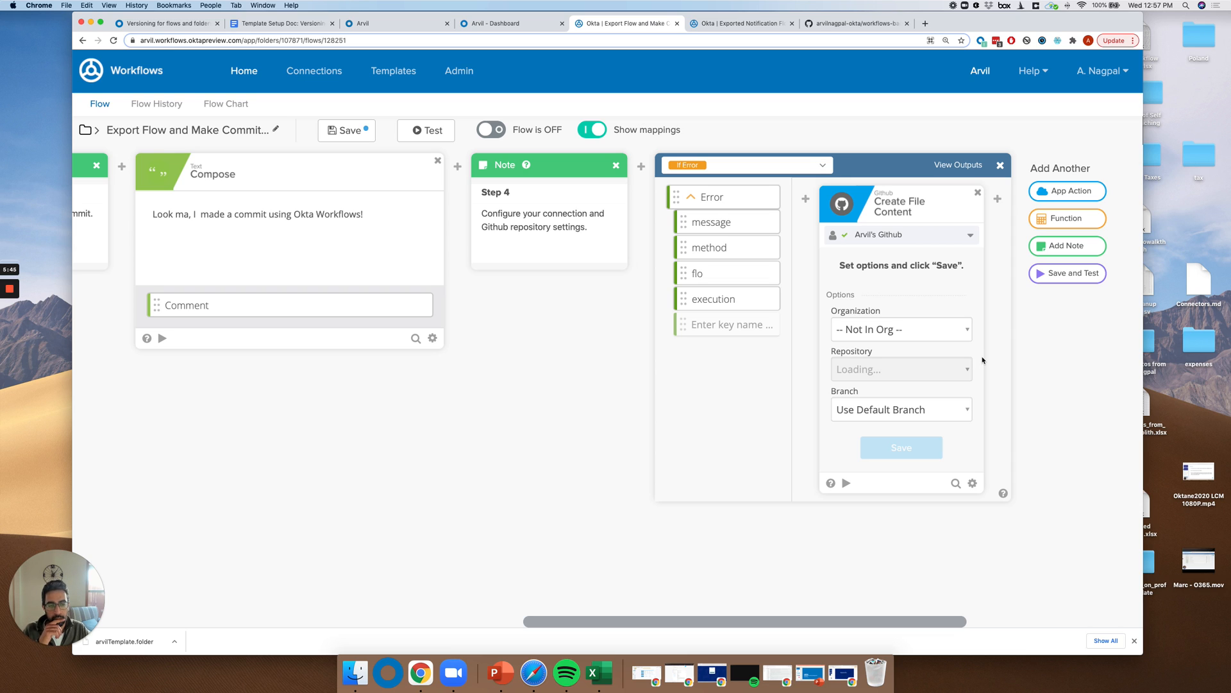
mouse_move(958, 378)
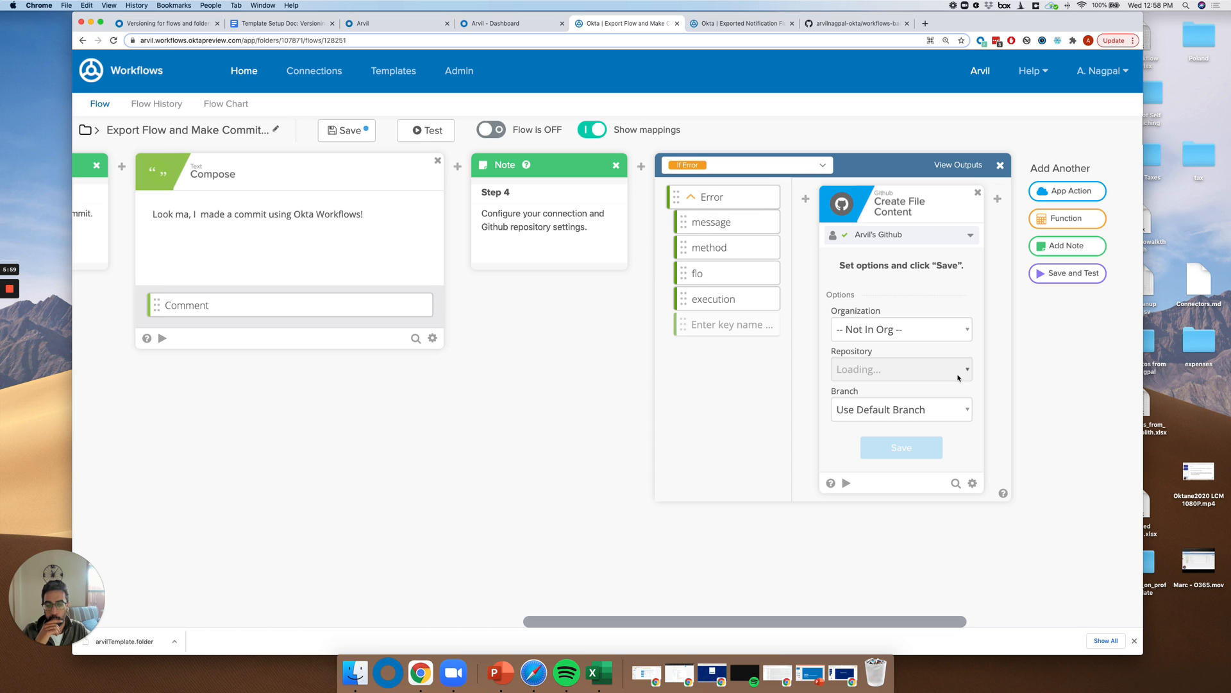
click(900, 370)
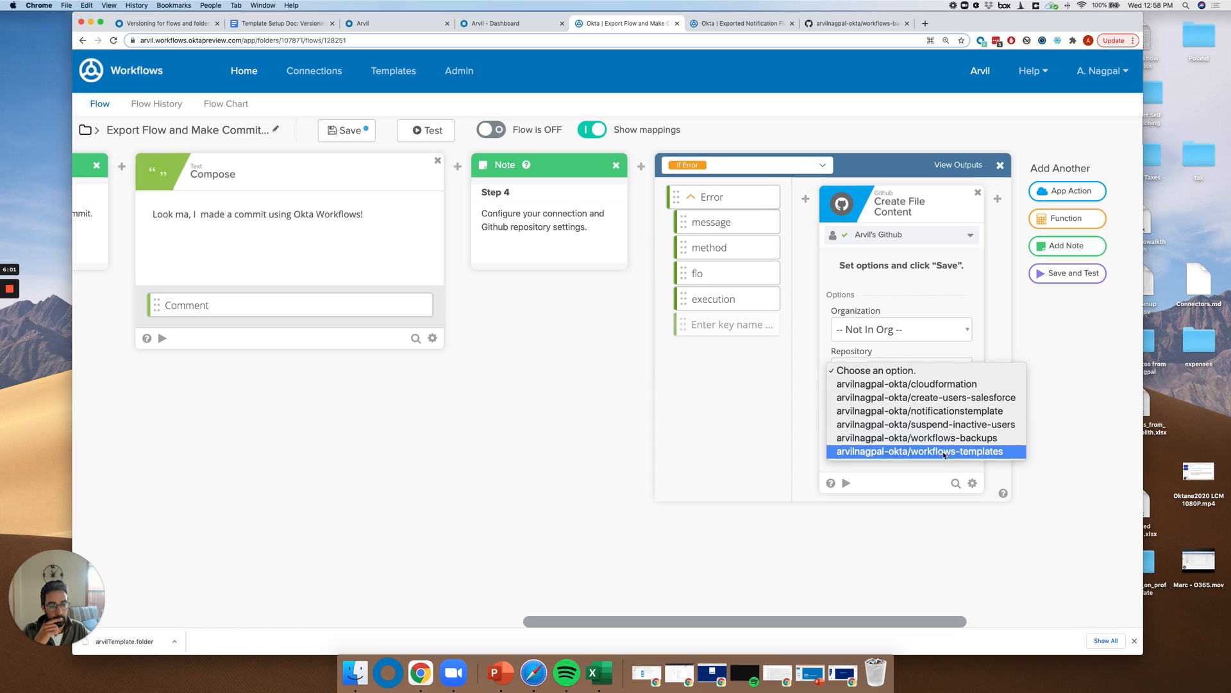
click(917, 450)
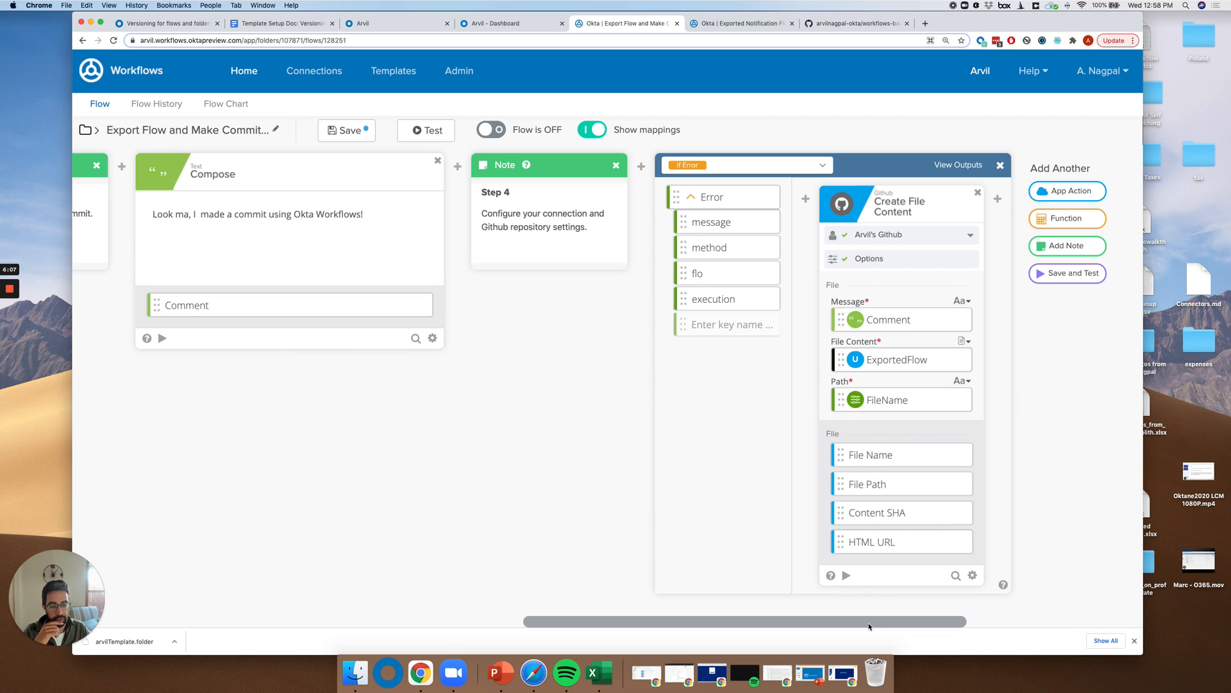
- Save the Export Flow and Make Commit in Github flow under its name
click(346, 130)
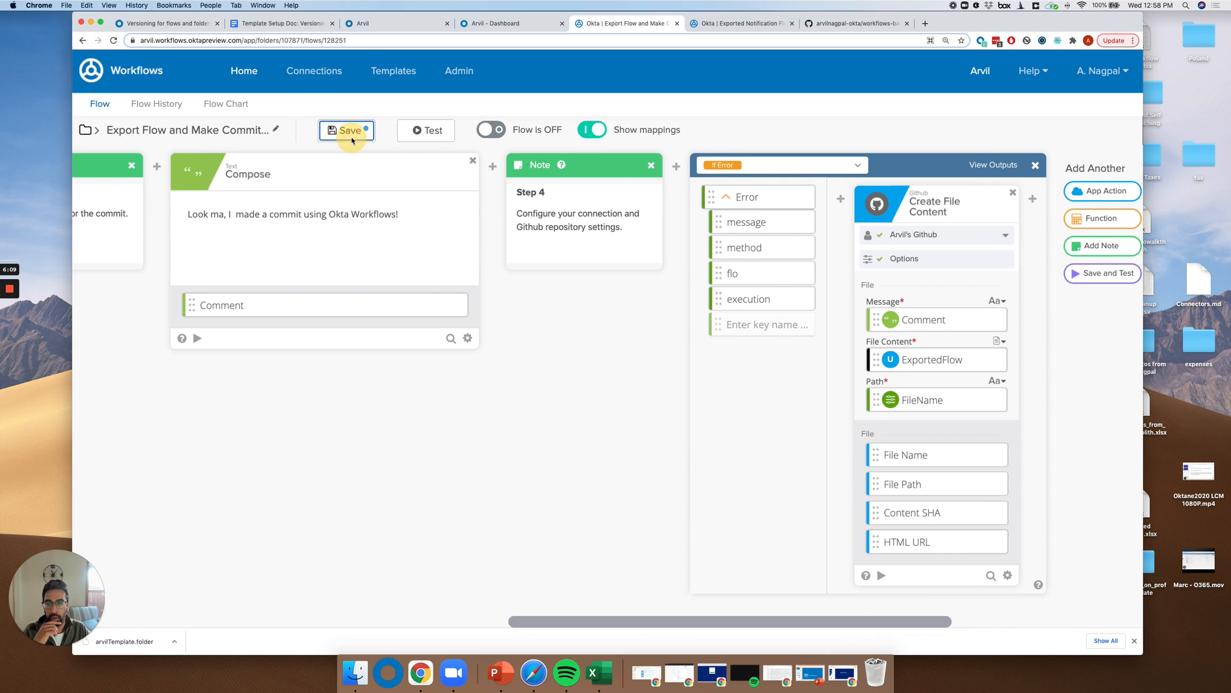
click(347, 130)
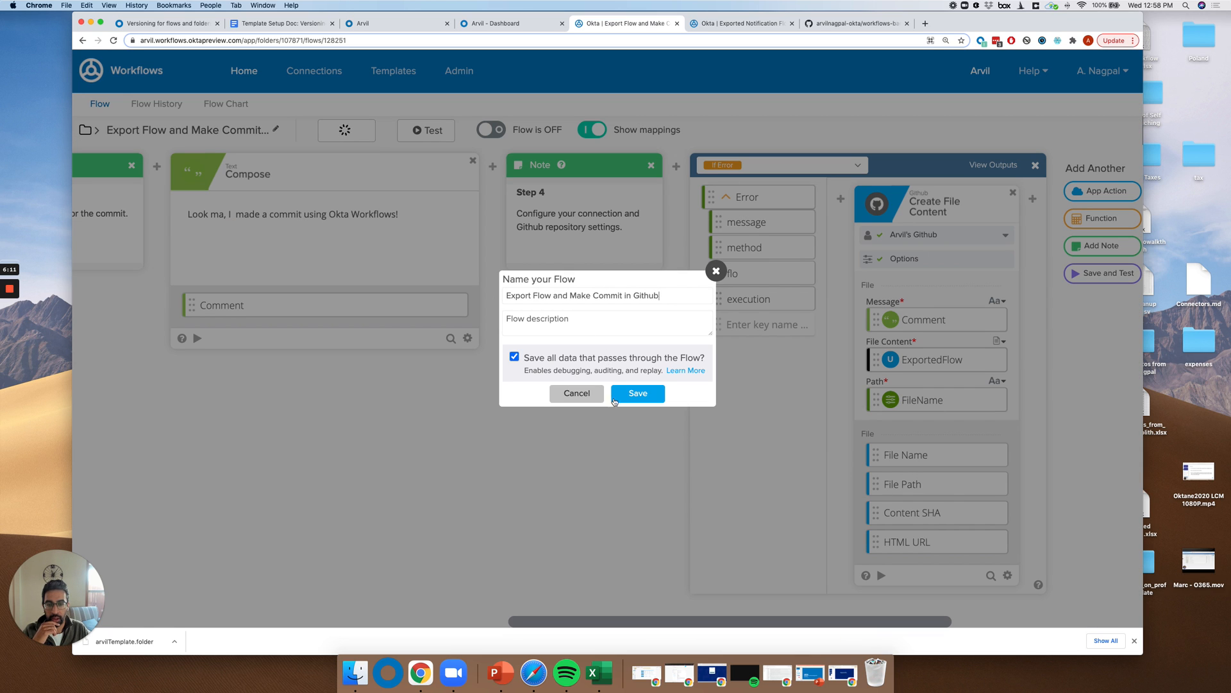
click(637, 392)
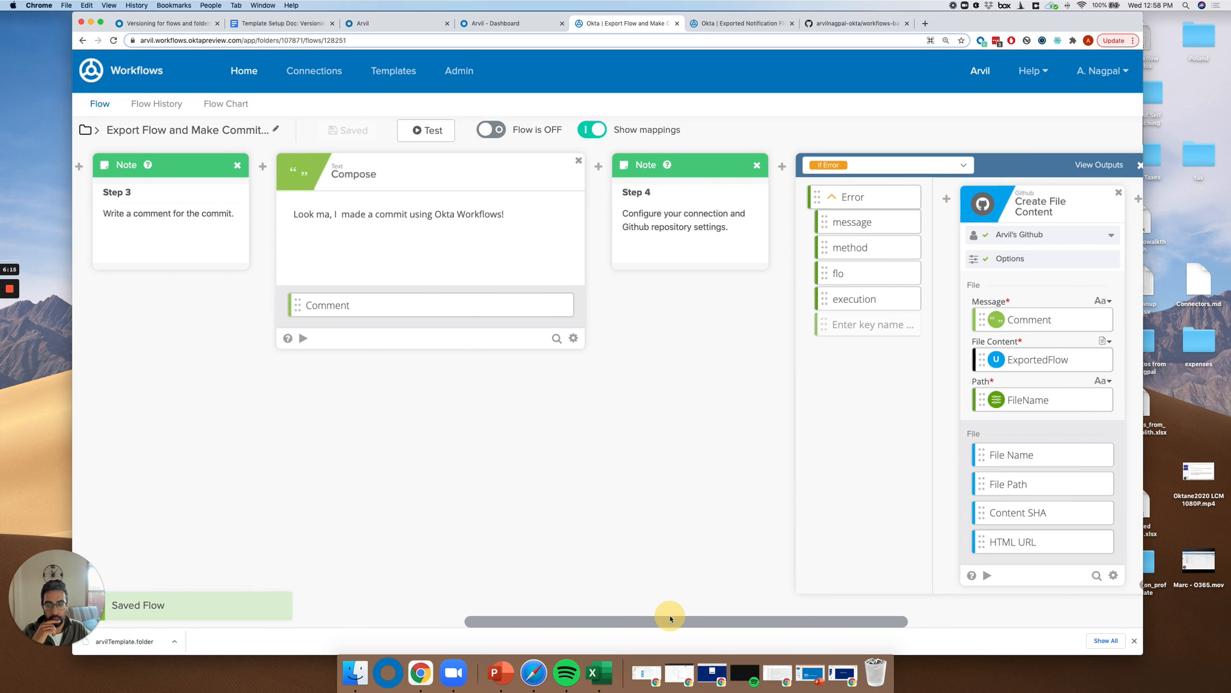
- Turn the flow ON
drag(669, 621, 297, 621)
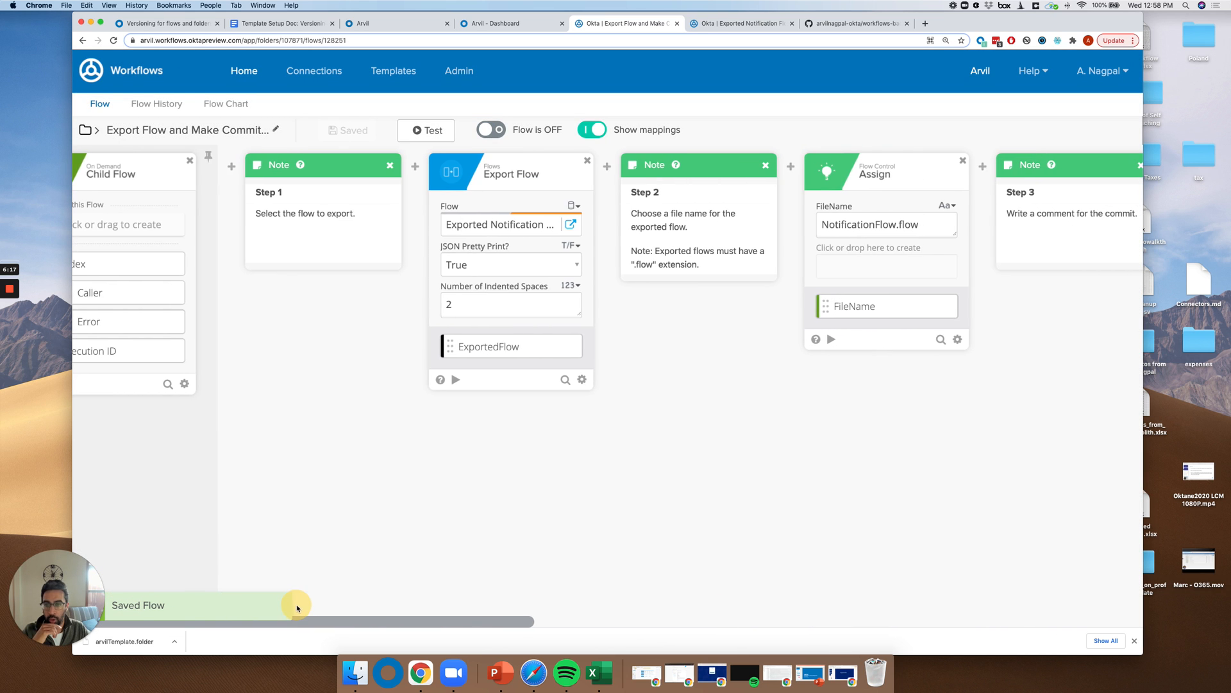
drag(297, 622, 783, 622)
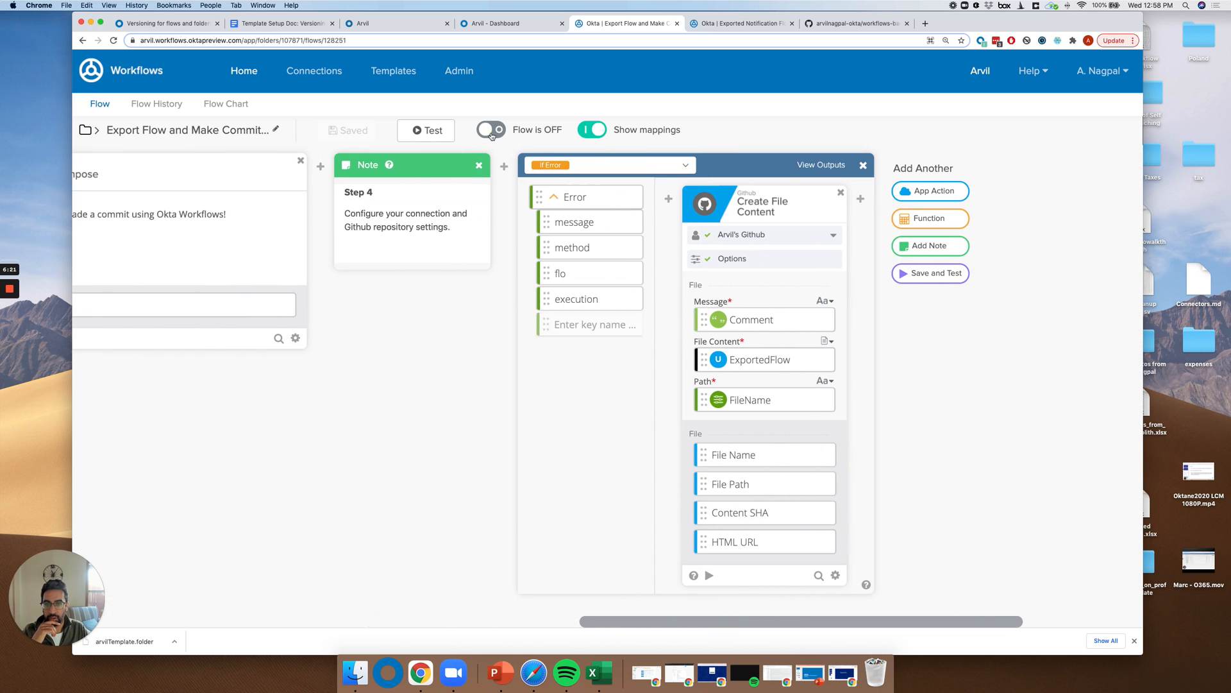
click(490, 130)
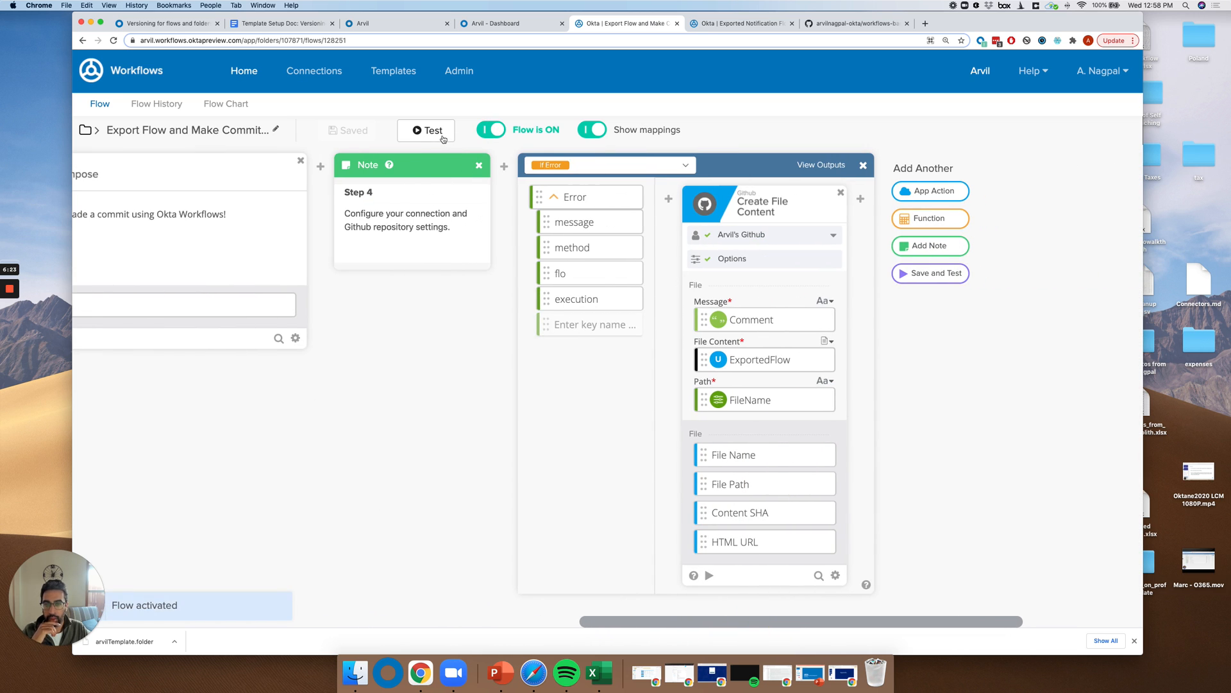
- Test the flow and open its successful run showing the commit message and NotificationFlow.flow path
click(155, 103)
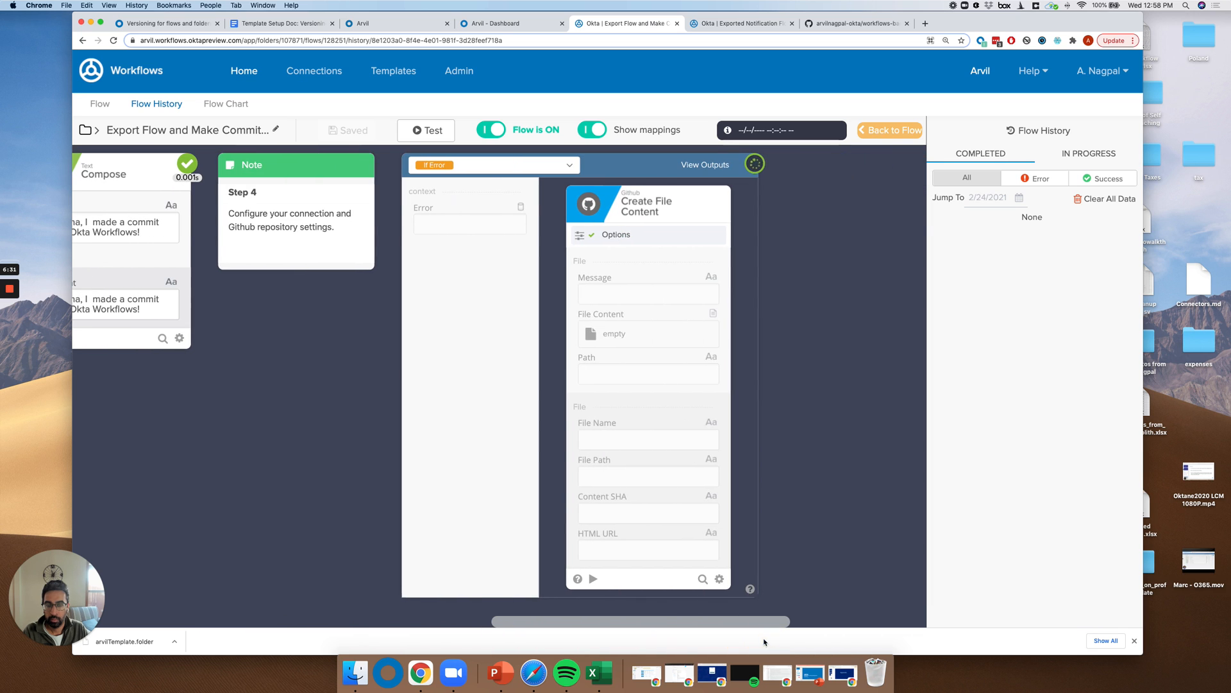
click(426, 130)
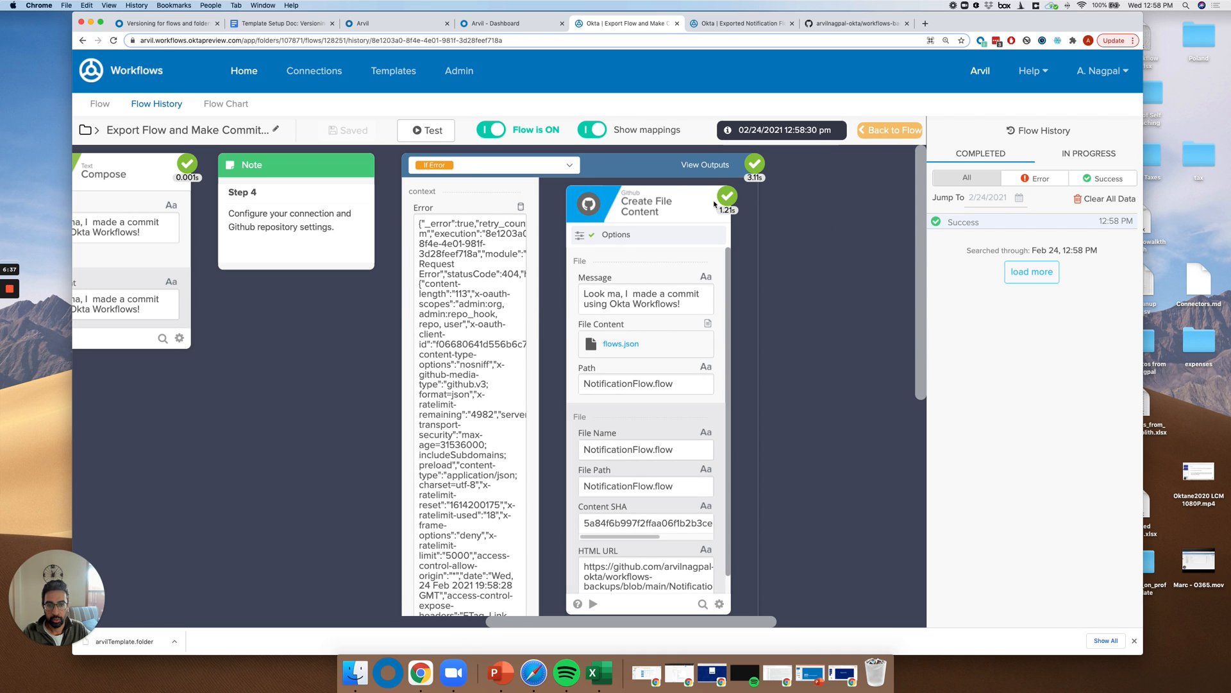
mouse_move(727, 202)
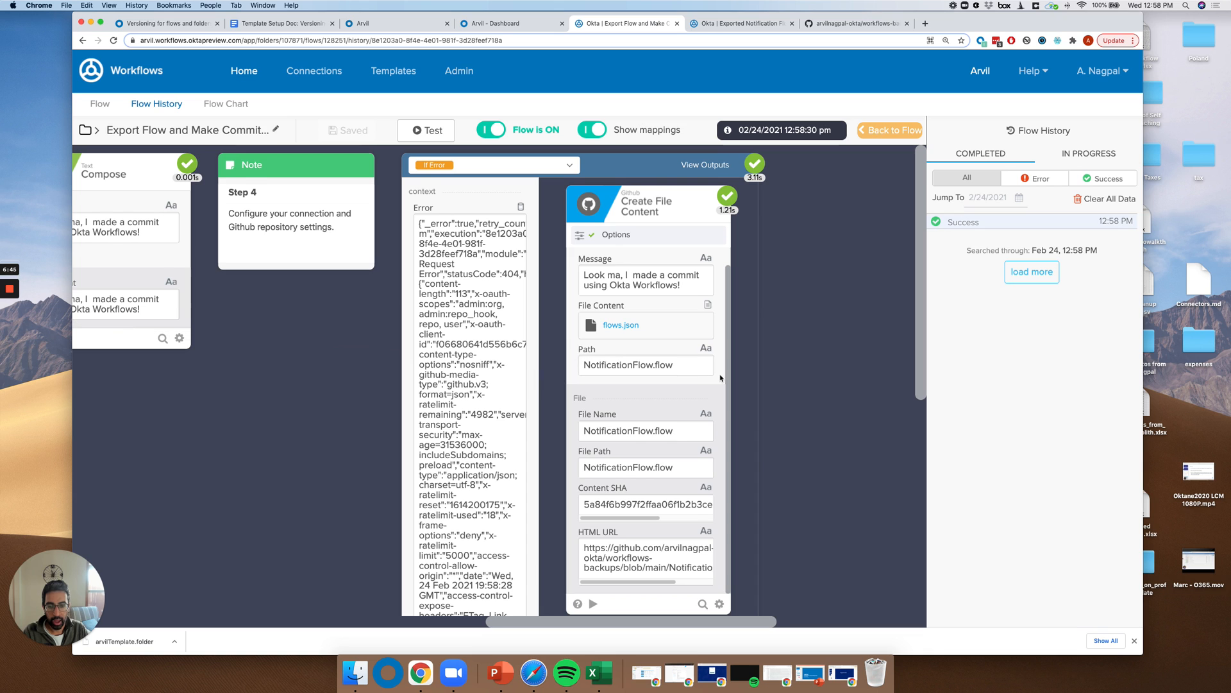
click(853, 23)
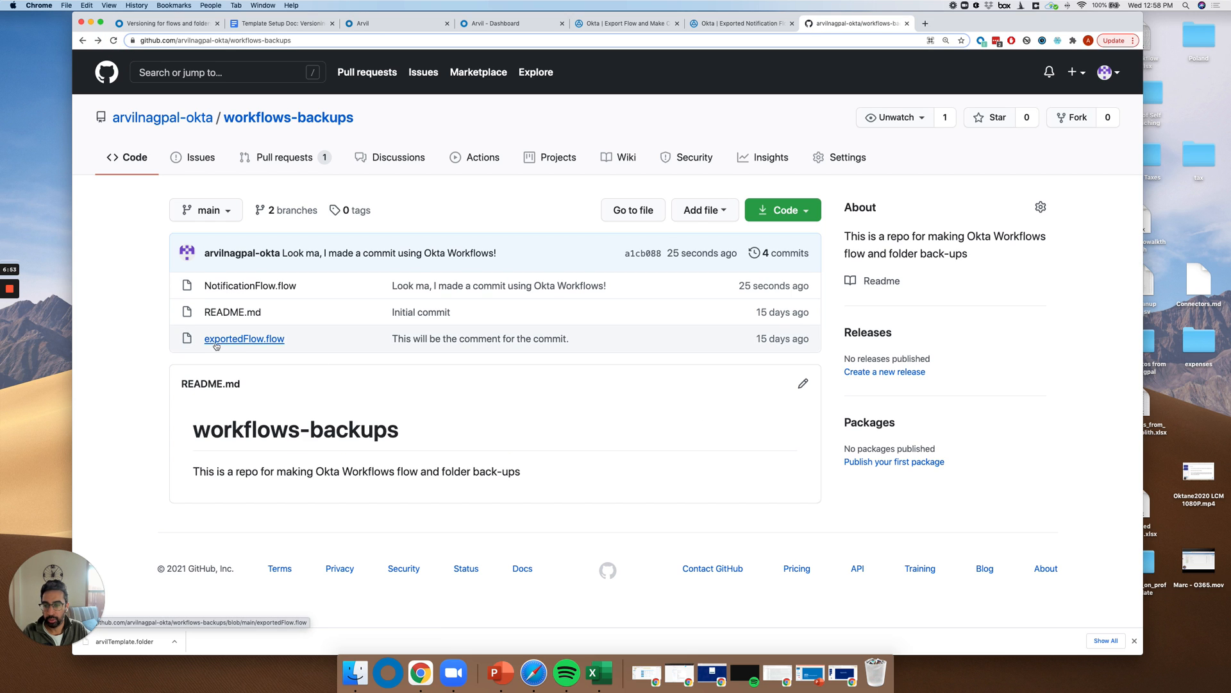
- Glance at exportedFlow.flow, then open NotificationFlow.flow and scroll through its exported JSON
click(244, 338)
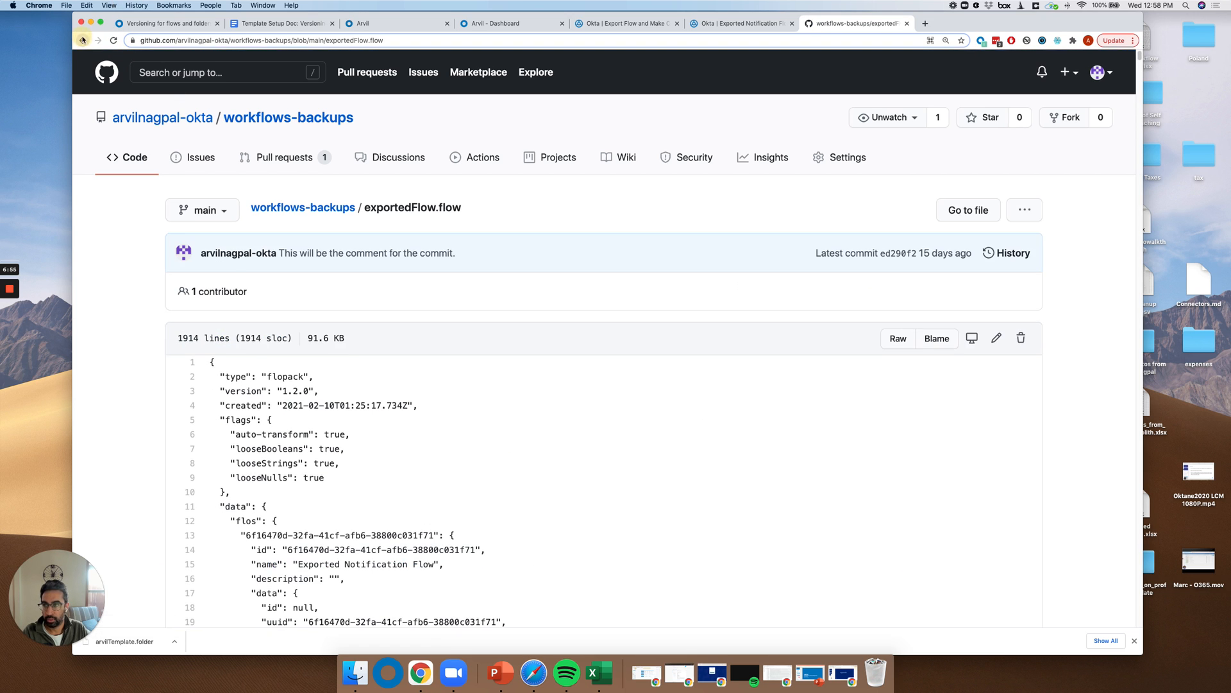
click(83, 40)
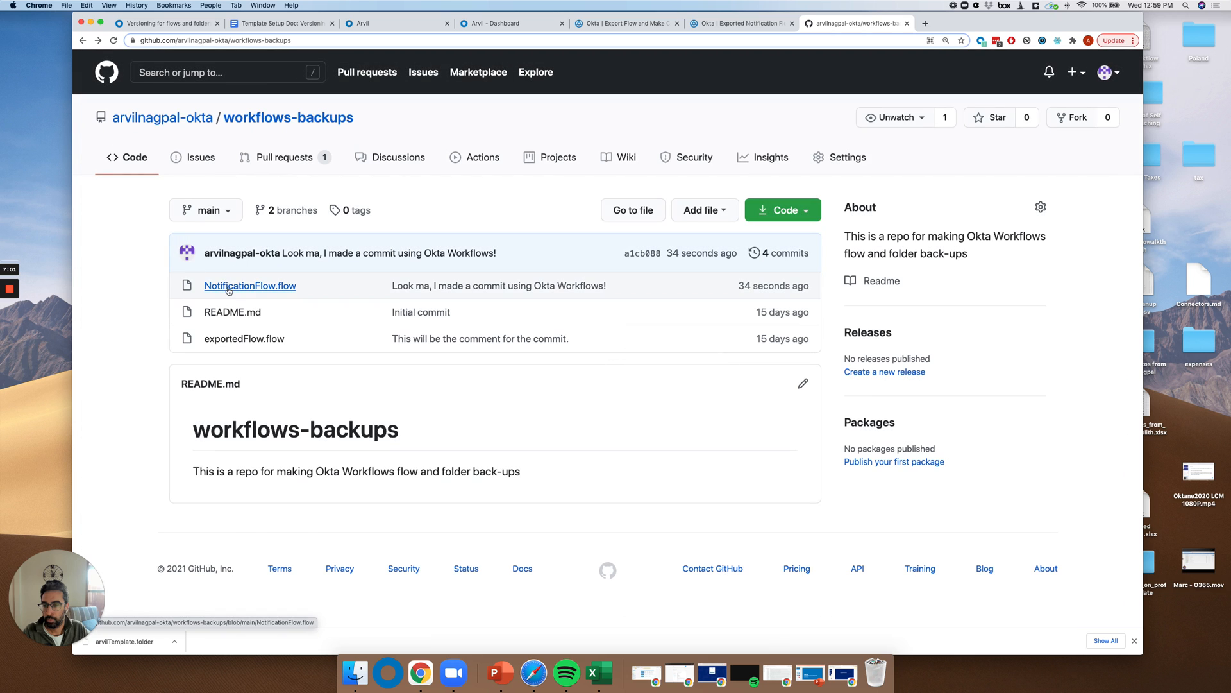
click(250, 285)
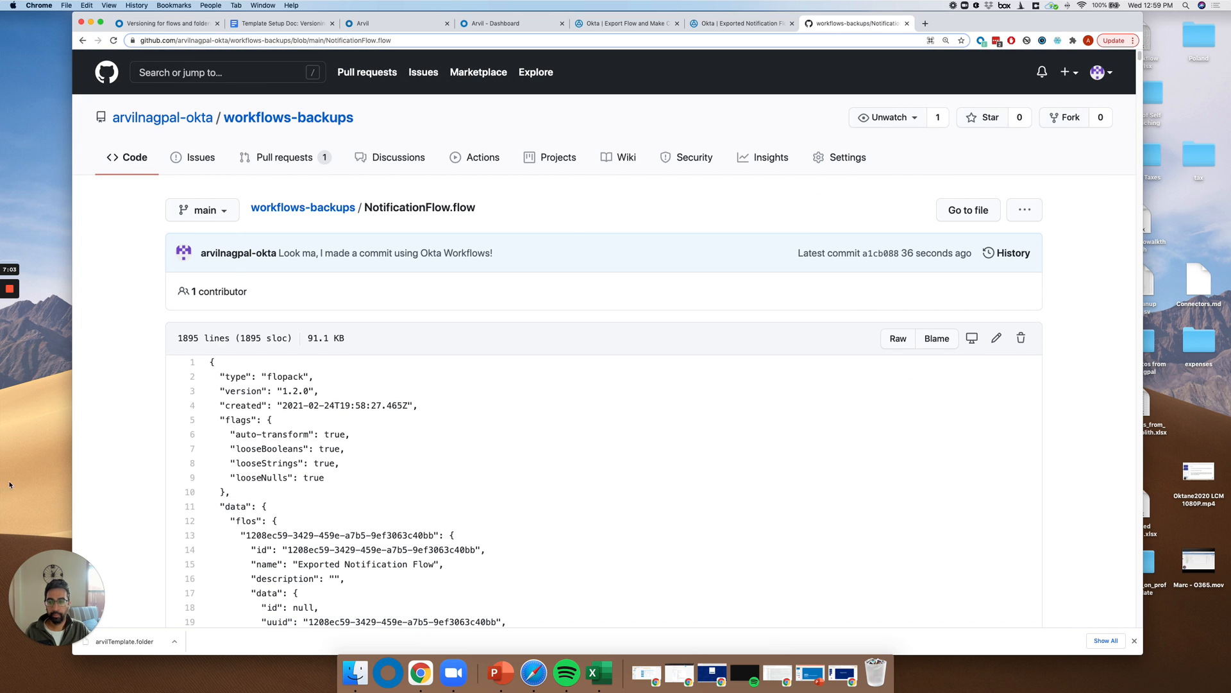
scroll(down, 3)
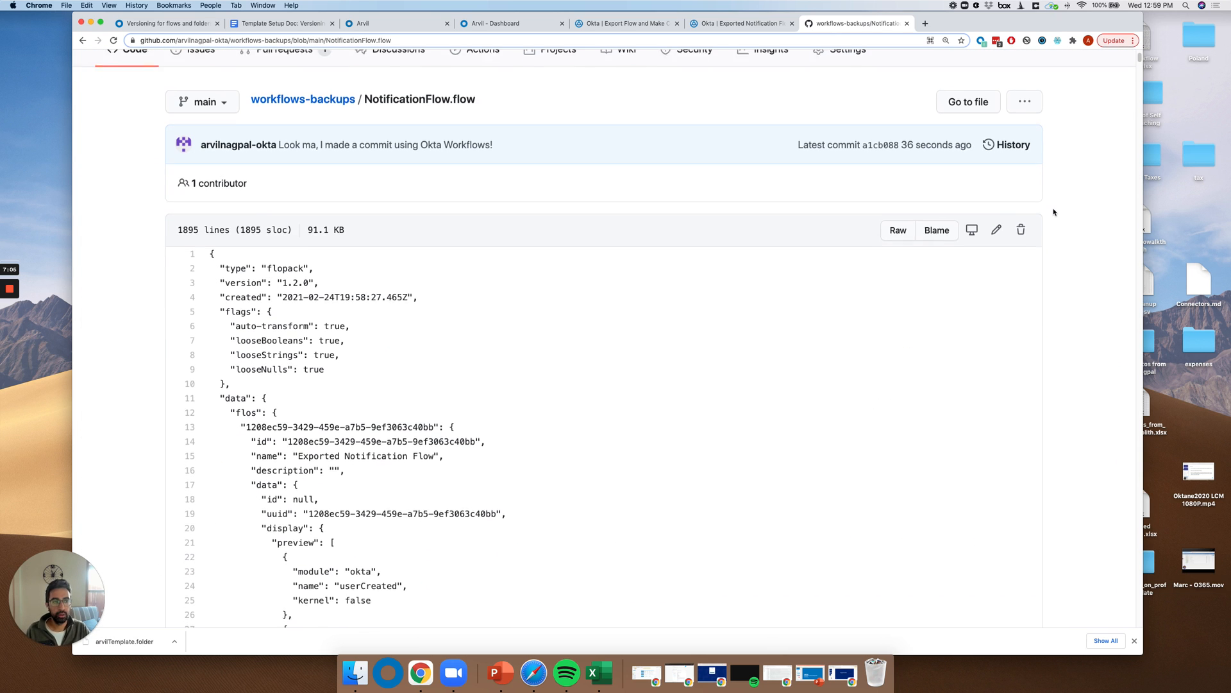
scroll(down, 3)
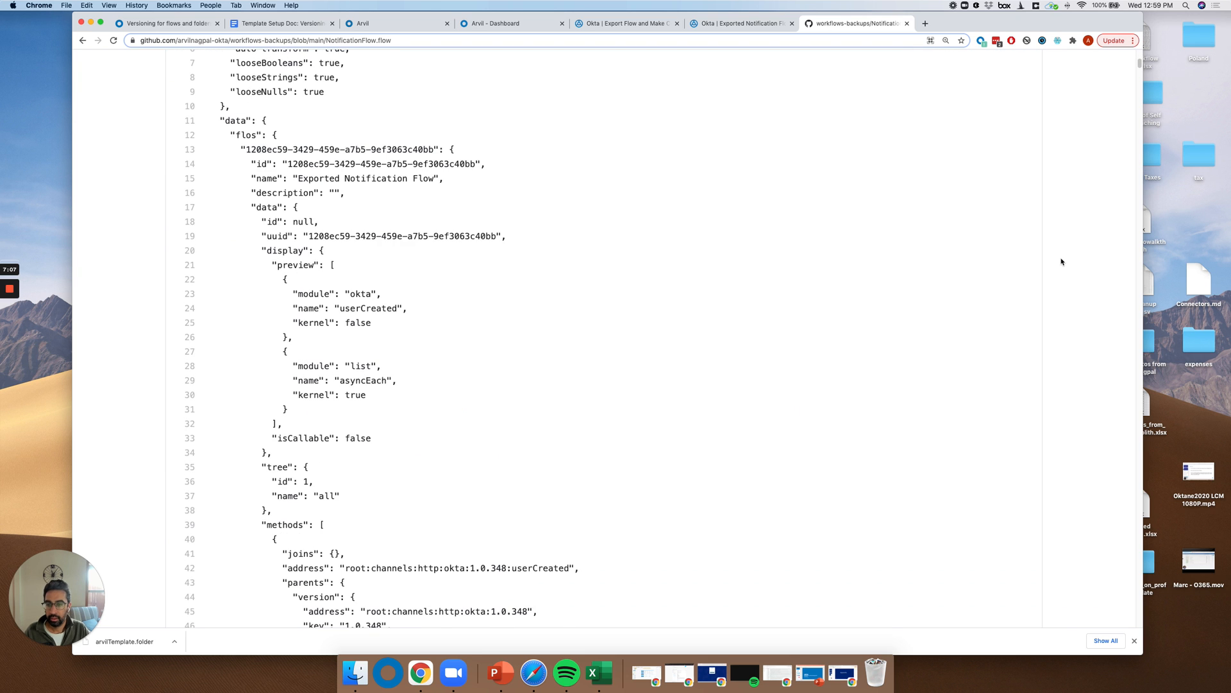
scroll(down, 3)
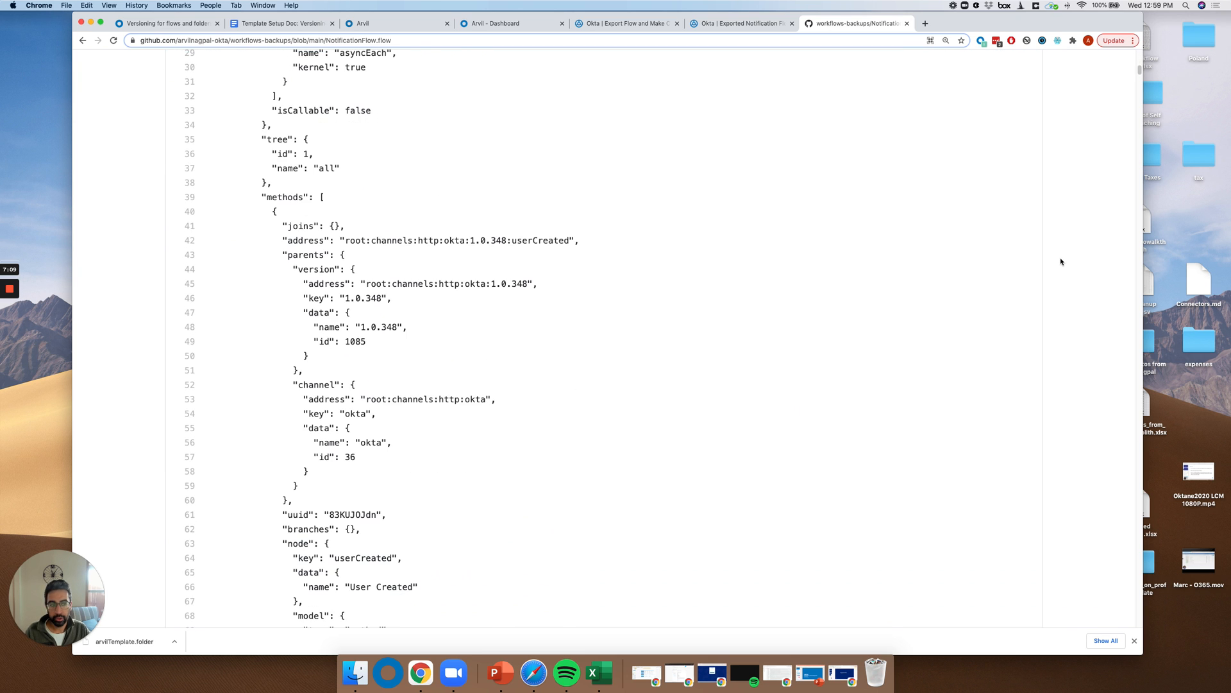
scroll(down, 3)
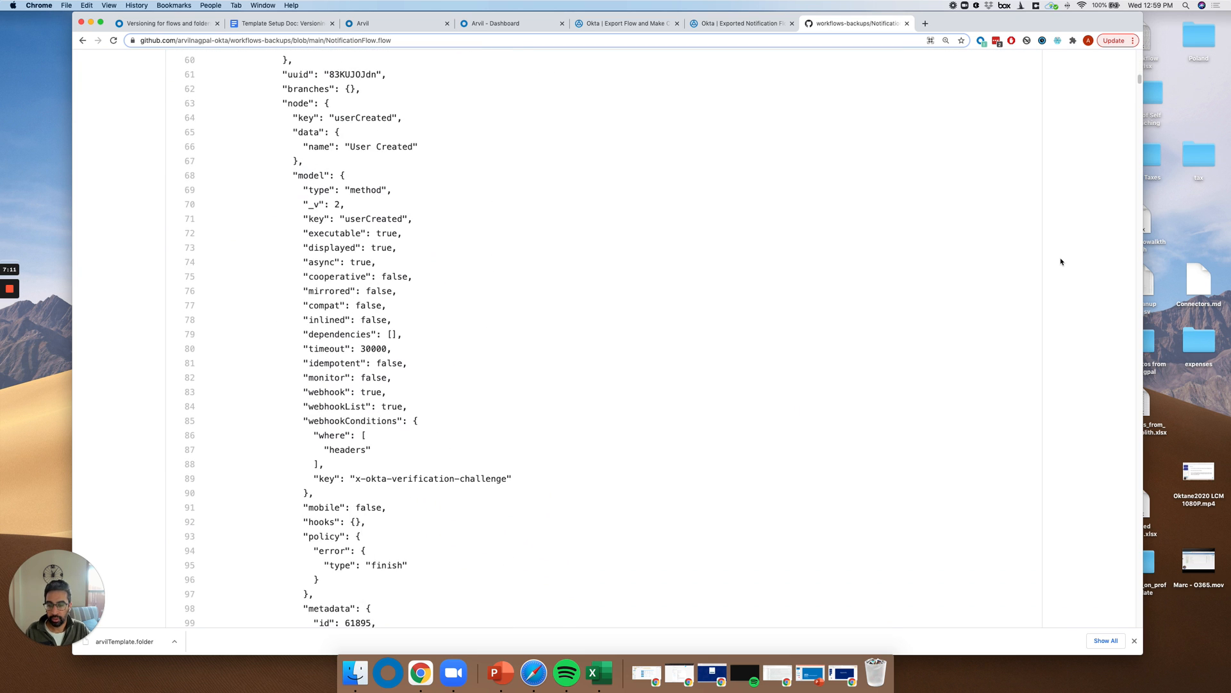
scroll(down, 3)
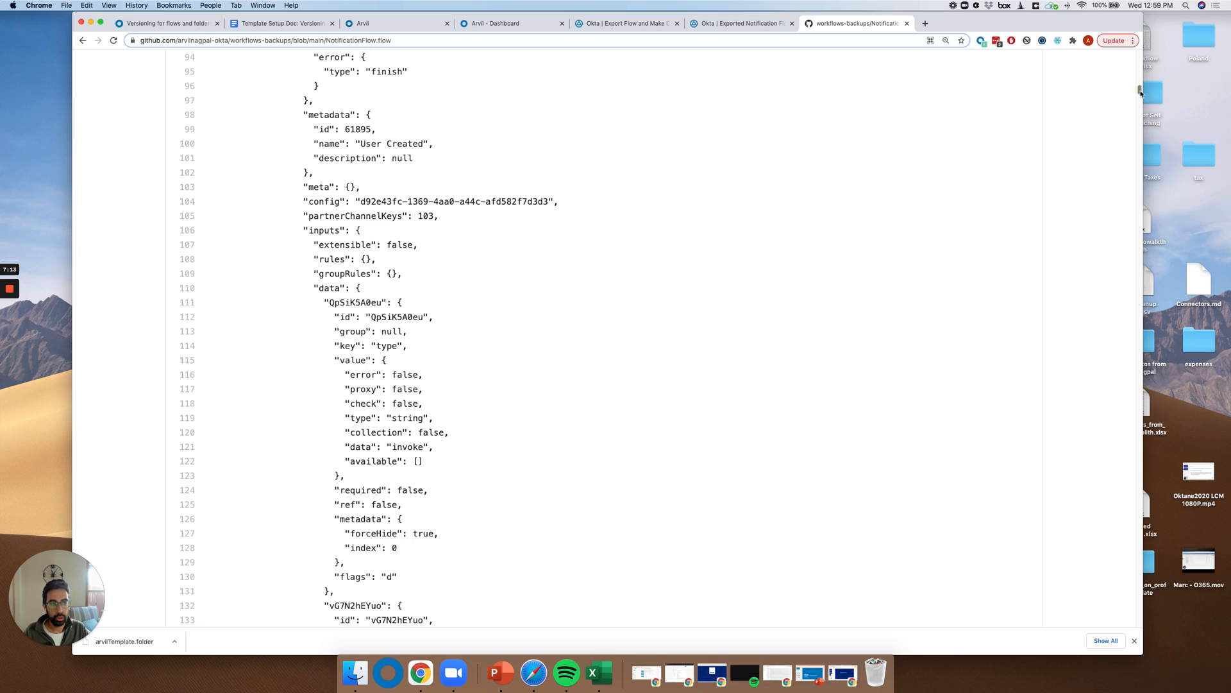
scroll(down, 3)
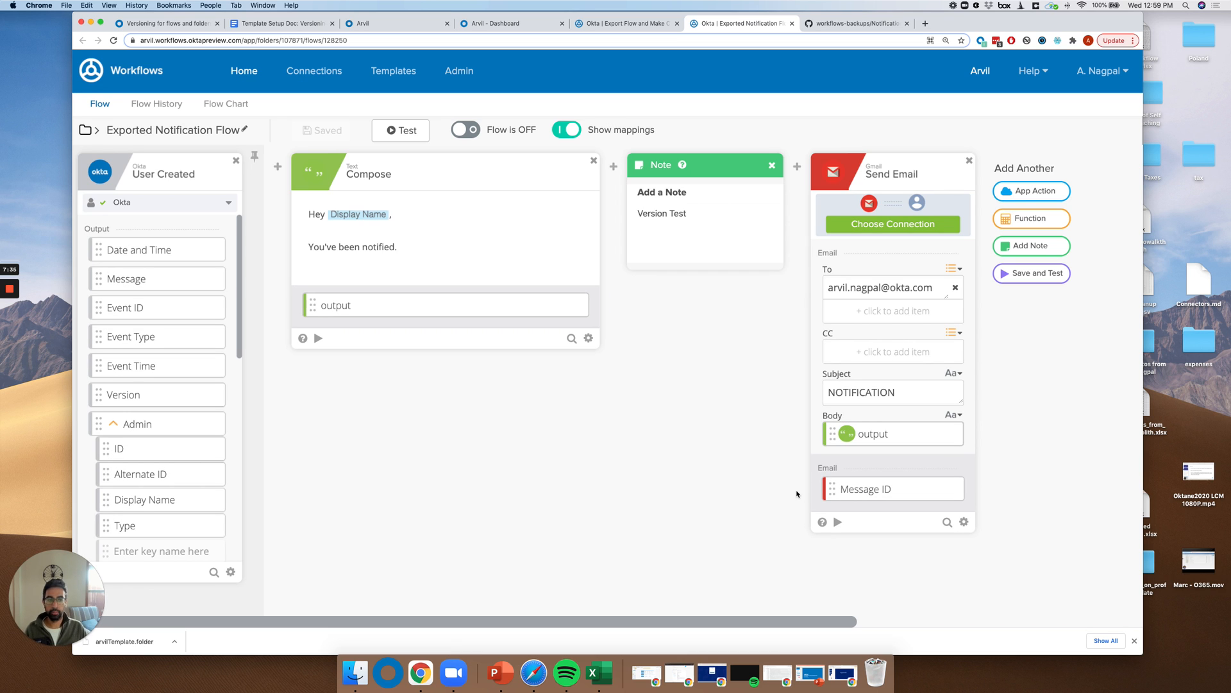
mouse_move(705, 444)
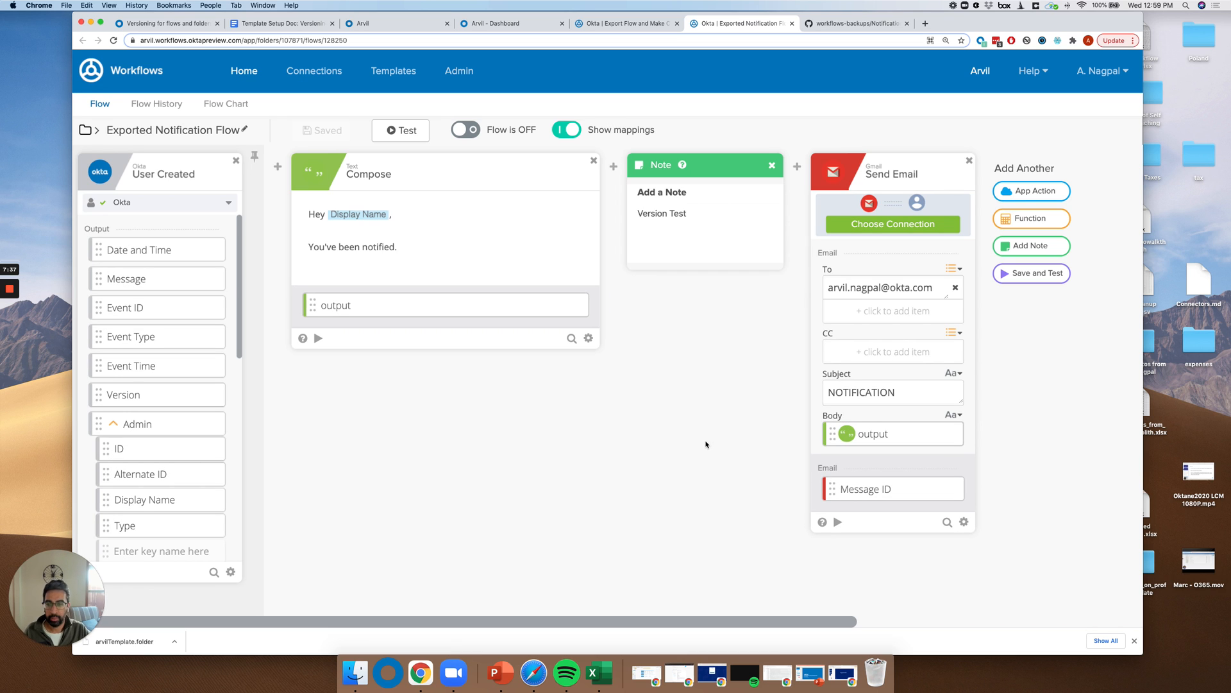
mouse_move(701, 447)
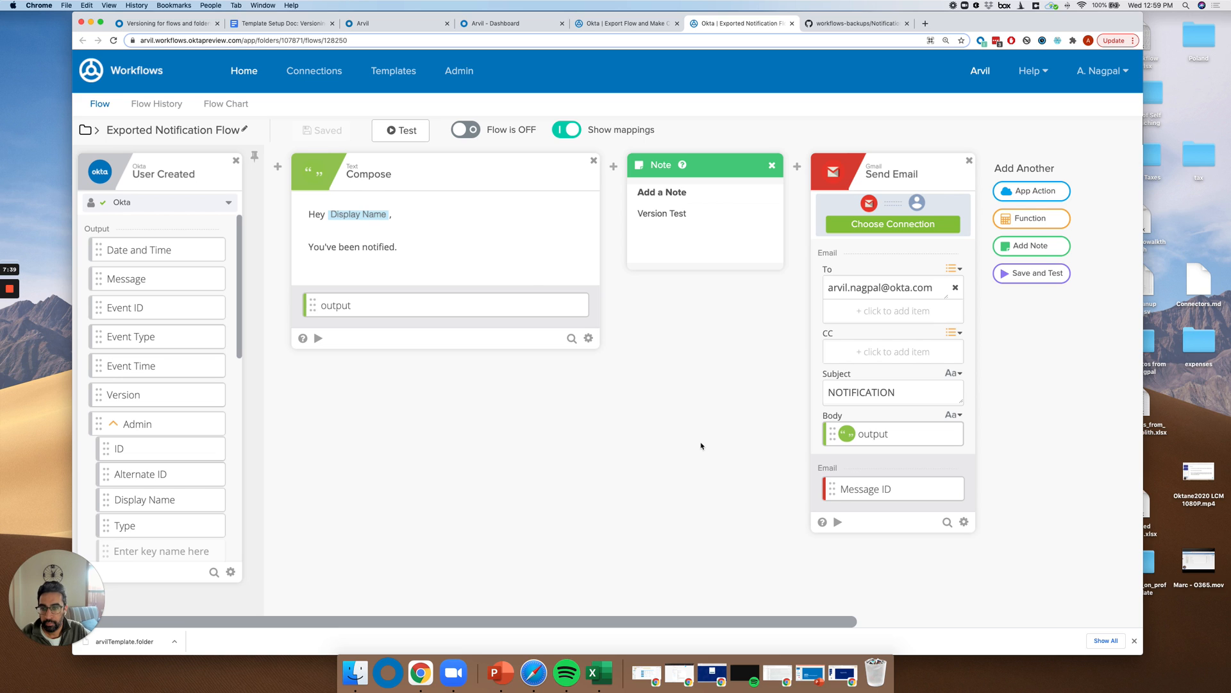
- Complete the Compose card line to read 'This is an update version of this compose card.'
click(440, 263)
text(This is)
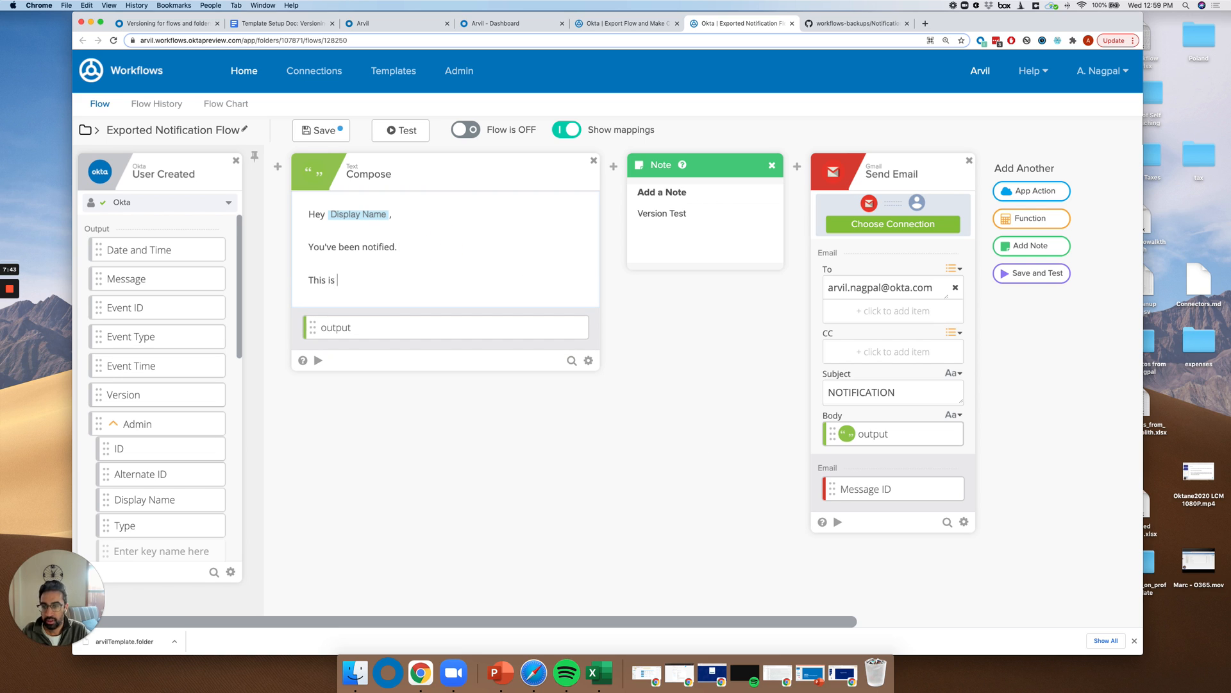
text(an update versio)
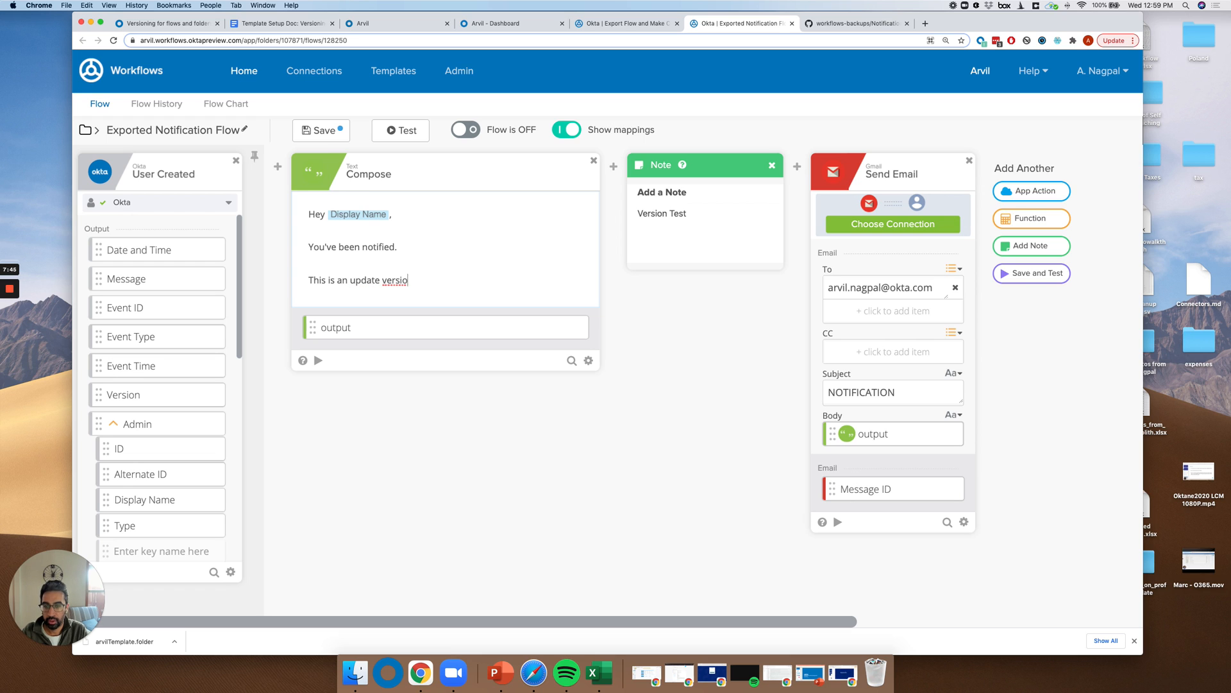
text(n of this compose card.)
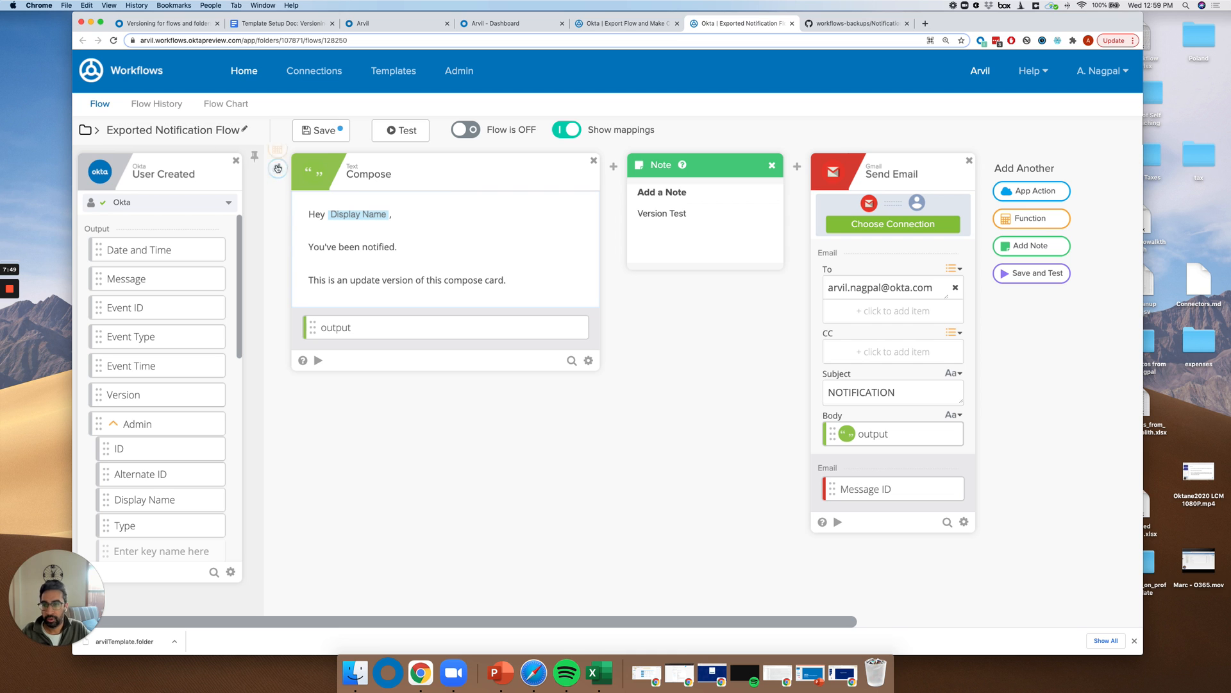
- Replace the User Created trigger with Okta API Token Created and save the flow
click(277, 168)
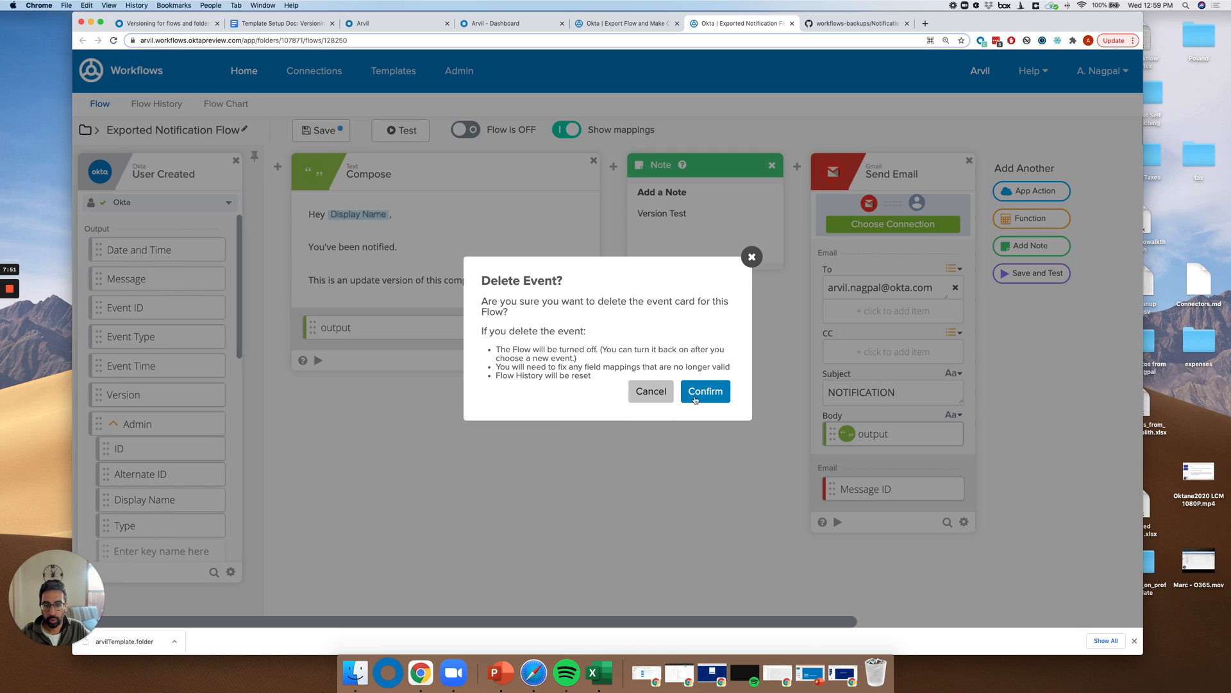
click(704, 391)
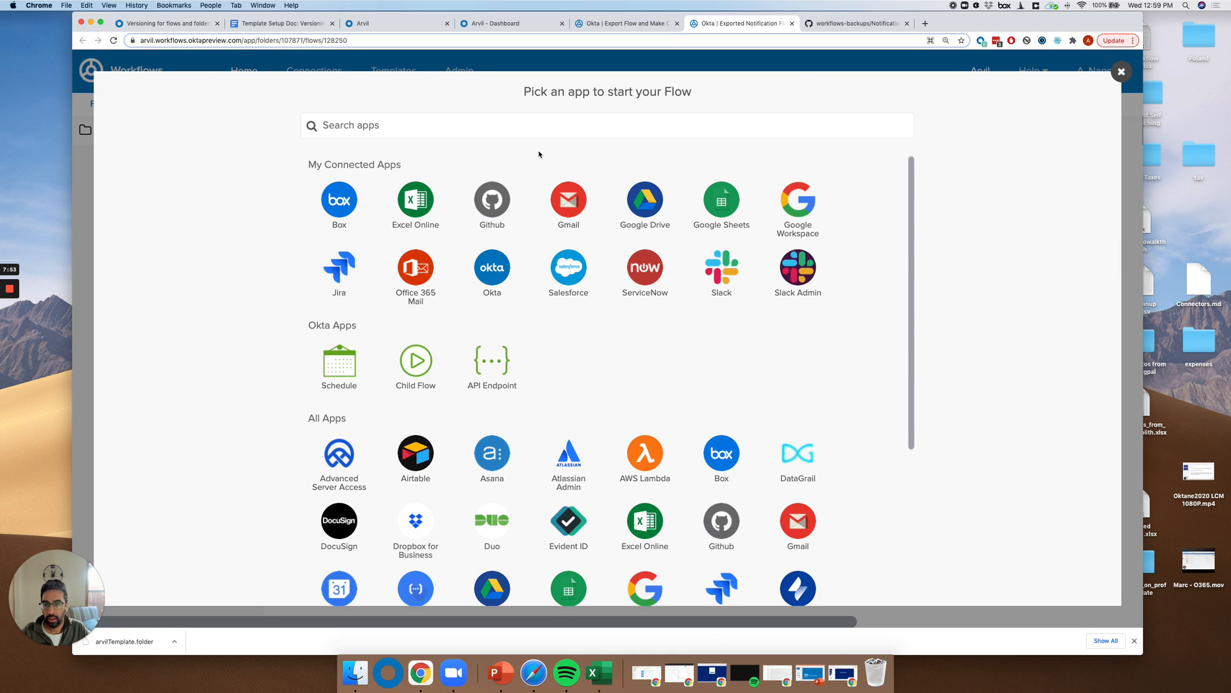
click(491, 272)
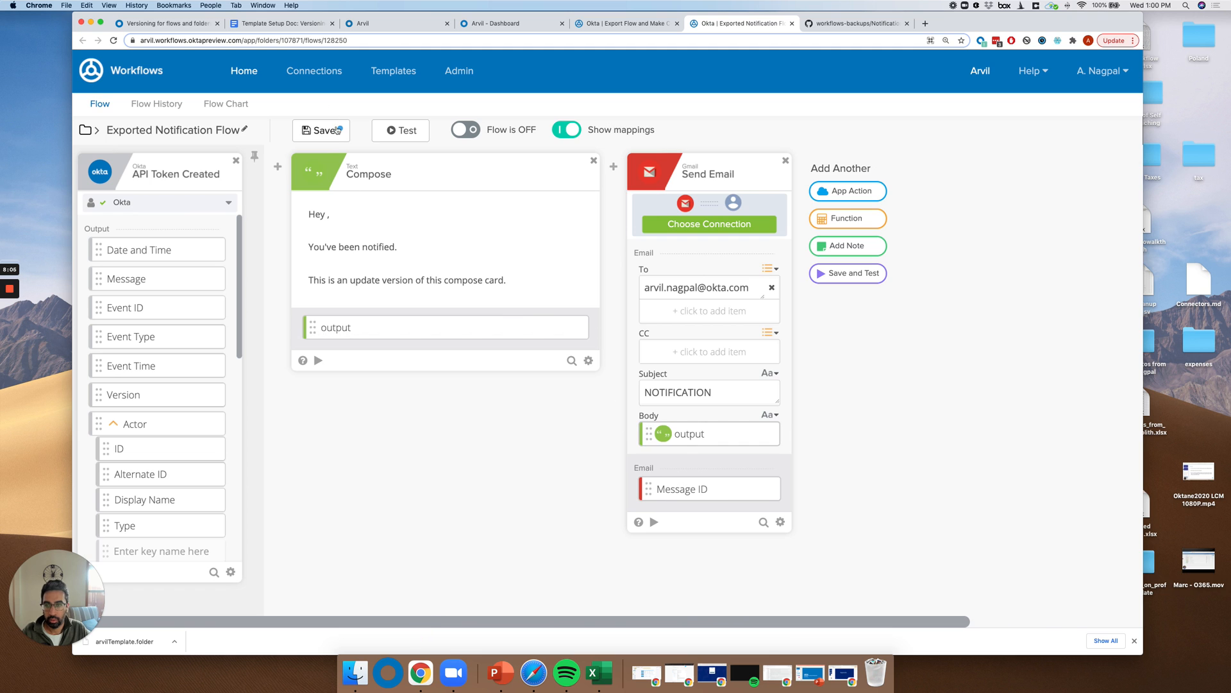
click(321, 130)
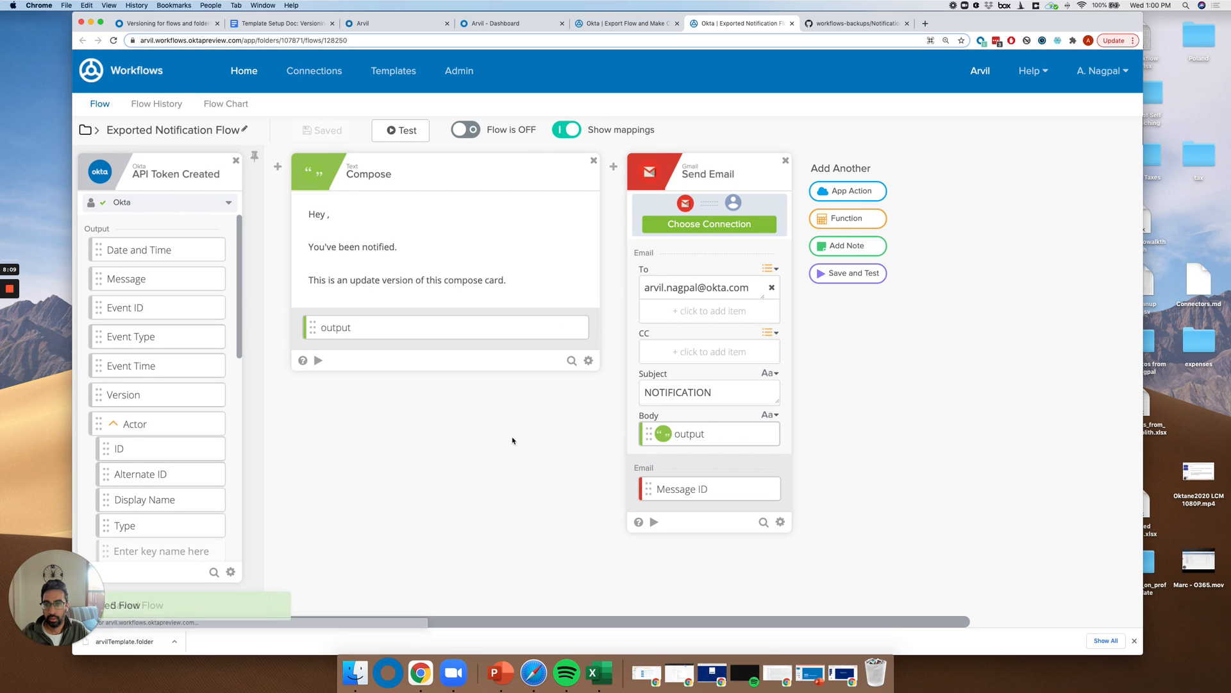
mouse_move(624, 23)
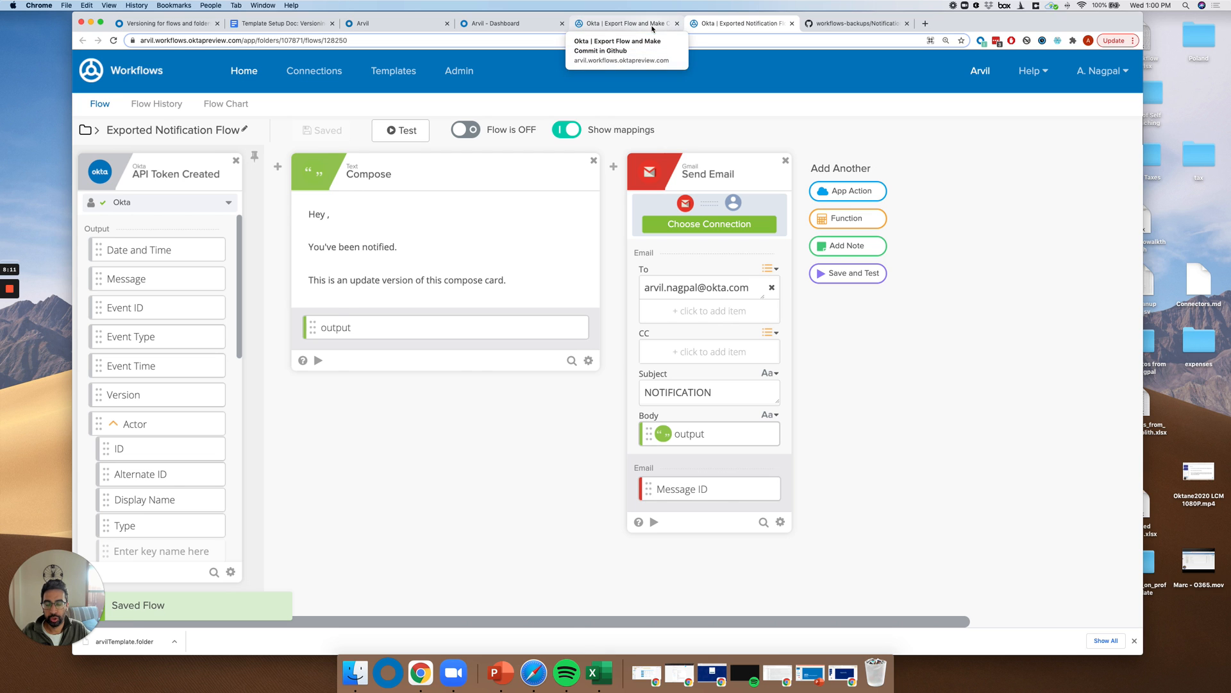
click(622, 23)
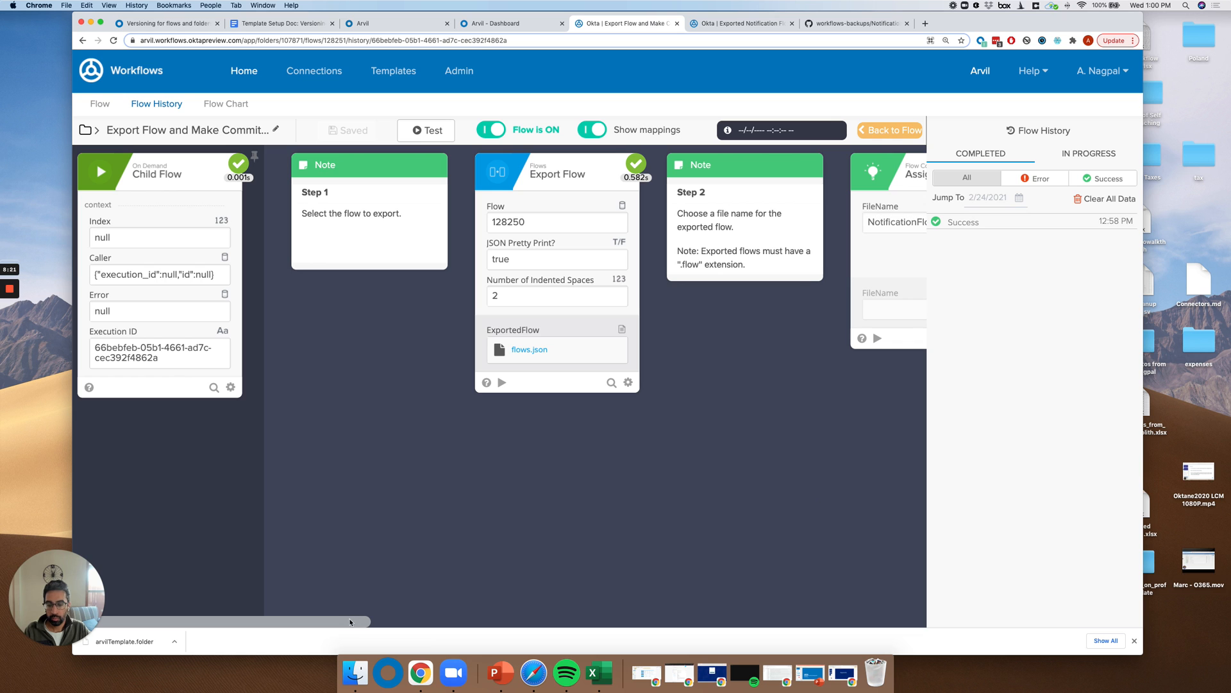
- Scroll across the Export Flow and Make Commit canvas to rerun the export
drag(350, 622, 703, 622)
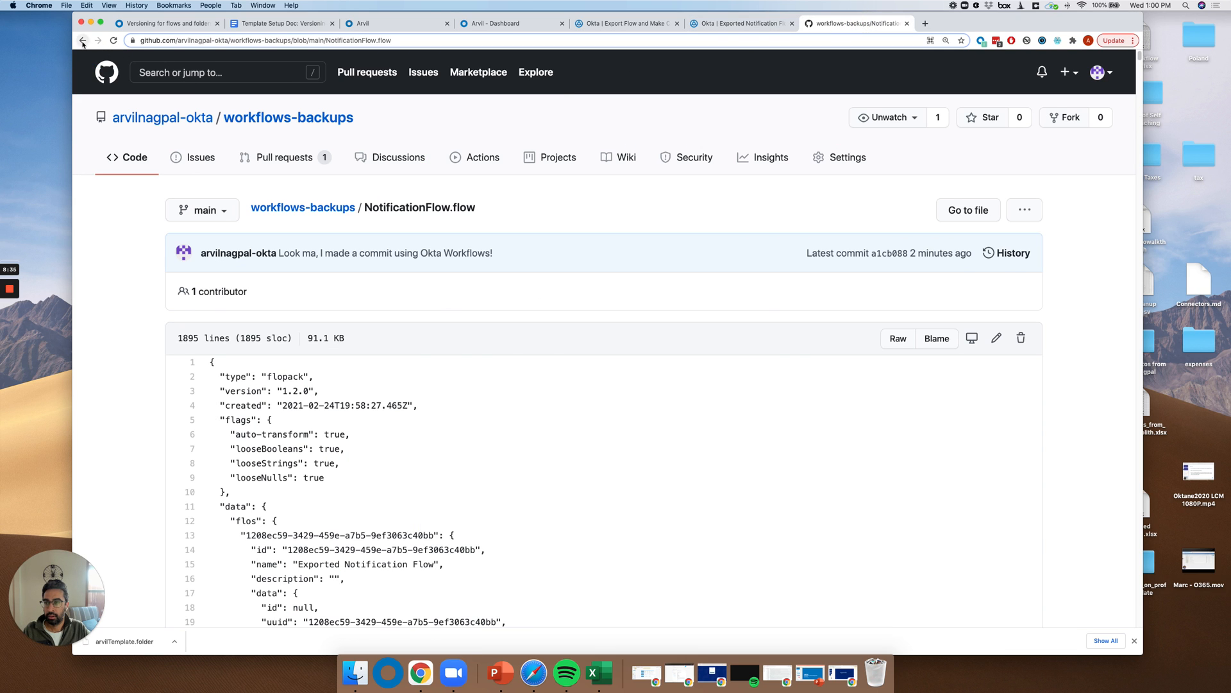
- Reload NotificationFlow.flow on GitHub and open its commit history
click(83, 40)
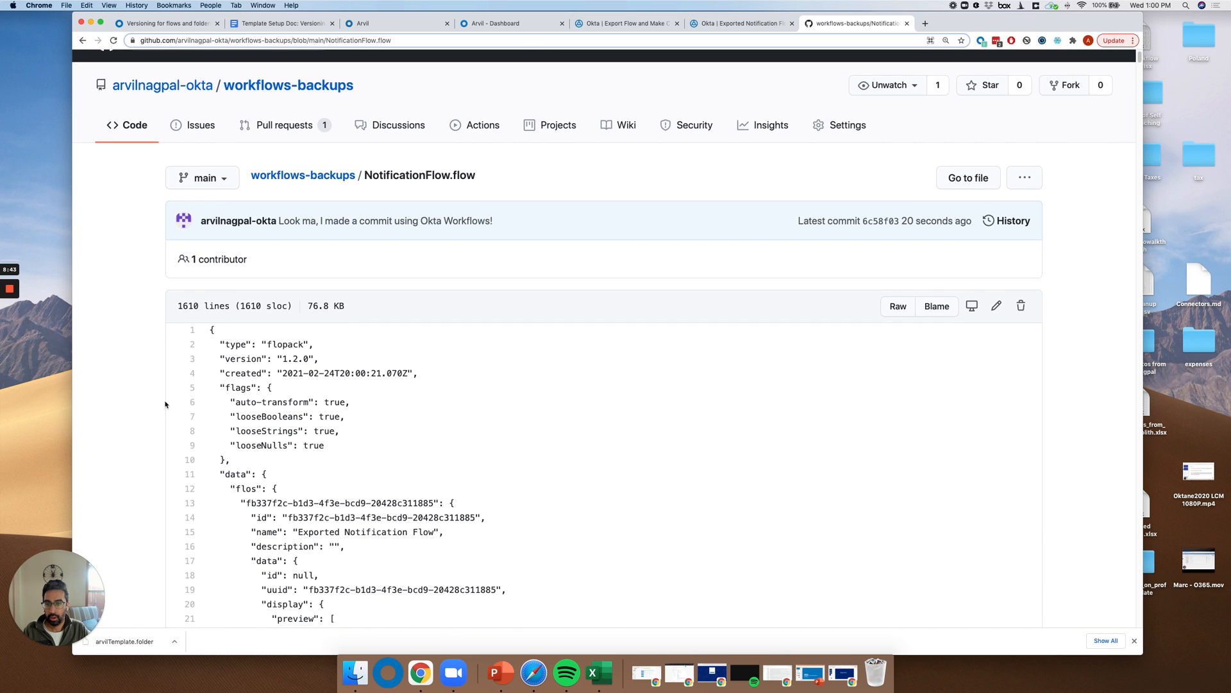
scroll(down, 3)
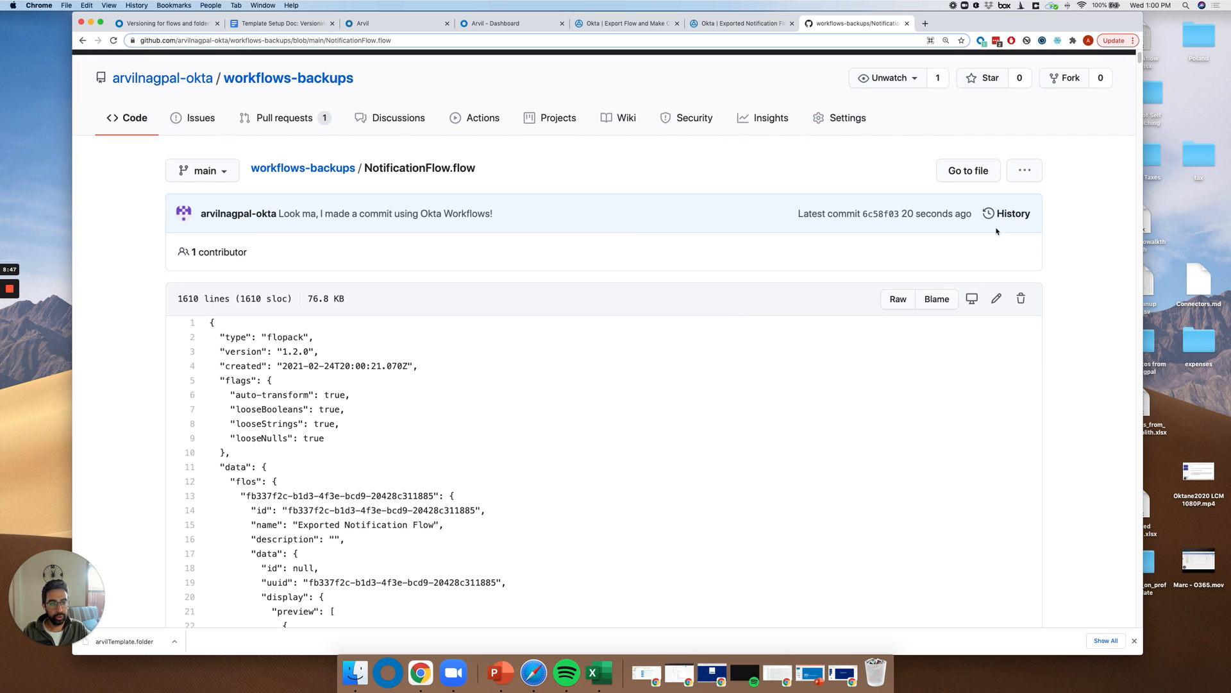
click(1012, 213)
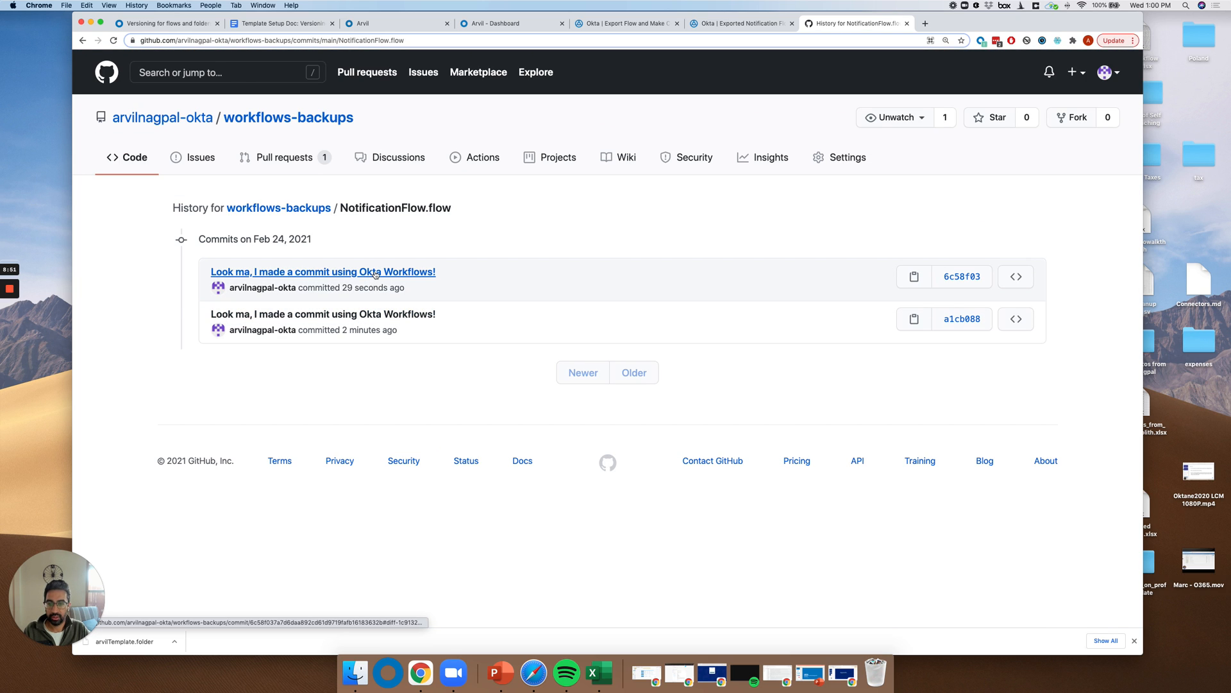
- Scroll through the newest commit's diff, where API Token Created replaces User Created
click(321, 272)
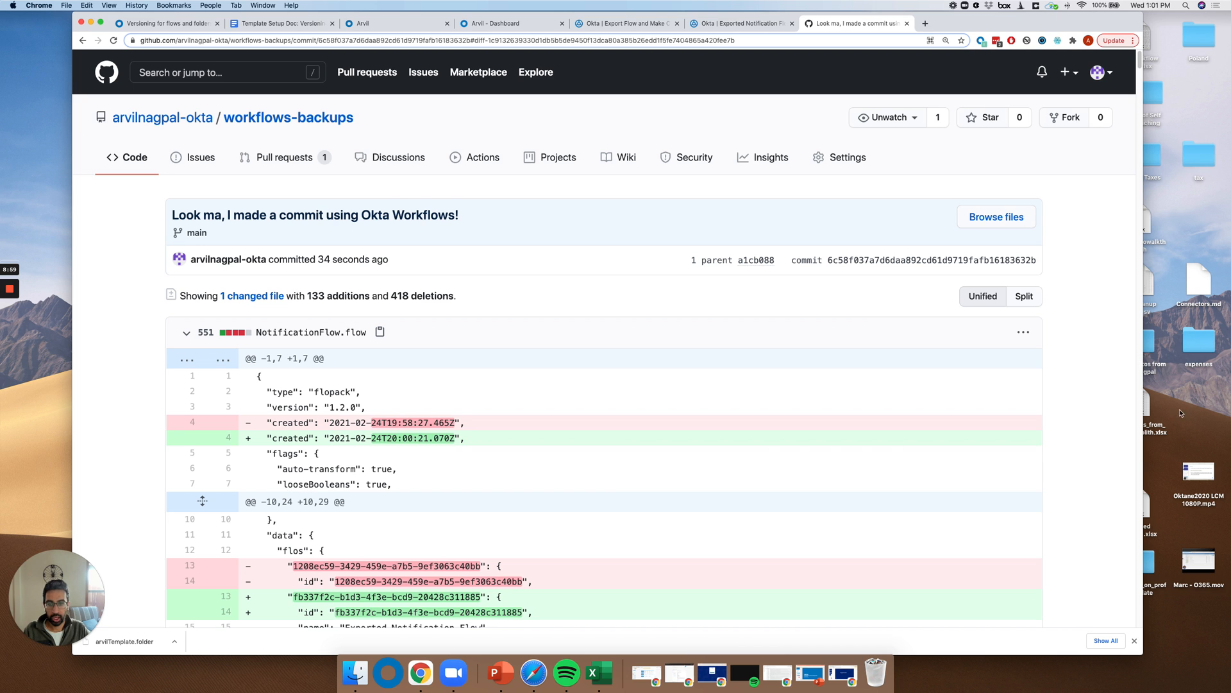
scroll(down, 3)
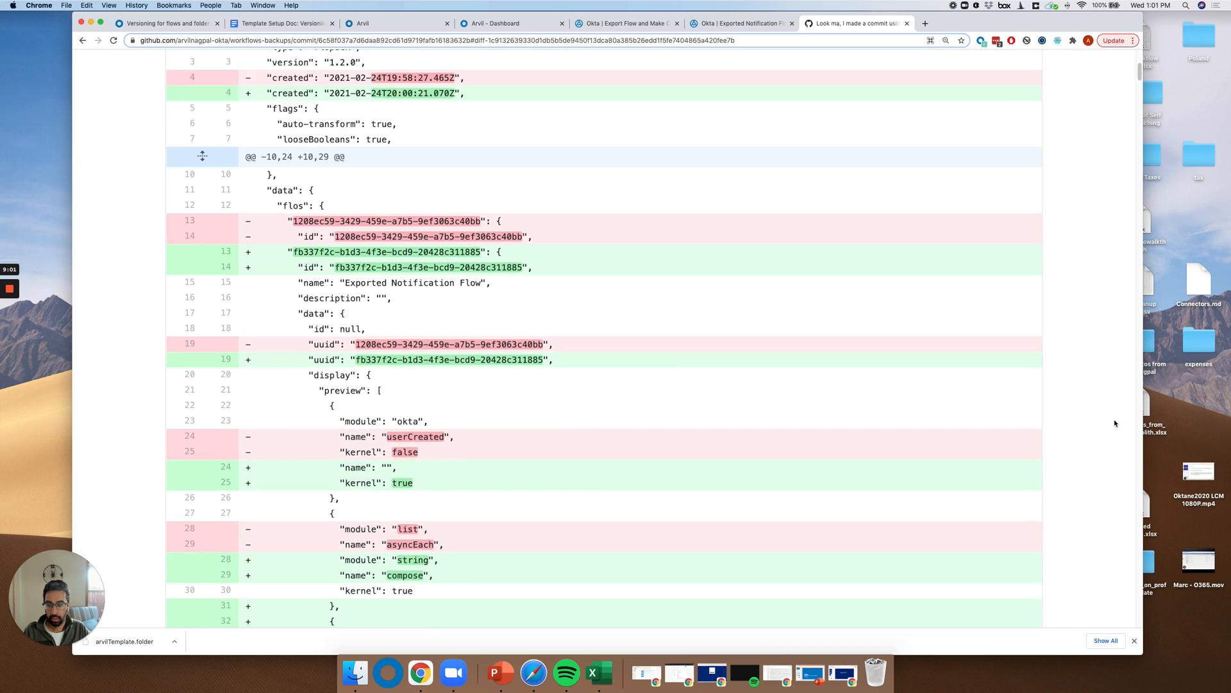
scroll(down, 3)
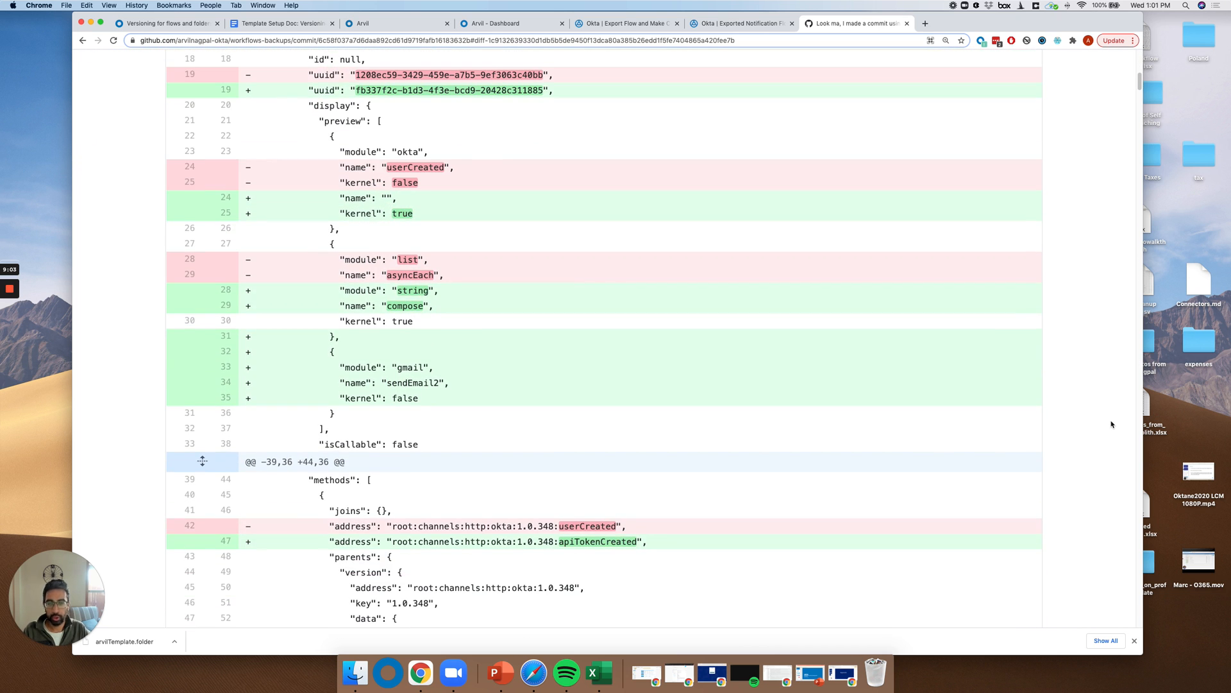
scroll(down, 3)
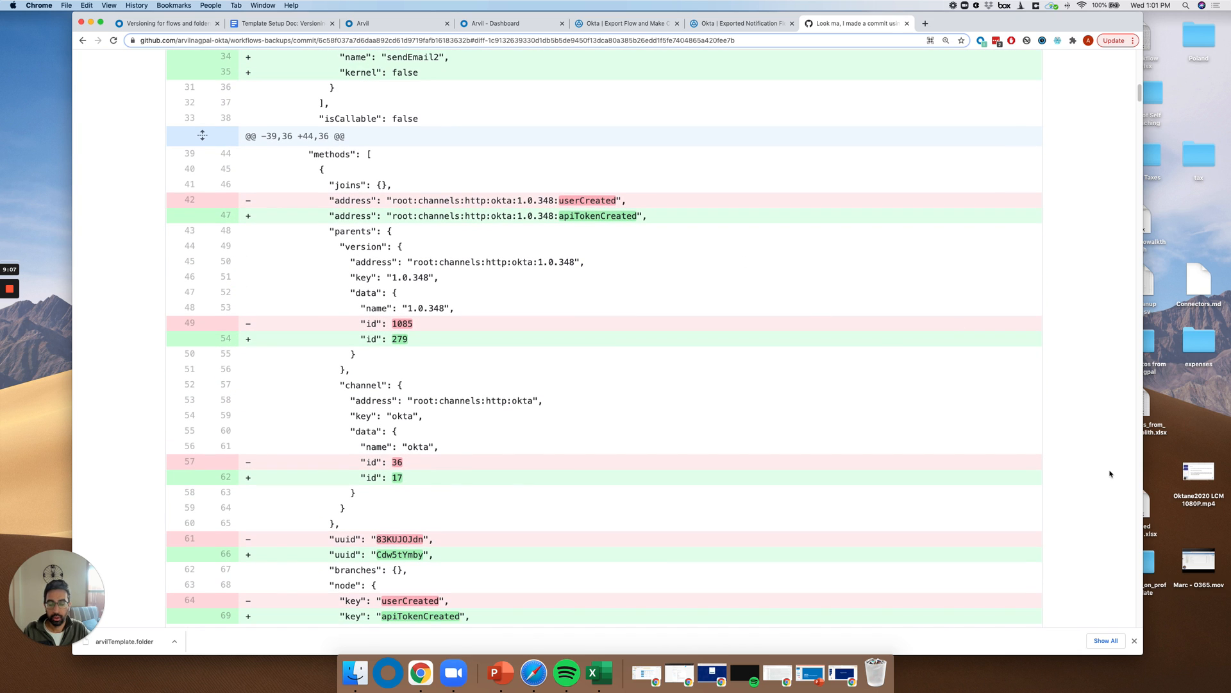
scroll(down, 3)
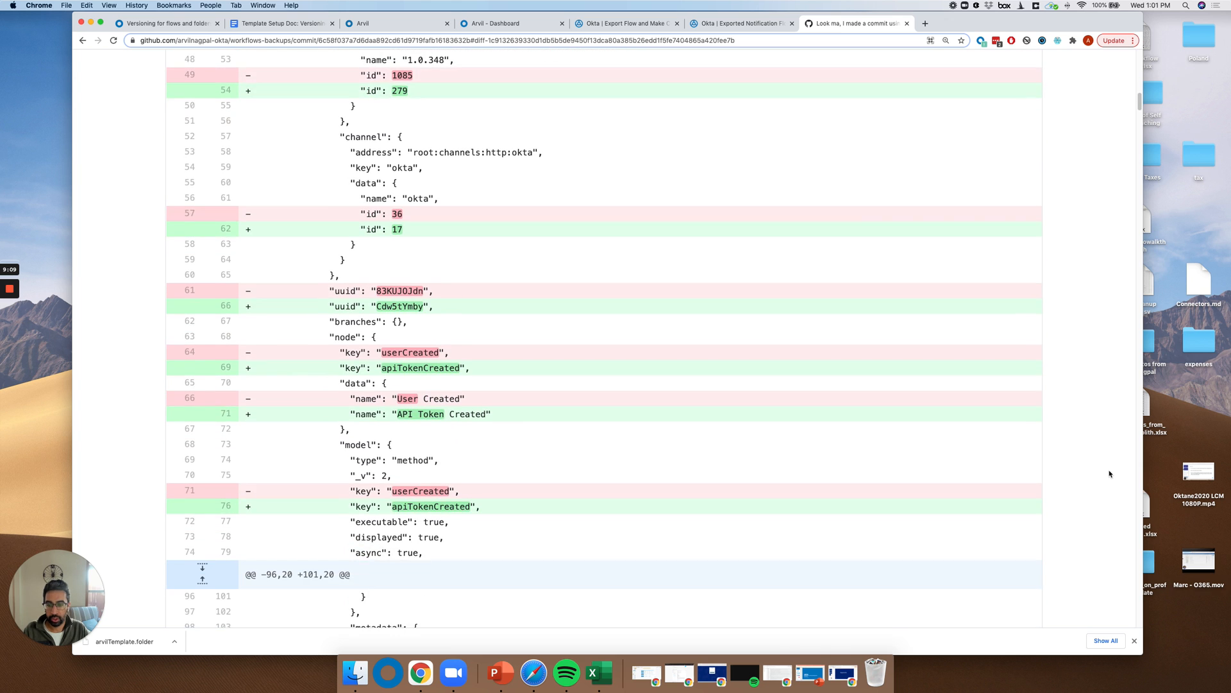
scroll(down, 3)
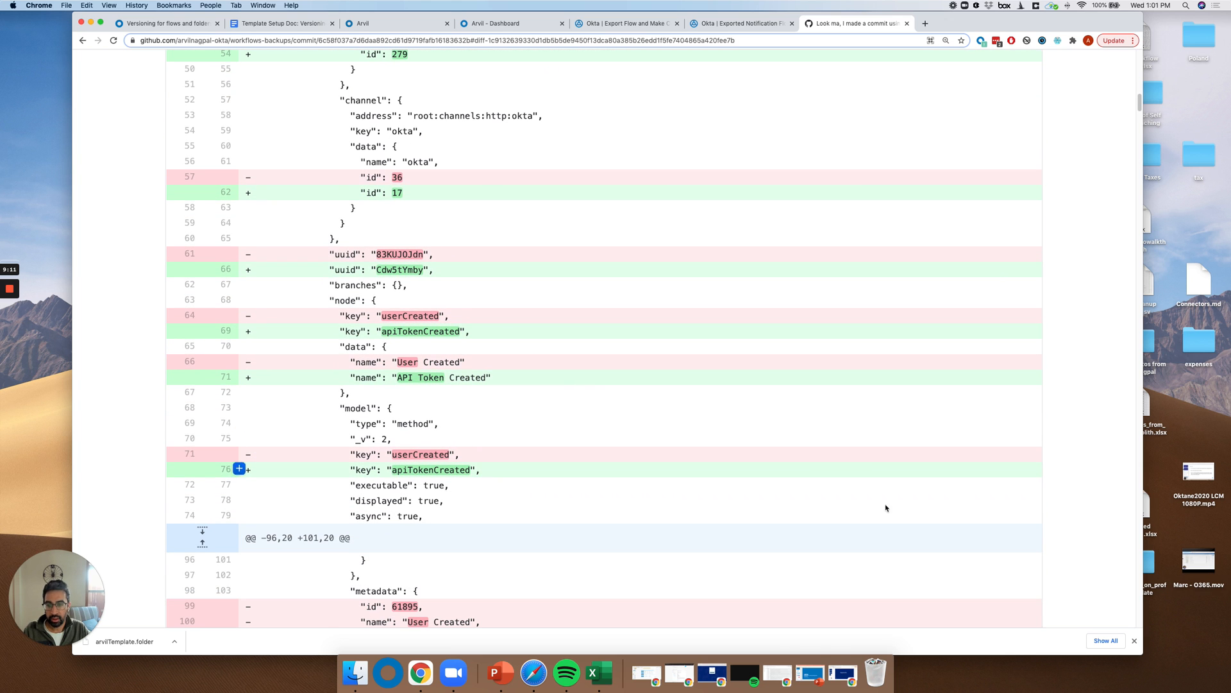
scroll(down, 3)
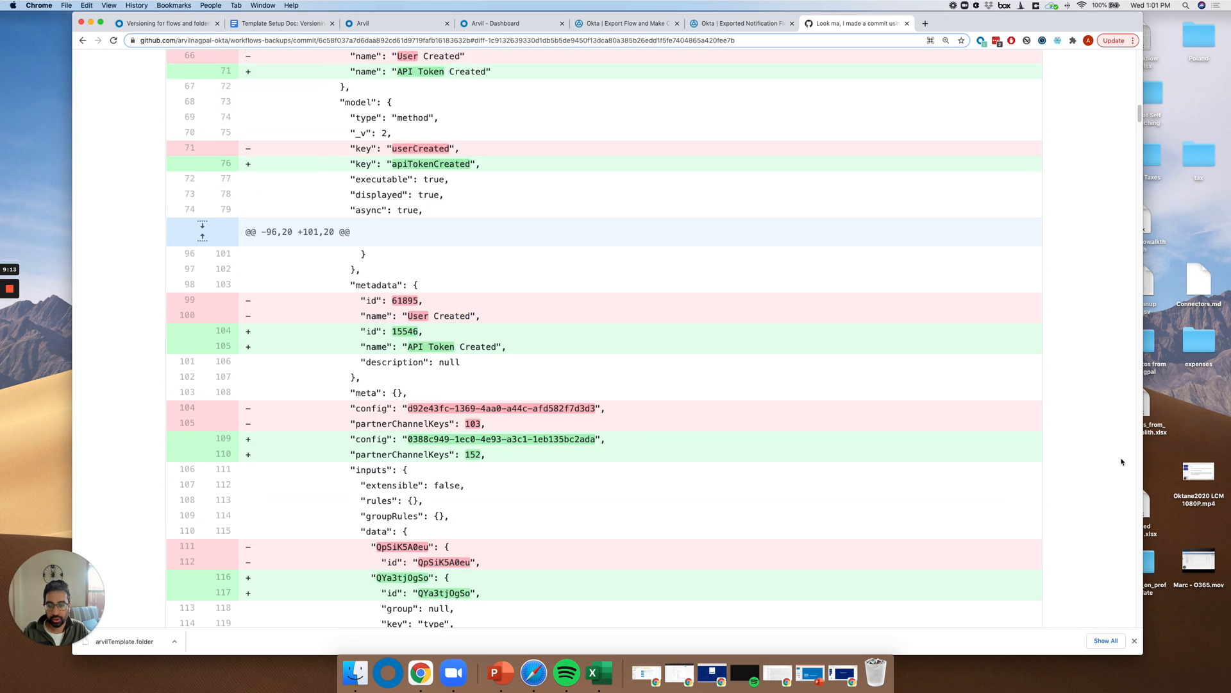
scroll(down, 3)
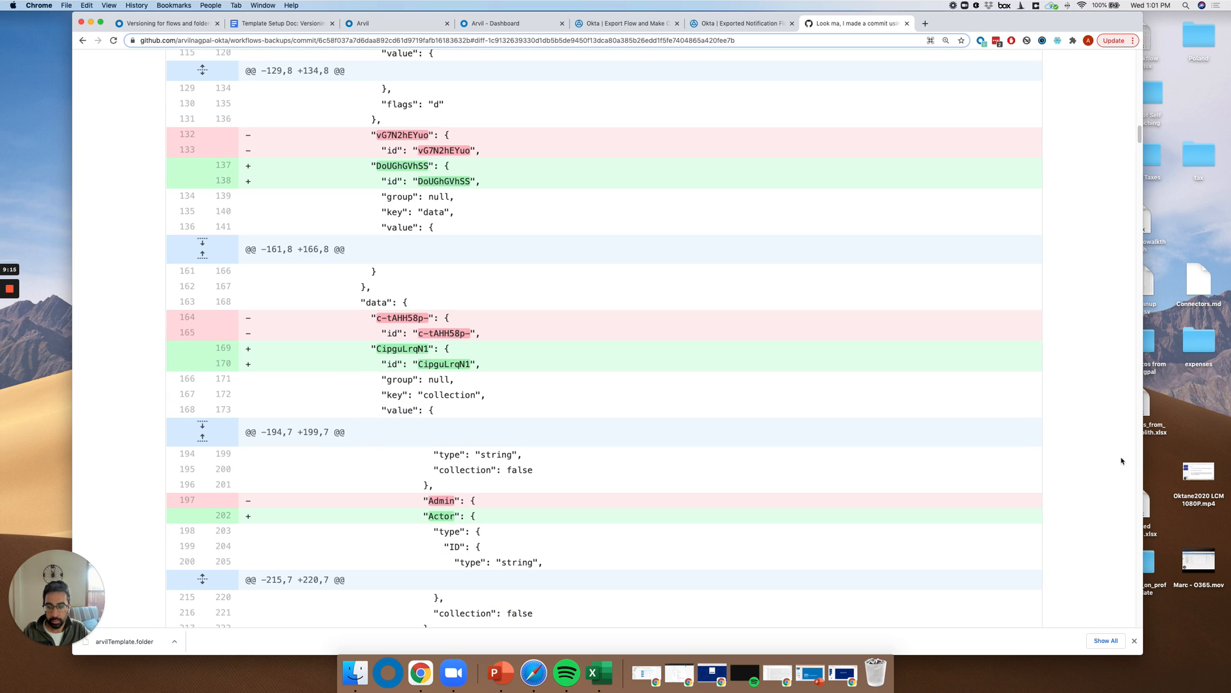
scroll(down, 3)
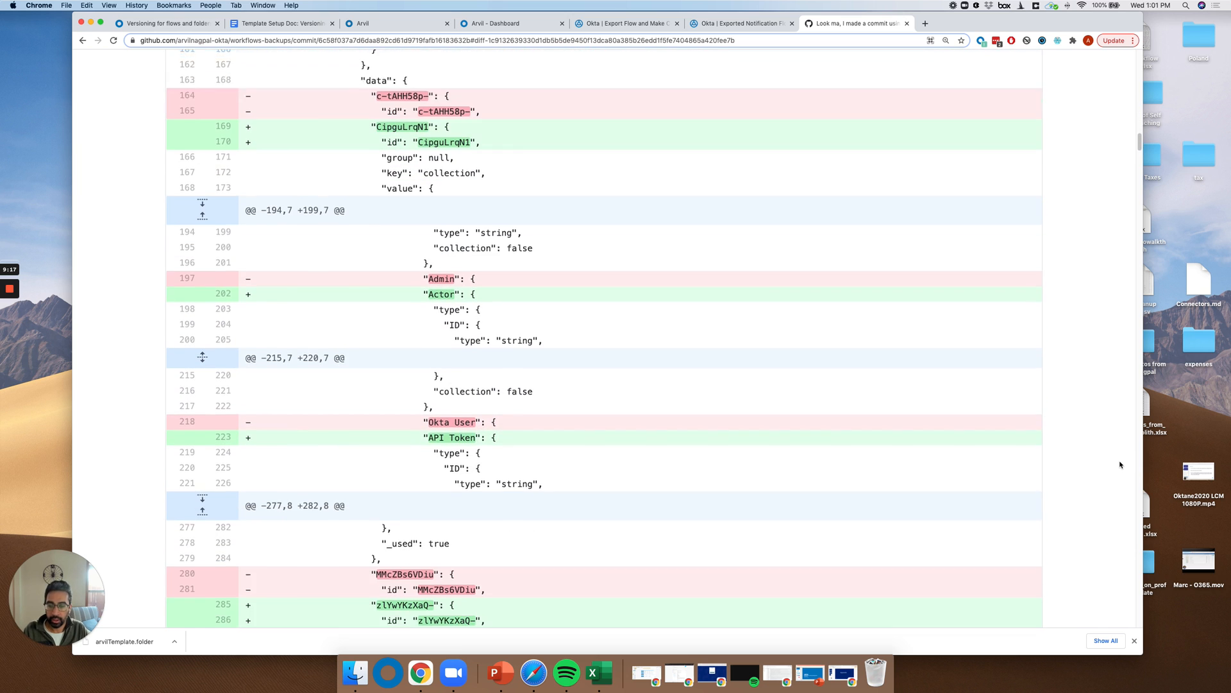
scroll(down, 3)
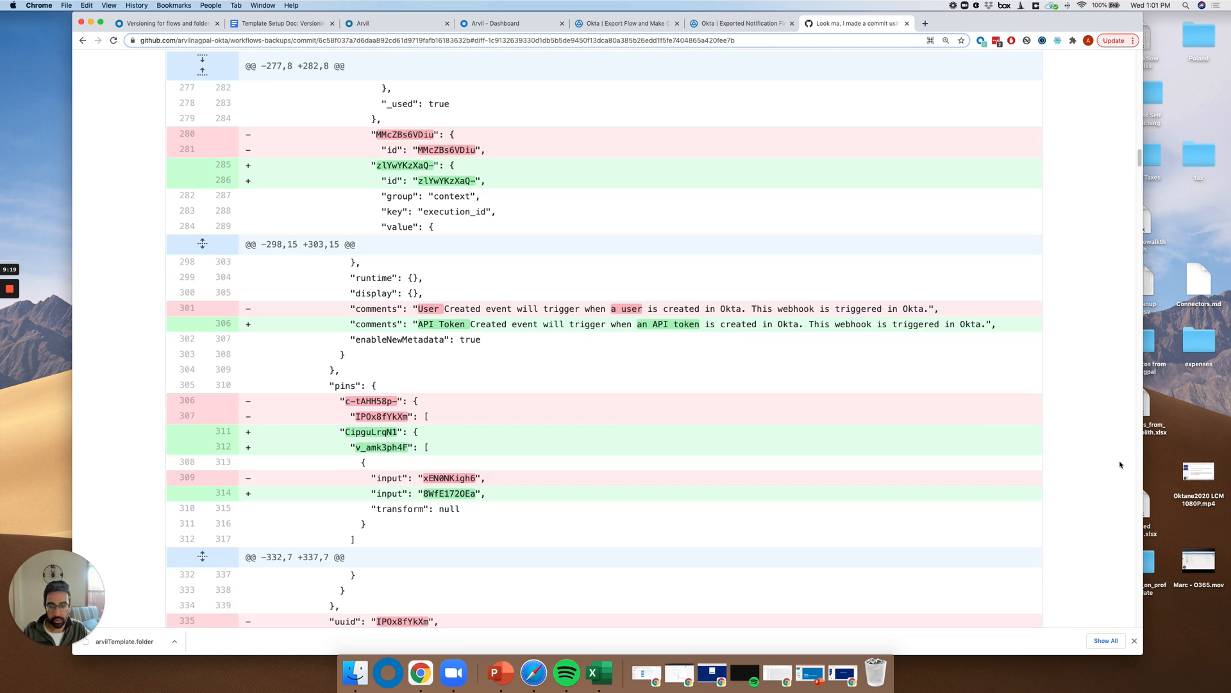
scroll(down, 3)
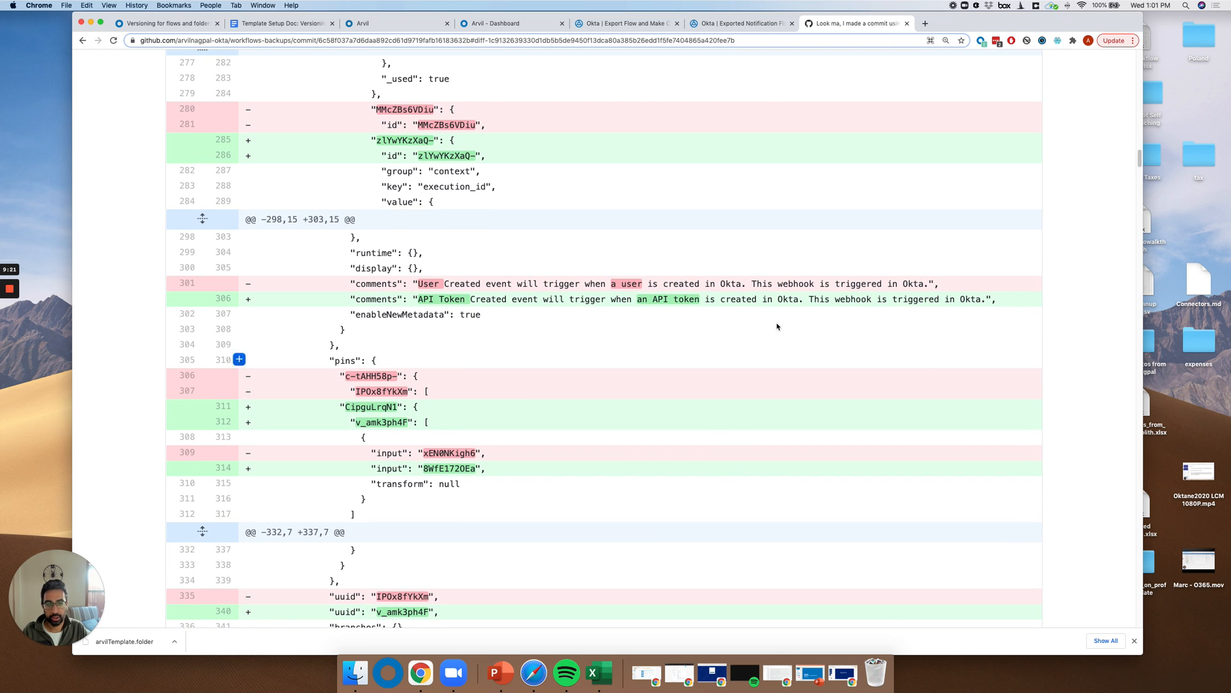
scroll(down, 3)
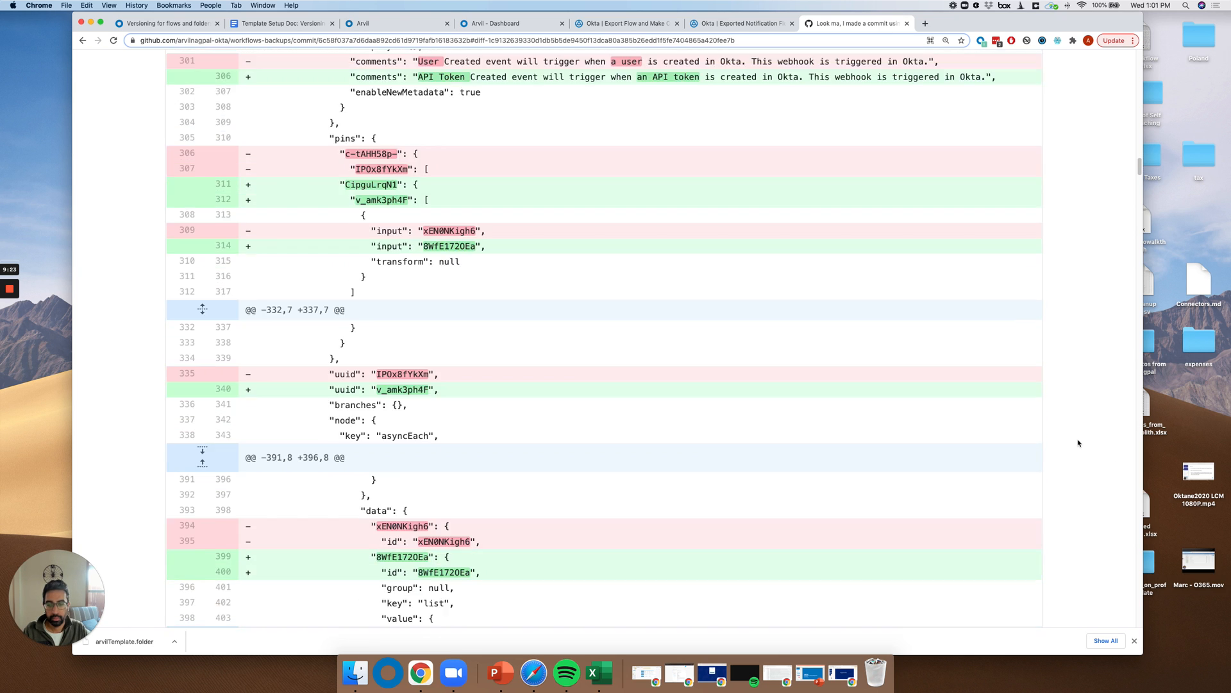
scroll(down, 3)
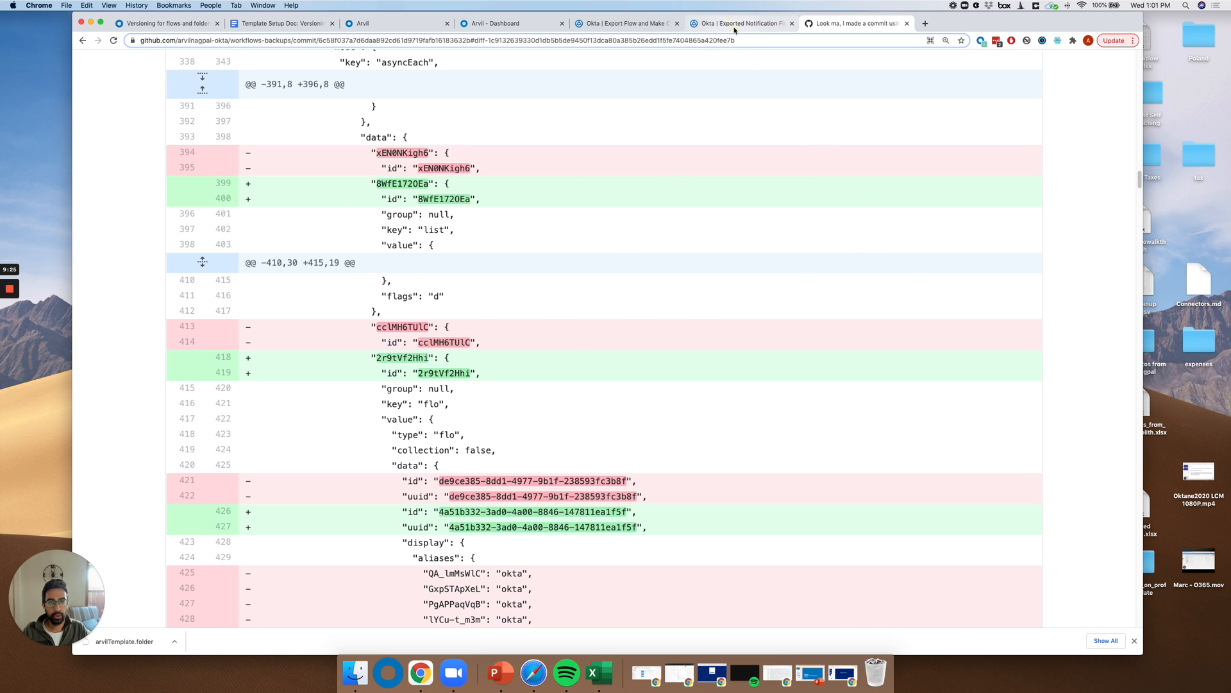
click(738, 23)
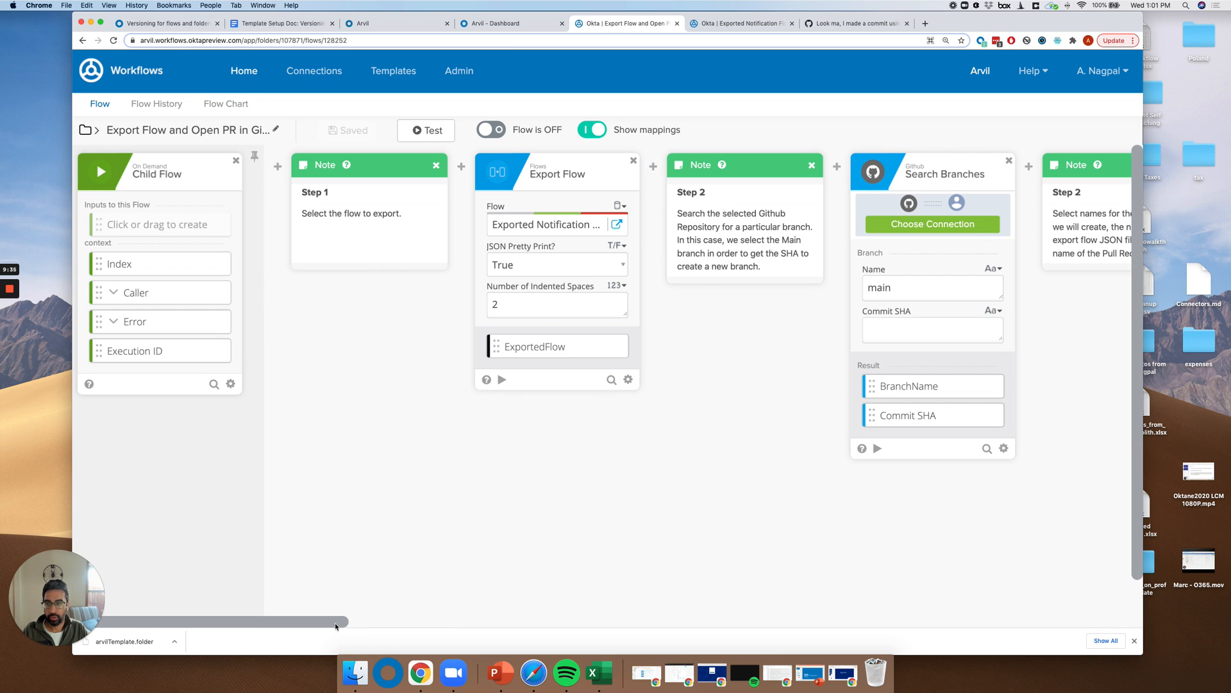
- Scroll across the Open PR flow's cards, from new-branch-2 and NewPR2 to the pull request
drag(342, 622, 507, 622)
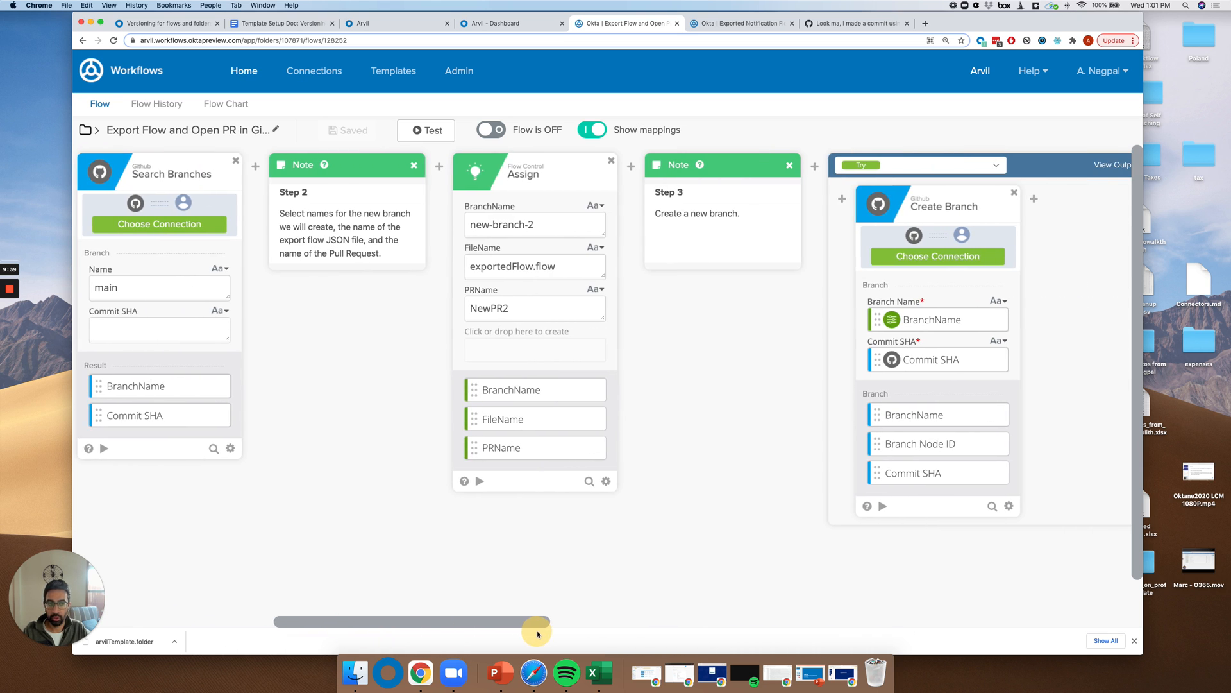
drag(536, 621, 791, 621)
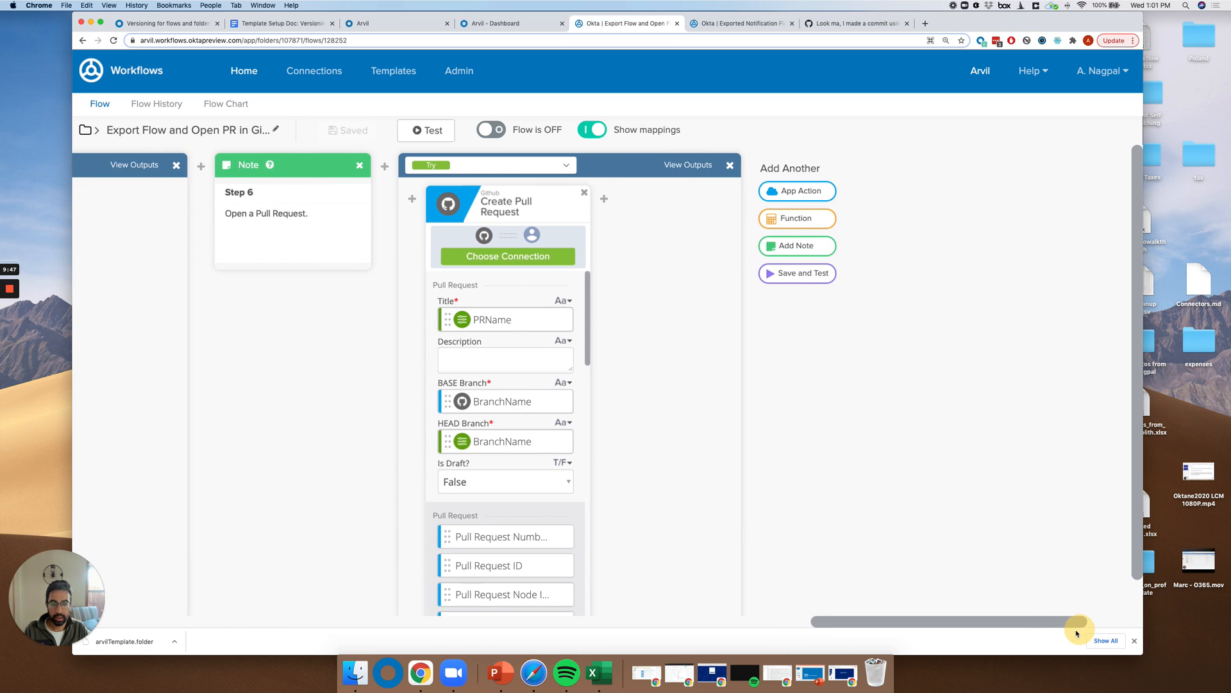
scroll(left, 3)
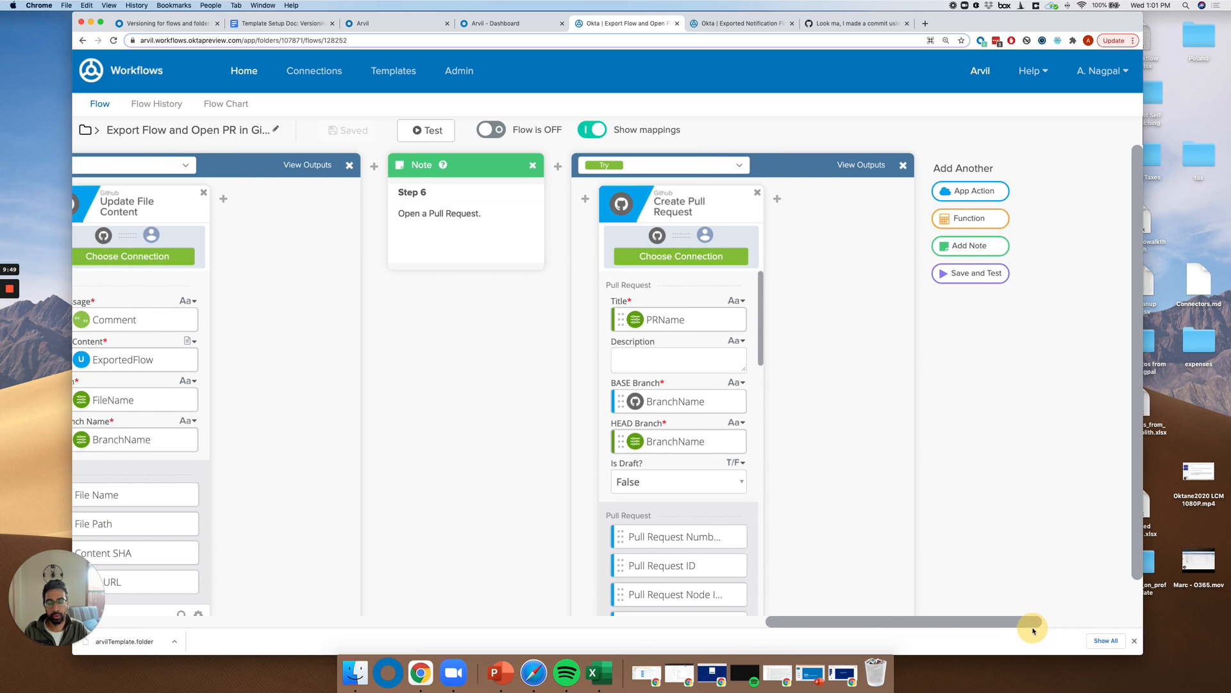